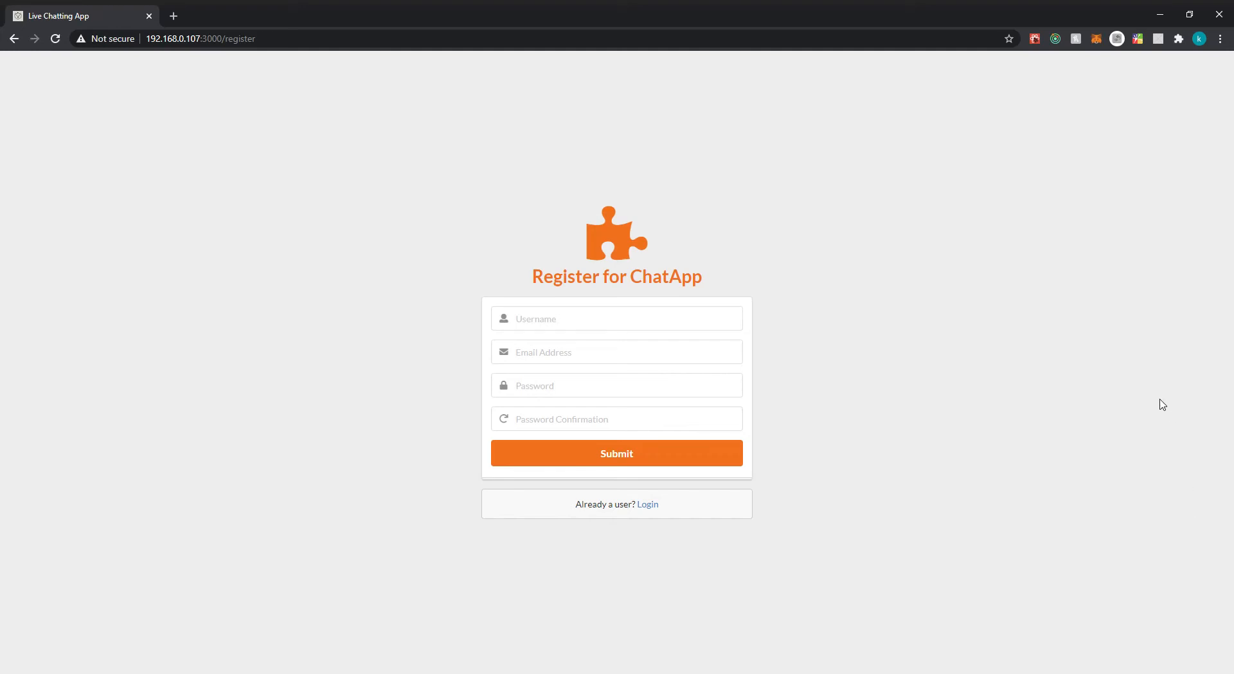
mouse_move(1130, 328)
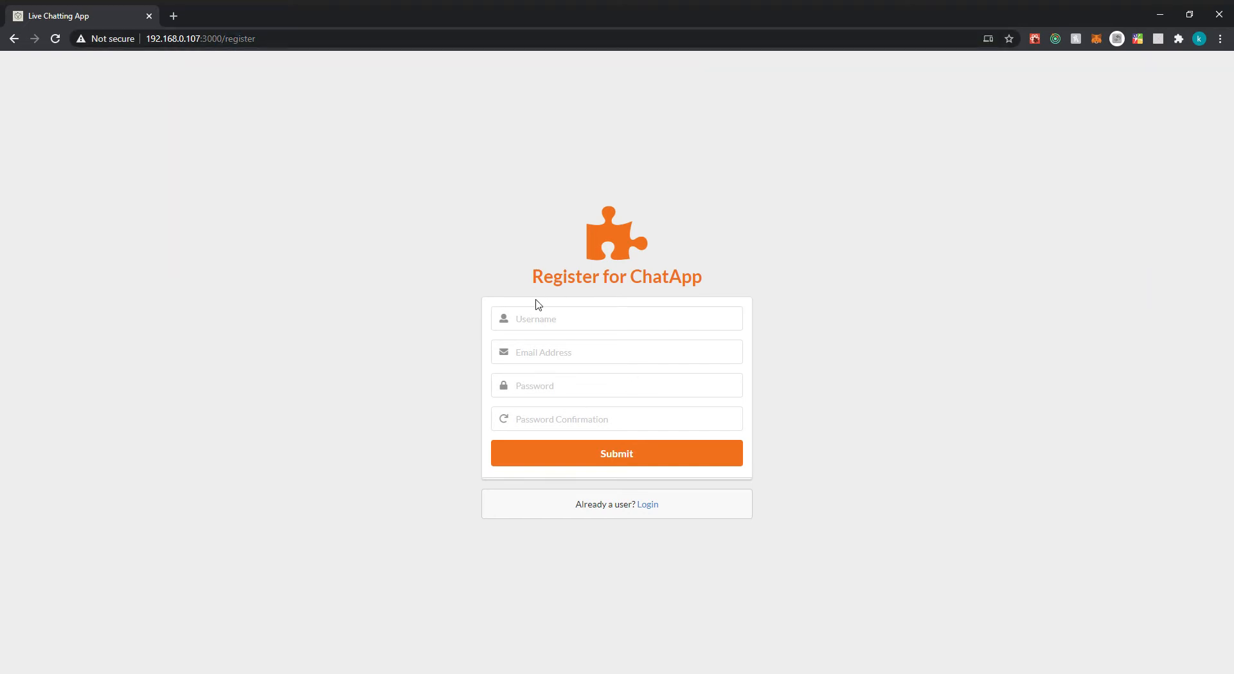
mouse_move(518, 339)
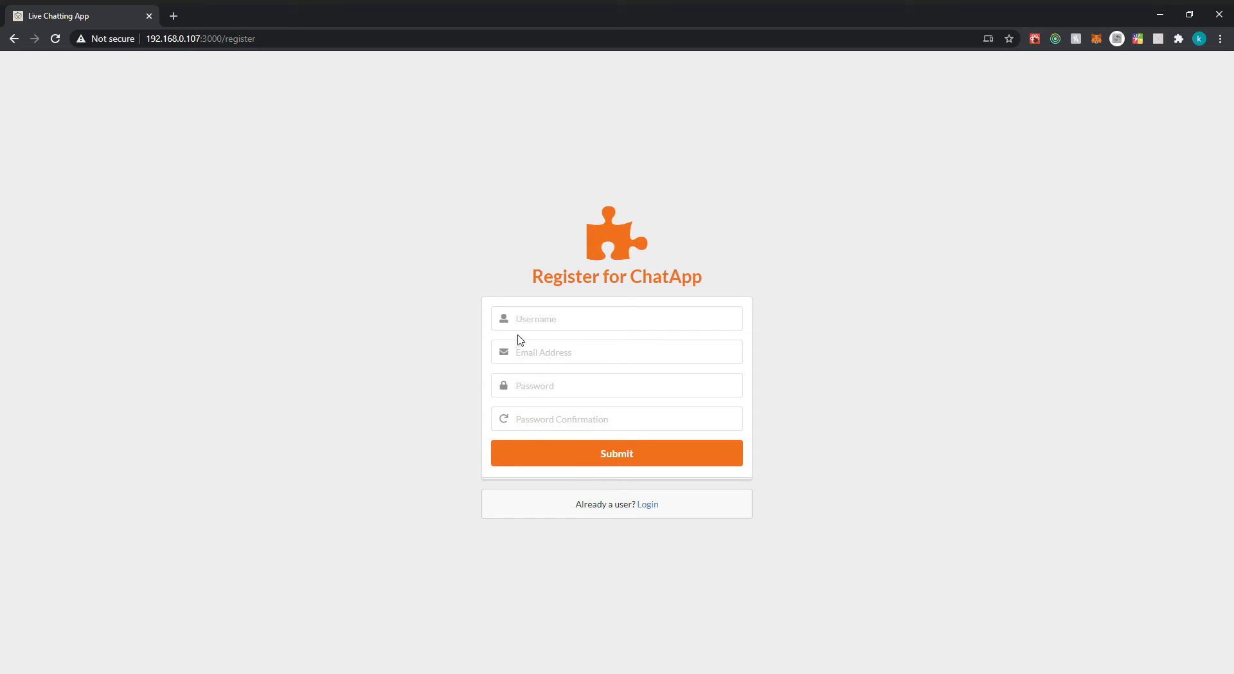
Fill the registration form with a username, email, password and password confirmation.
type("Crio1")
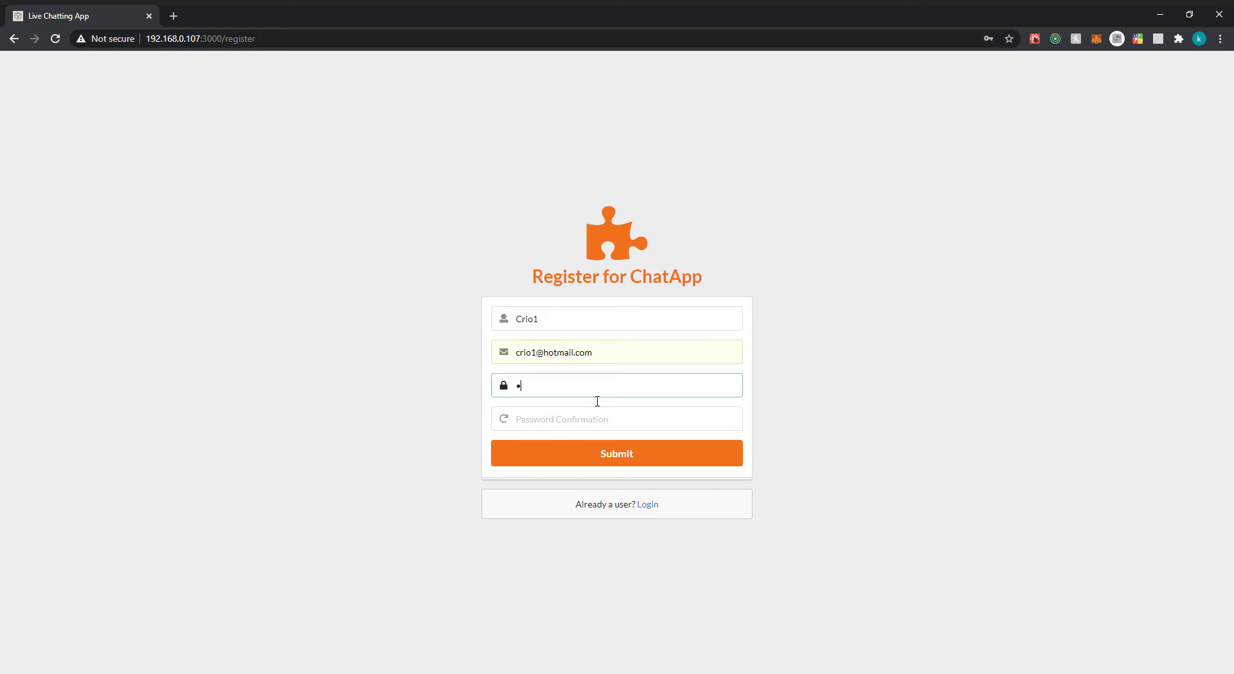
type("password")
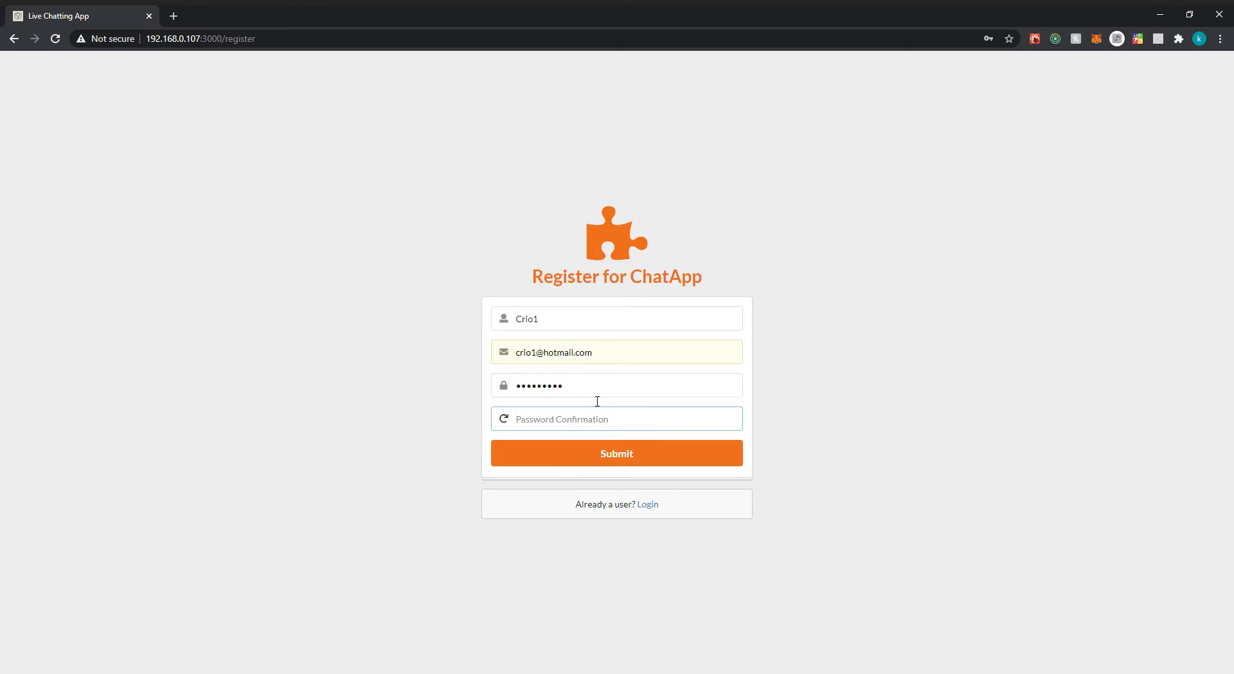
type("•••••••")
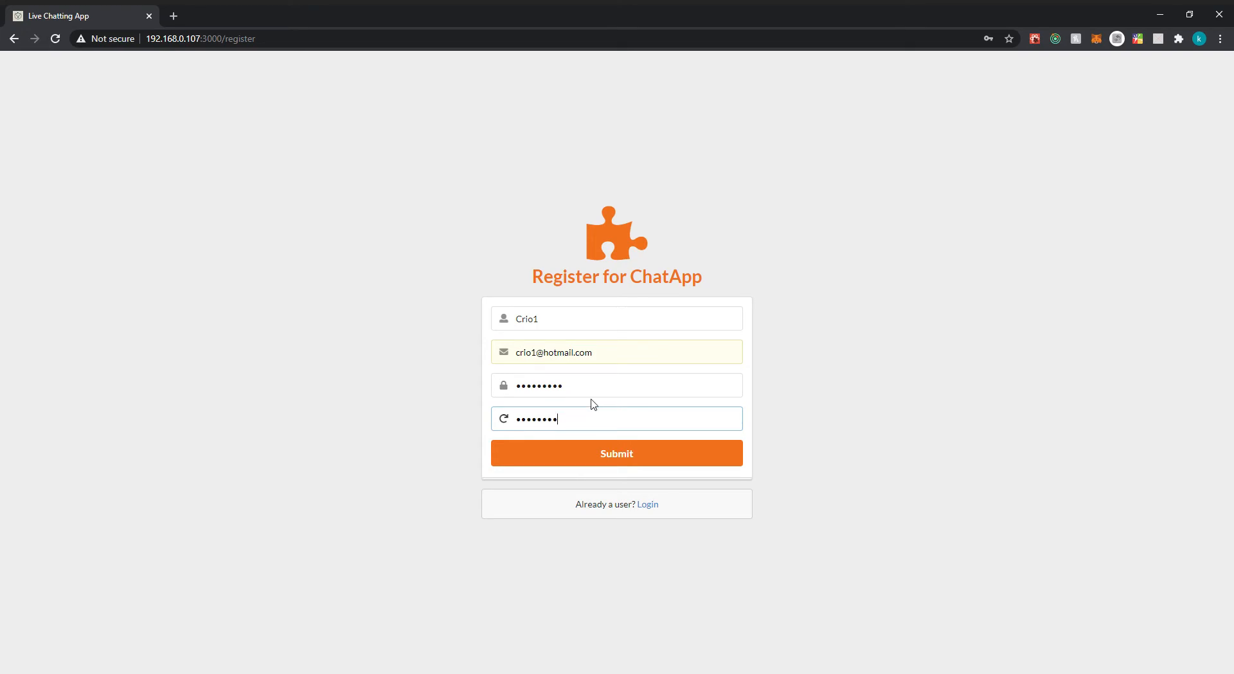
Submit registration, get invalid-password then badly-formatted-email errors, and restore the email ending in mail.com.
left_click(616, 452)
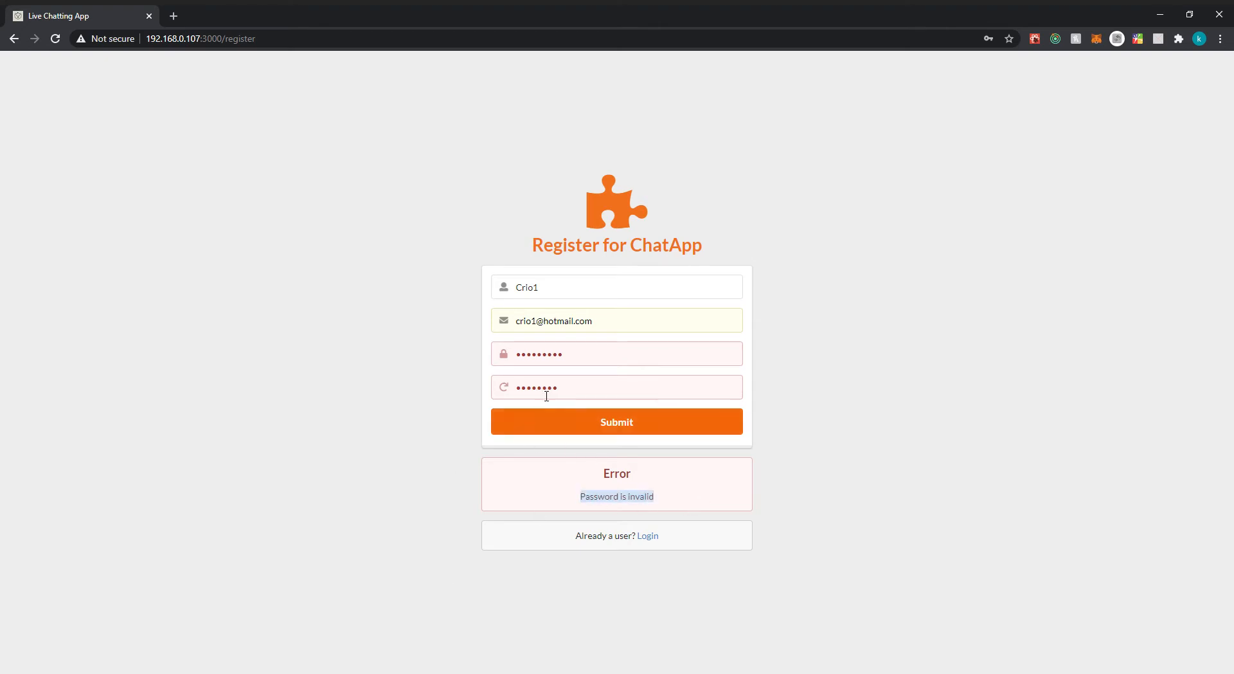
key("backspace")
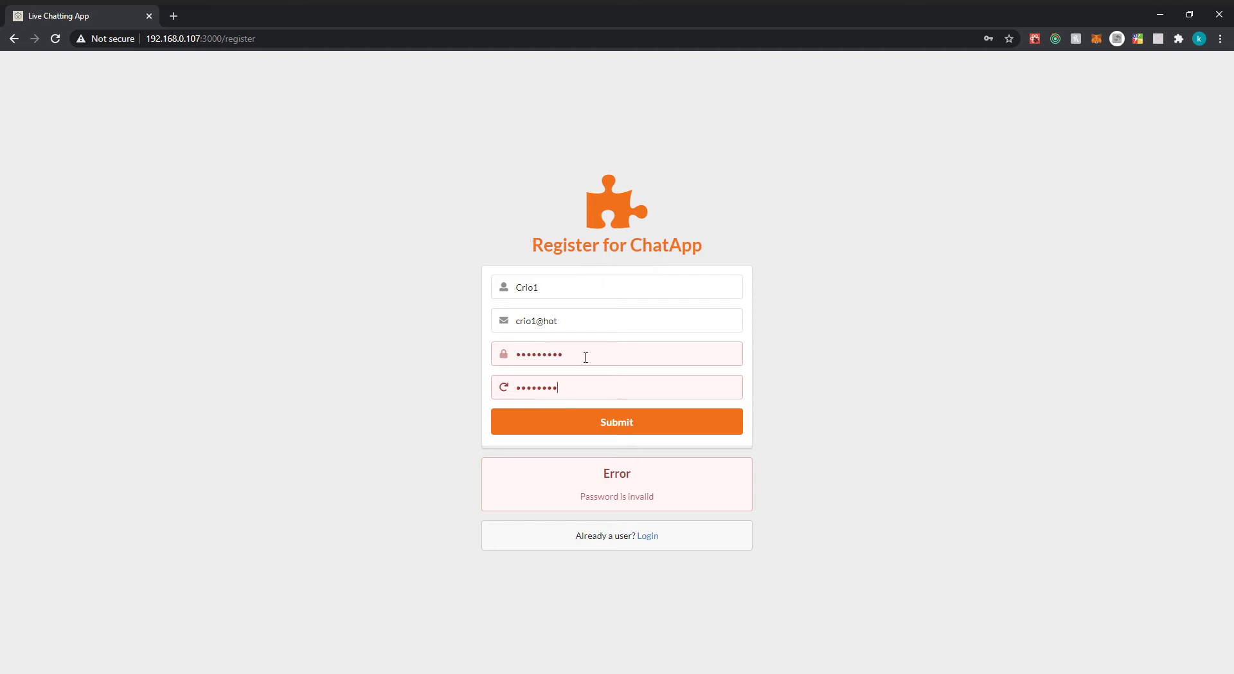
left_click(616, 422)
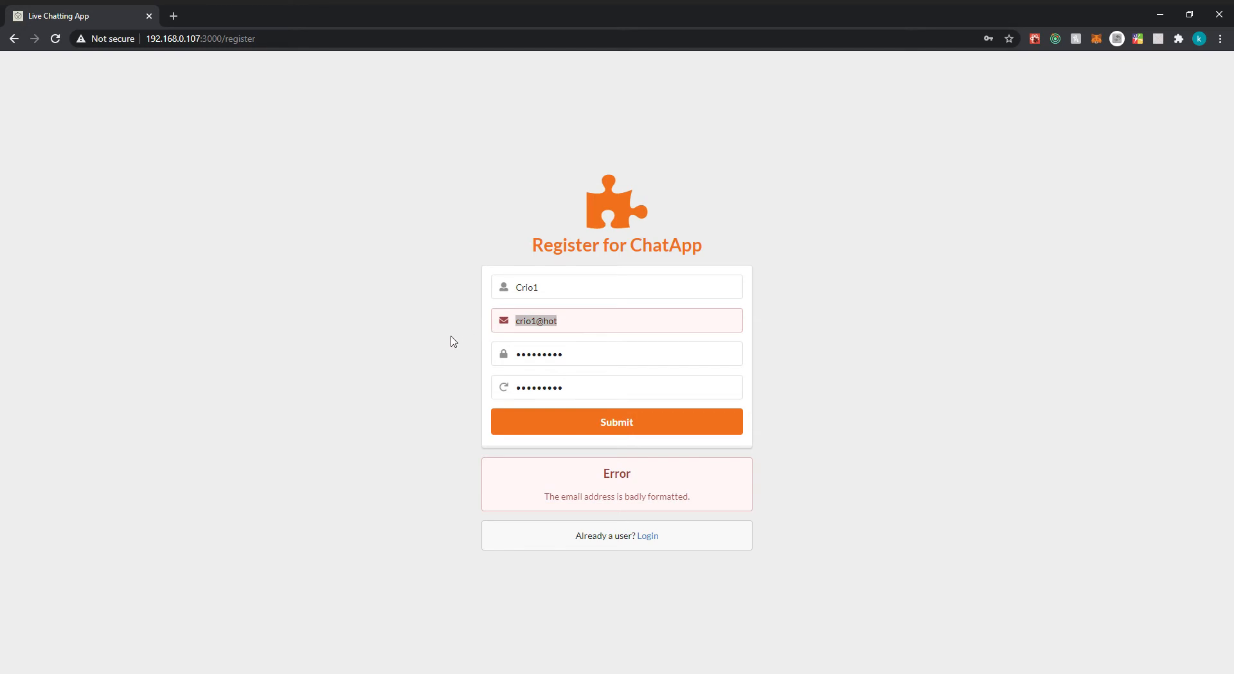
type("mail.com")
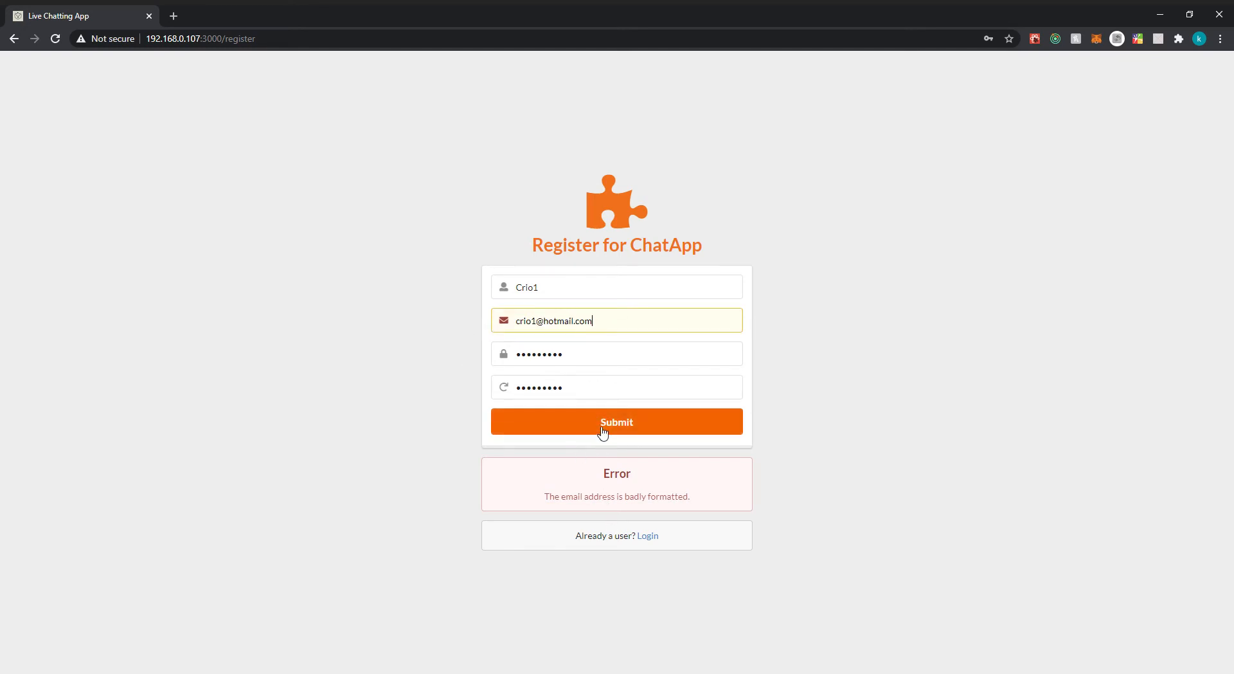
mouse_move(577, 429)
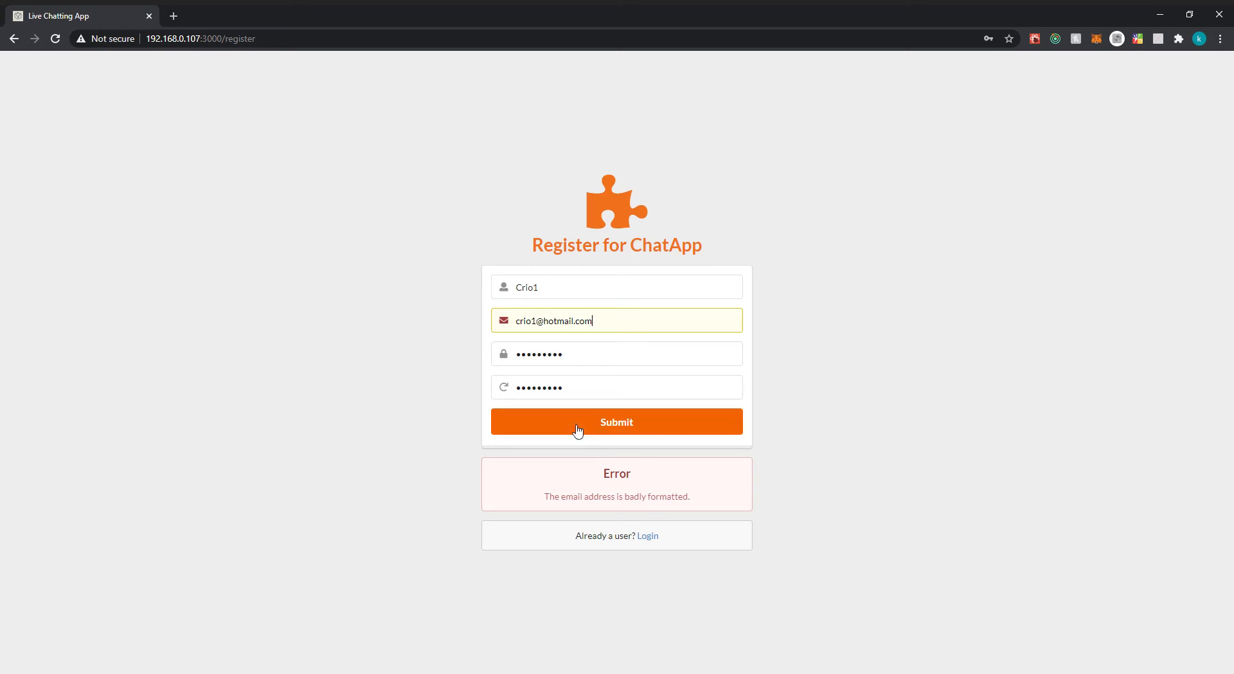
Register the new account Crio4, land in #Random, and show the account menu.
left_click(616, 286)
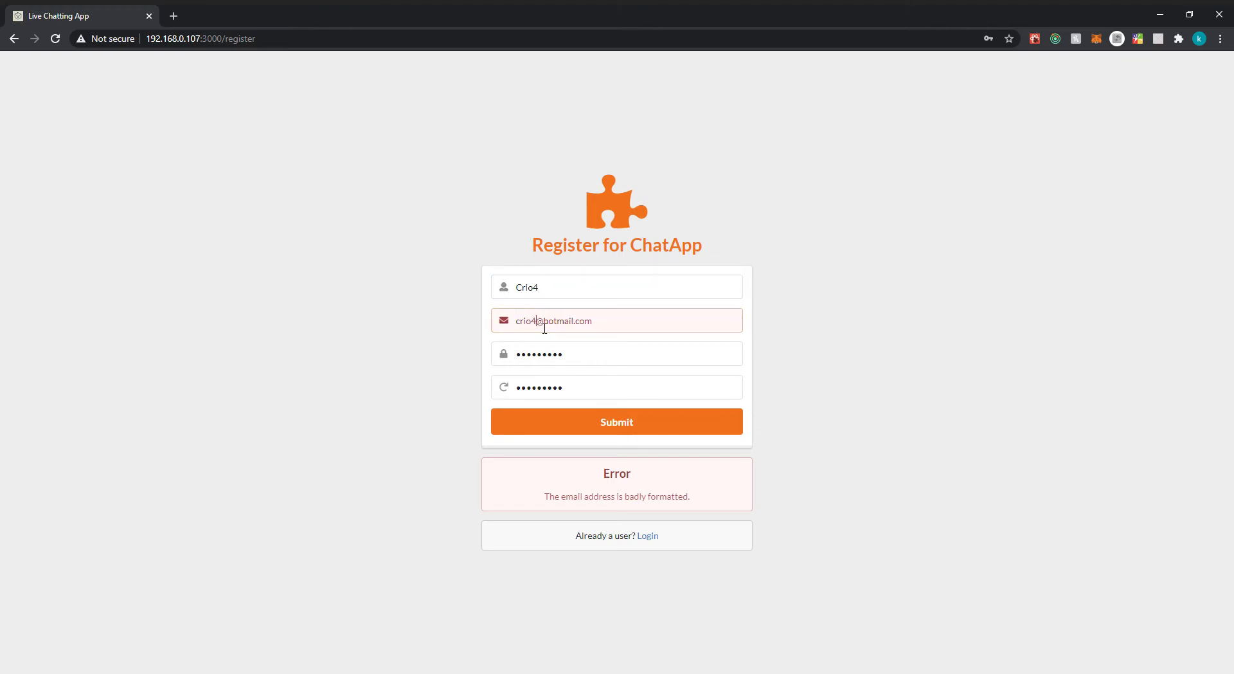
left_click(616, 421)
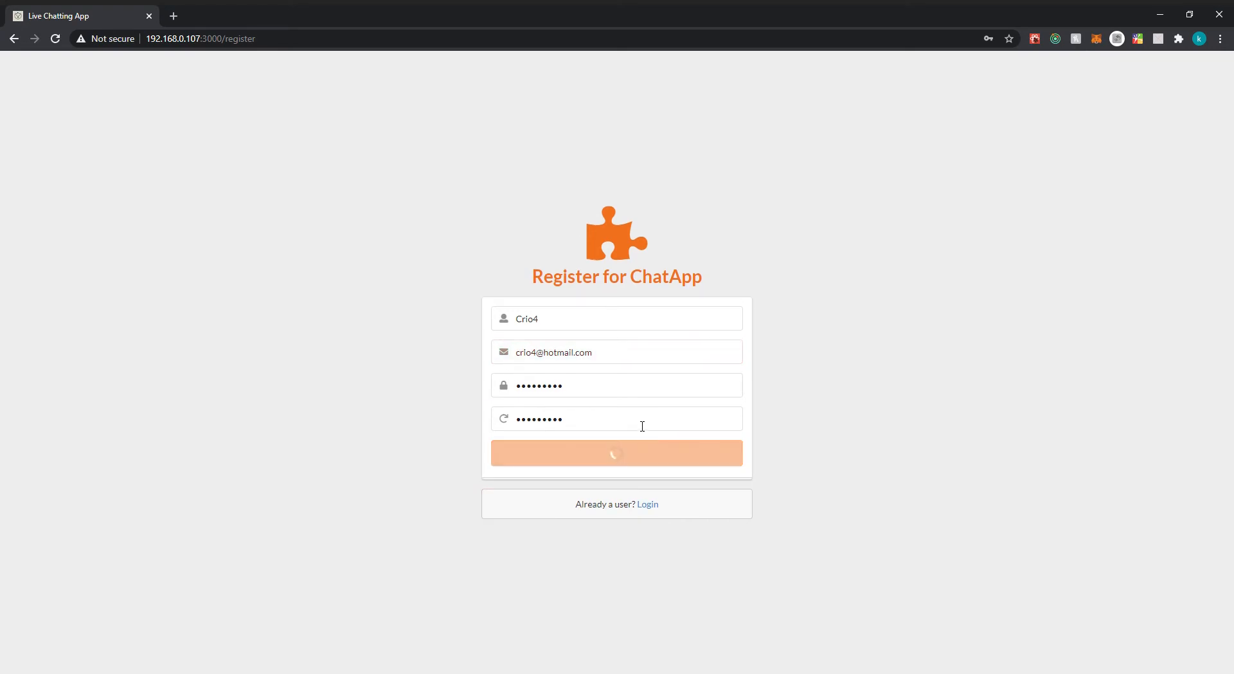
left_click(616, 453)
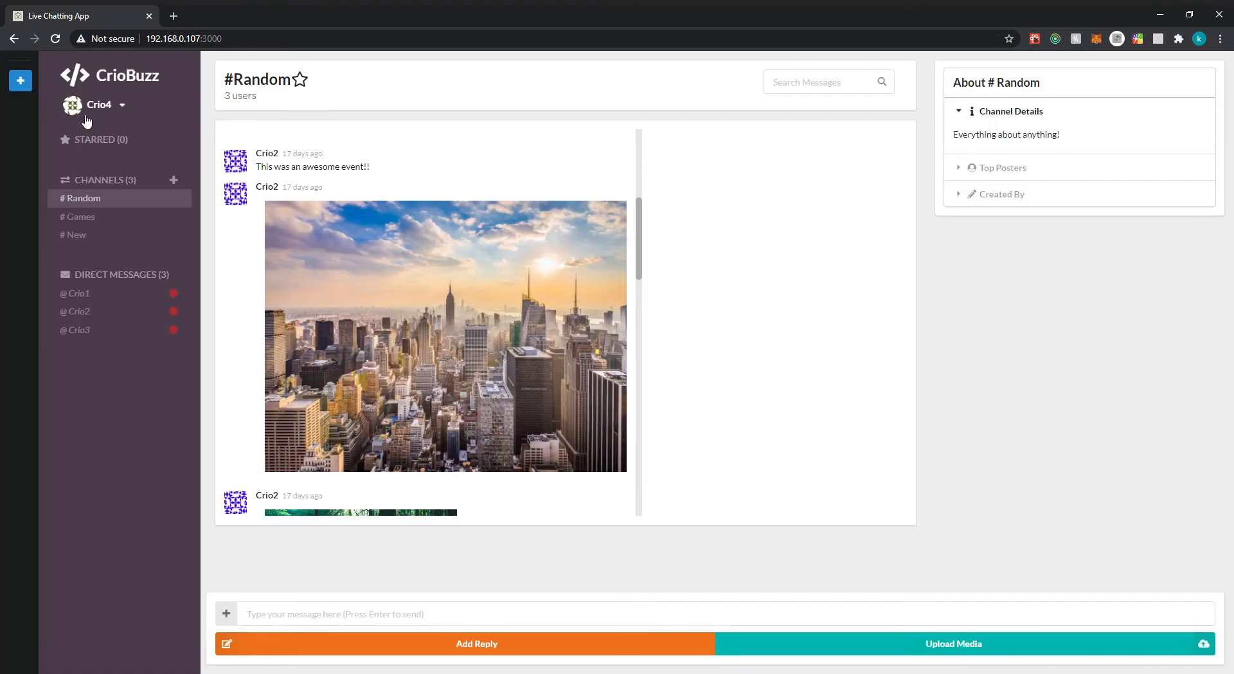
left_click(99, 104)
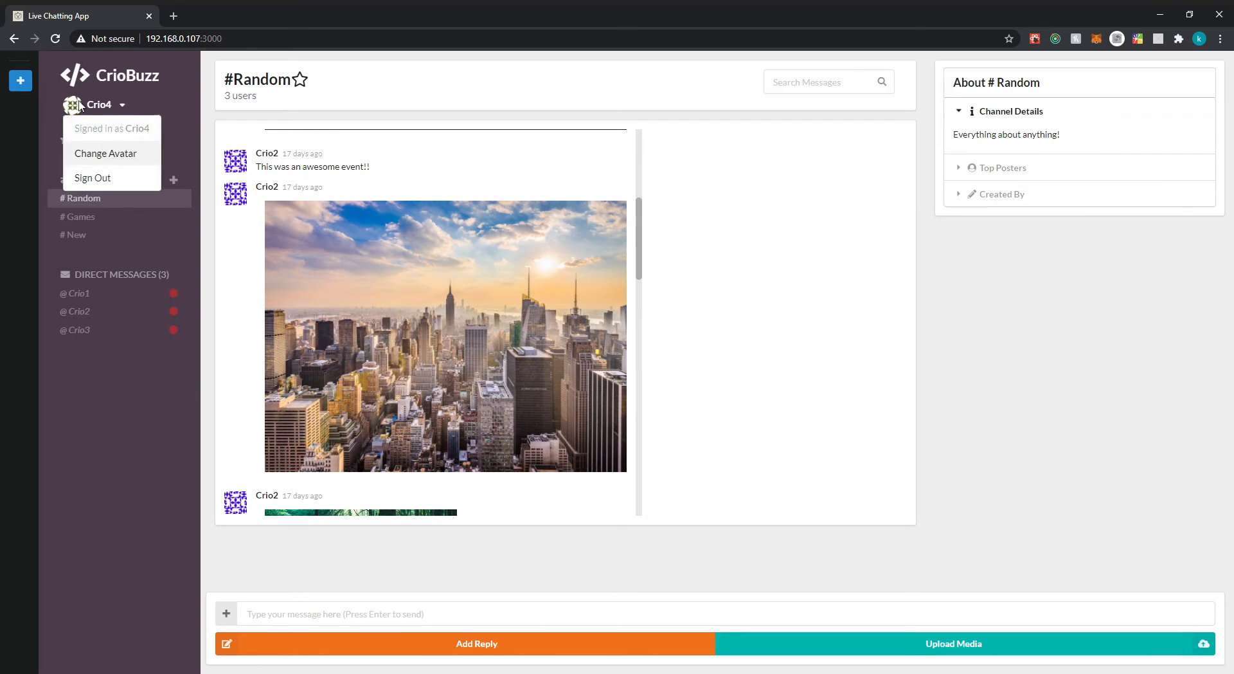
mouse_move(93, 178)
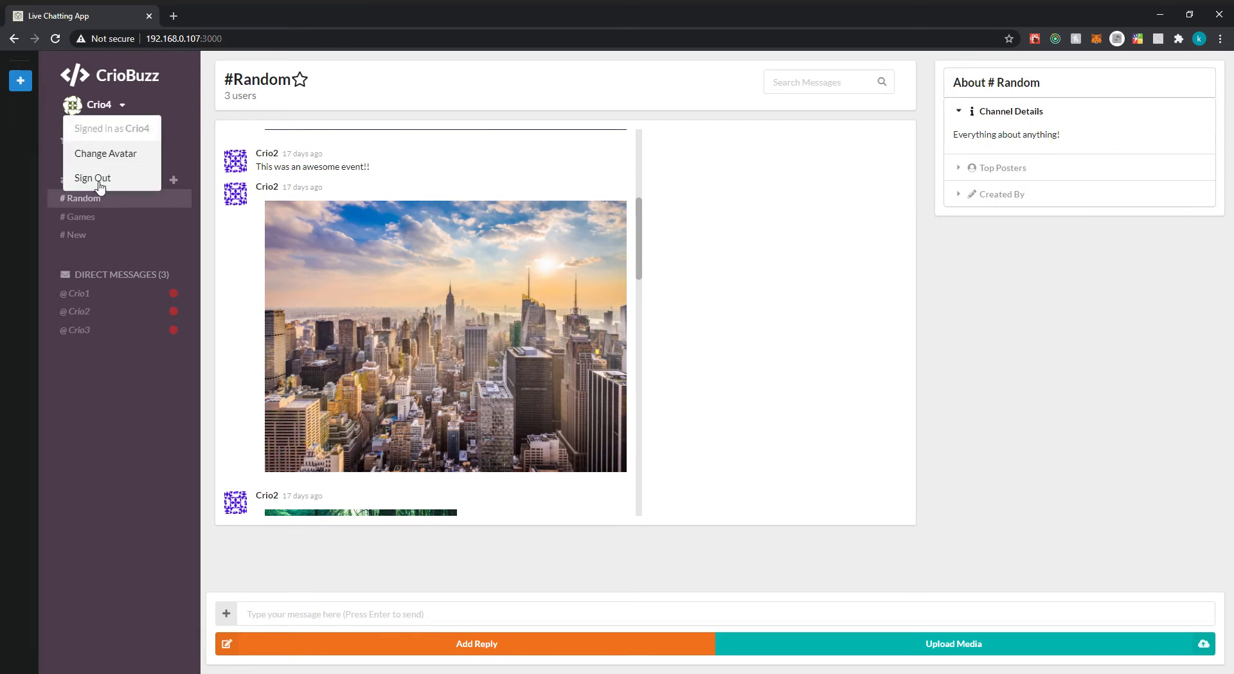
left_click(92, 178)
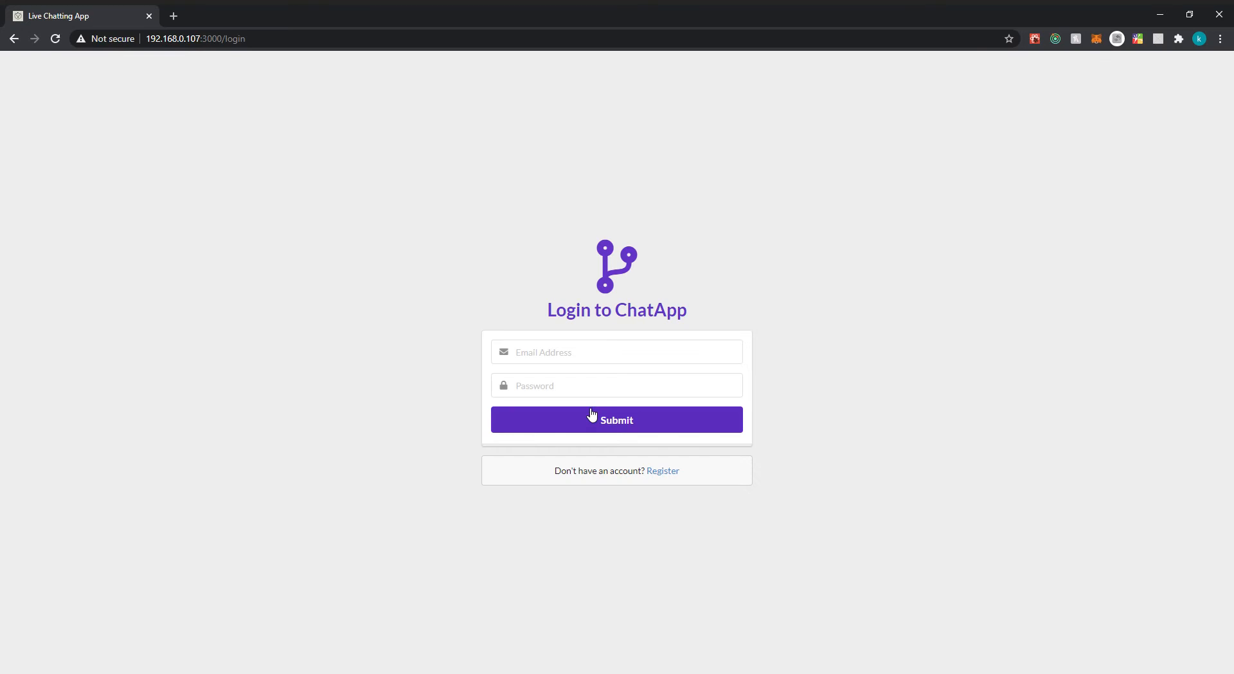
mouse_move(597, 408)
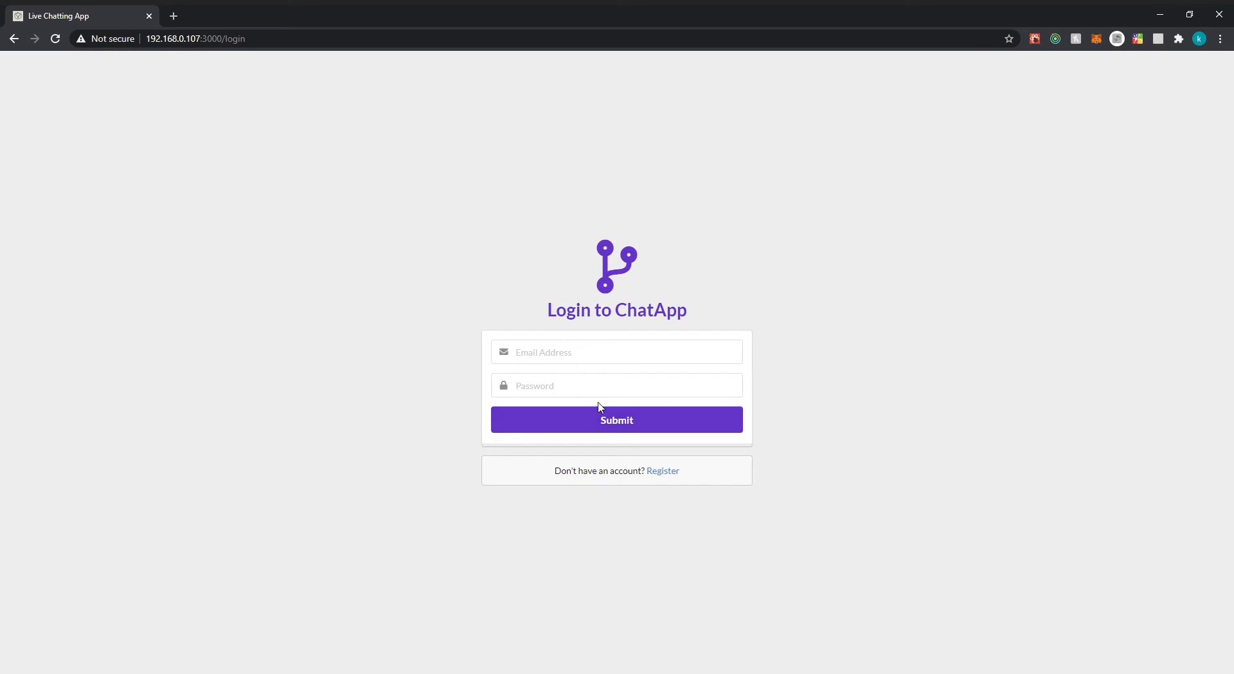
mouse_move(512, 458)
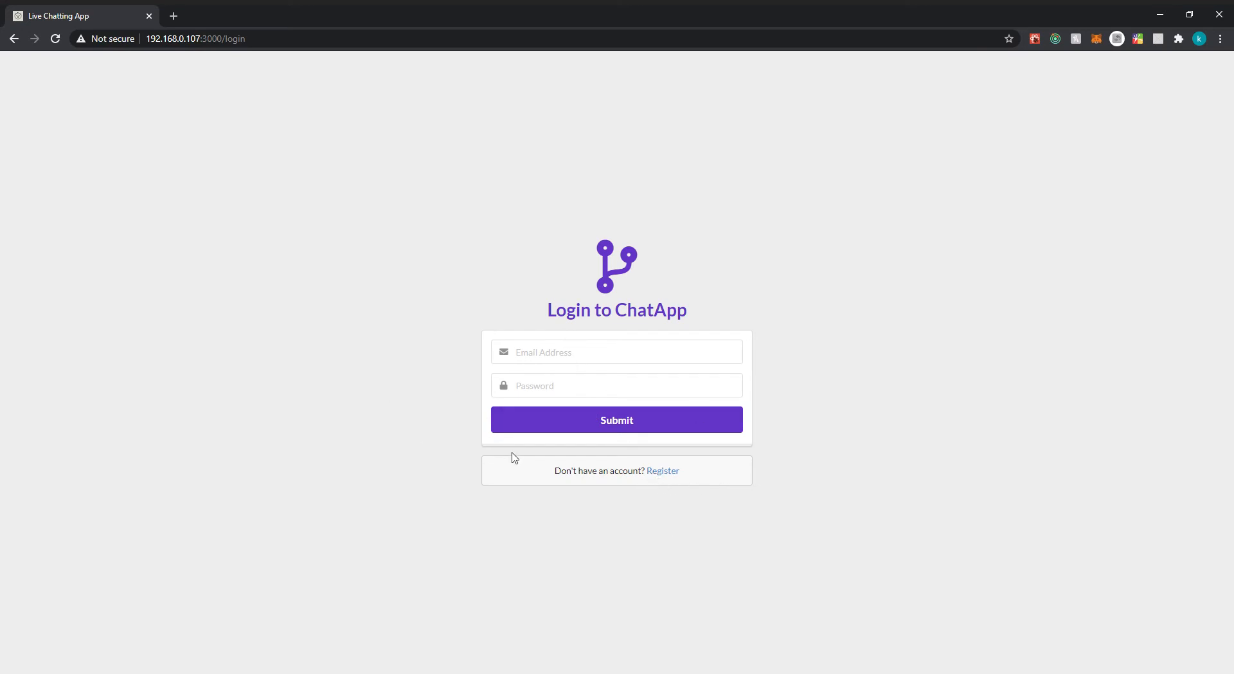
mouse_move(482, 392)
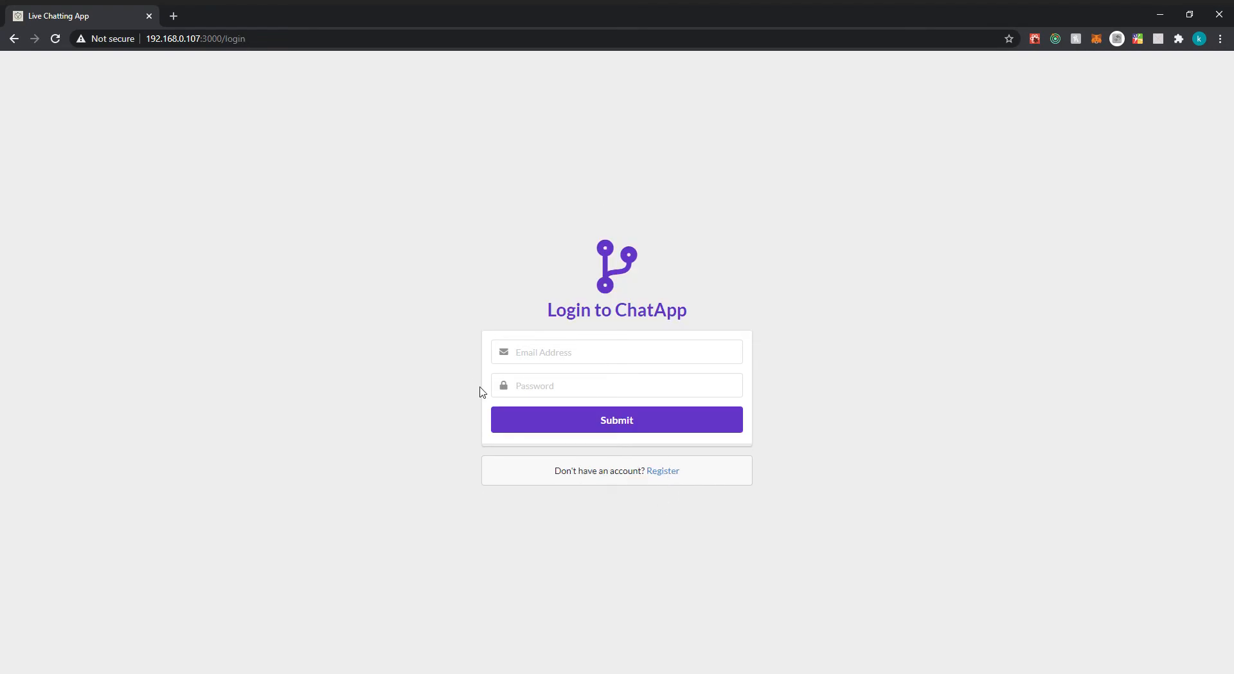
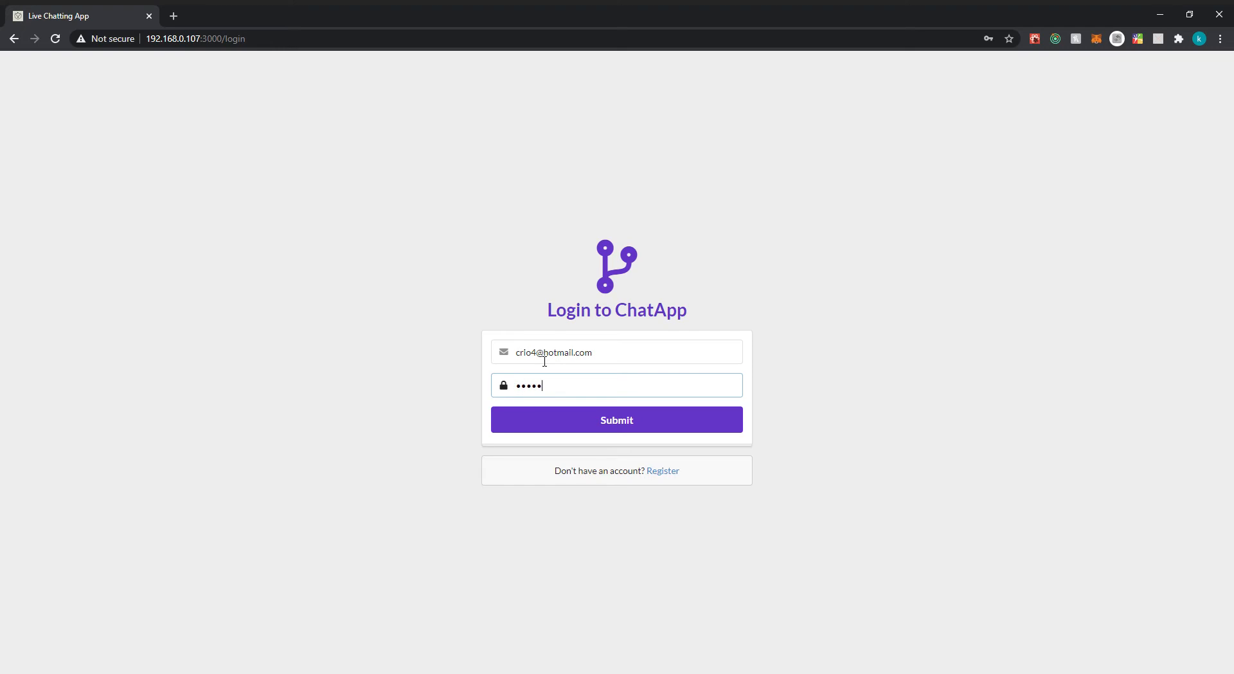
left_click(616, 419)
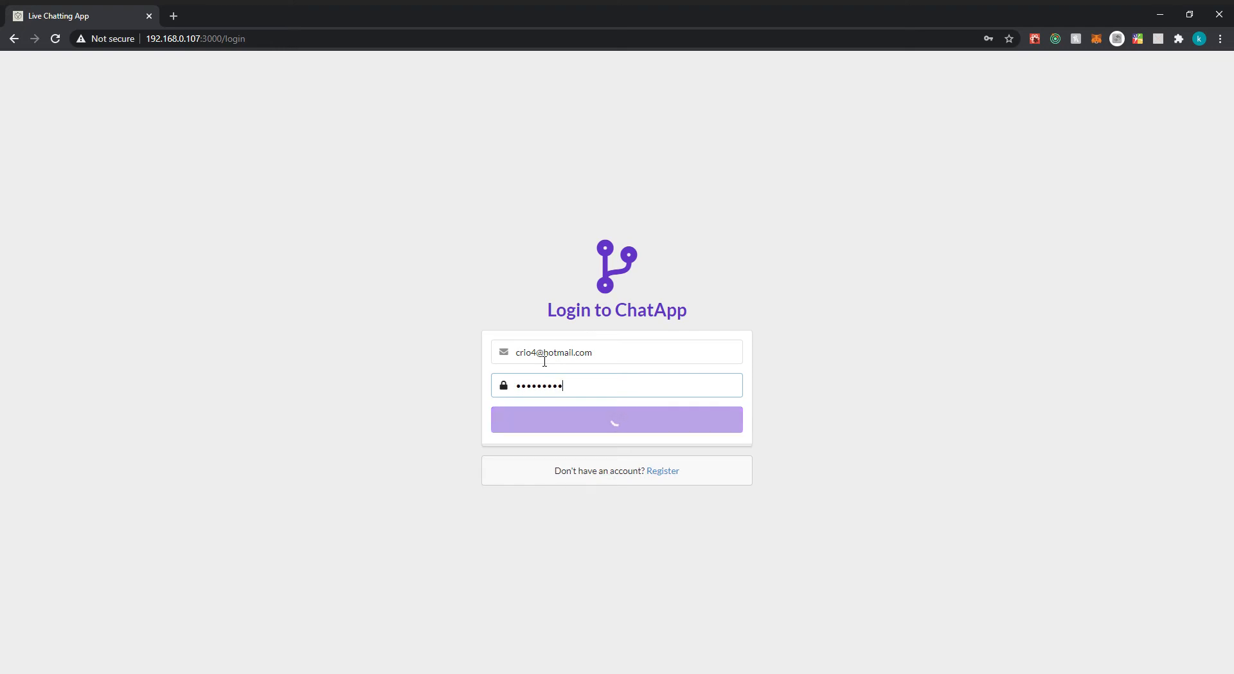
left_click(615, 419)
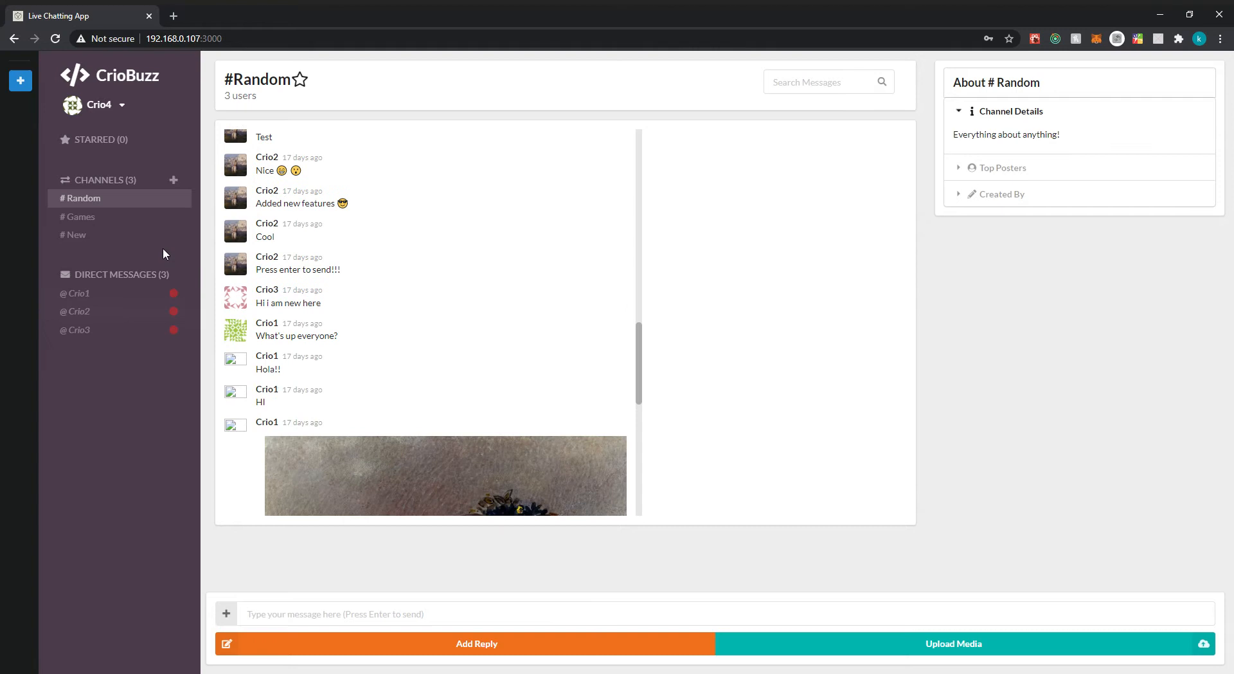
mouse_move(1089, 447)
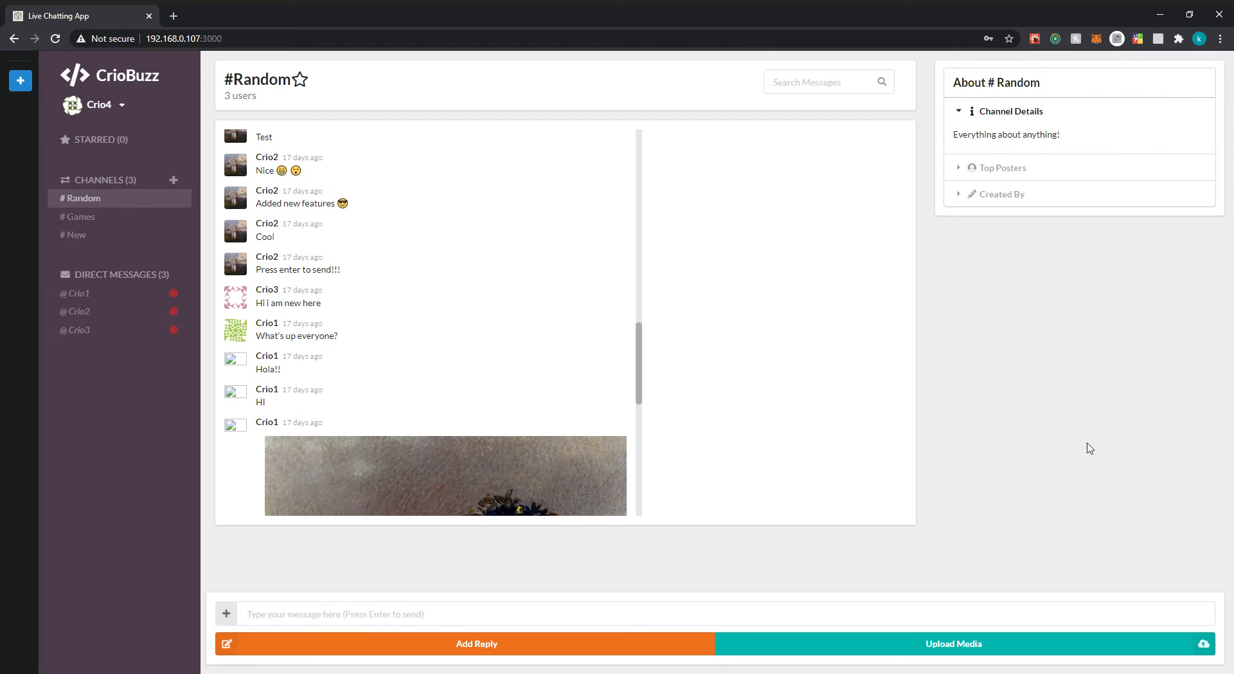
mouse_move(92, 215)
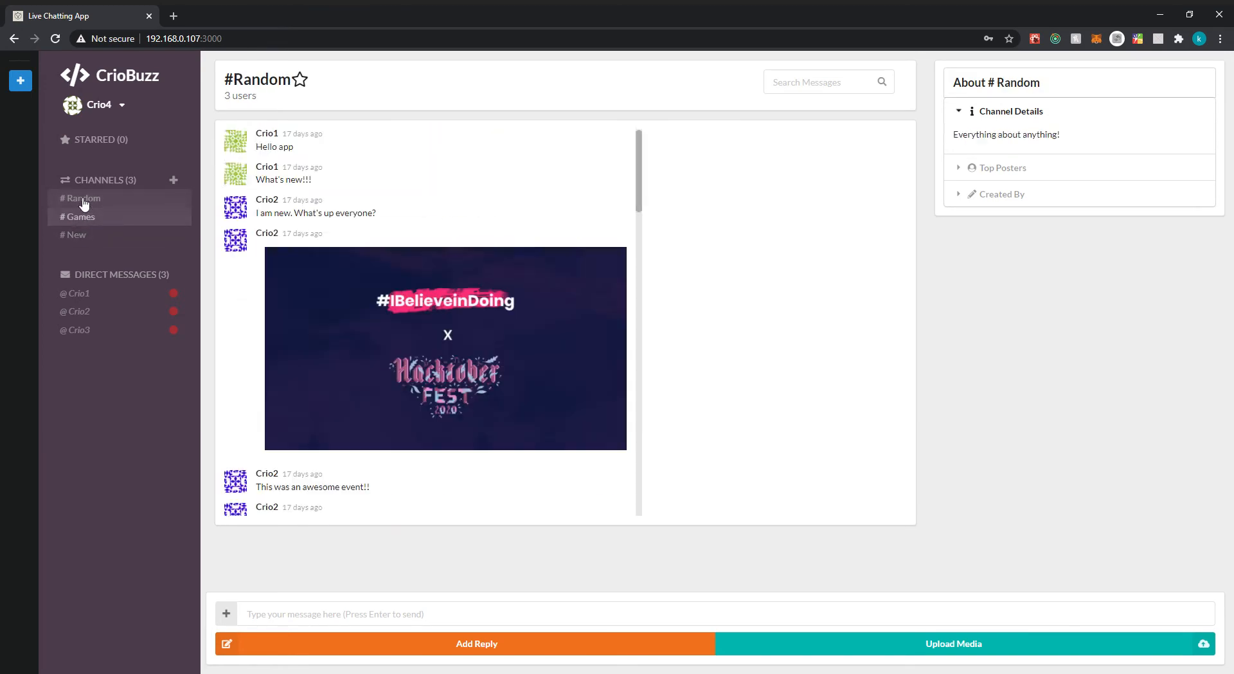
Add a channel named movies with description All stuff abt movies.
left_click(174, 180)
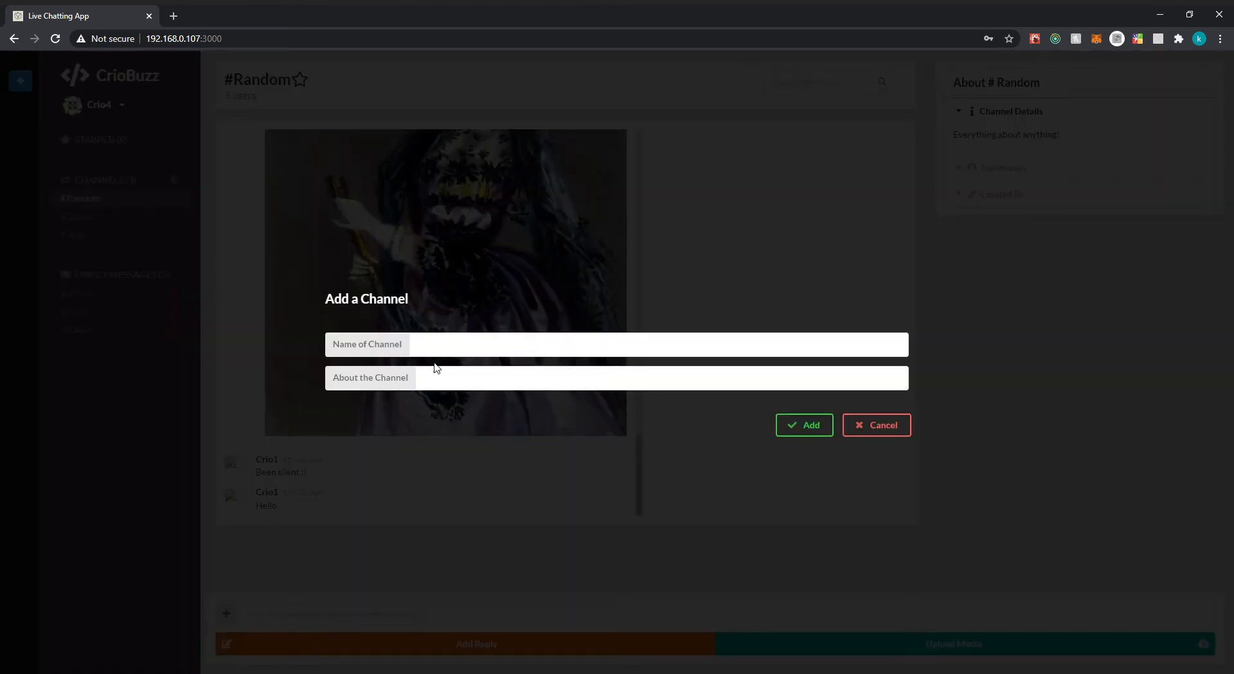
left_click(616, 345)
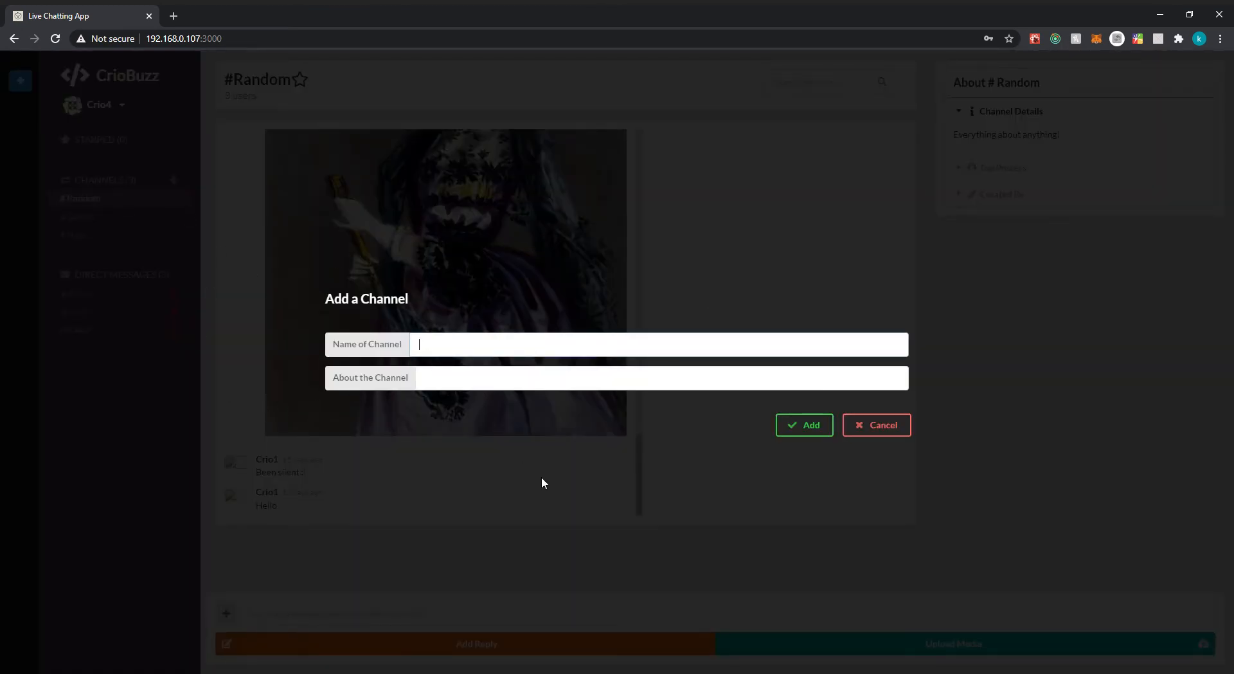
type("Random")
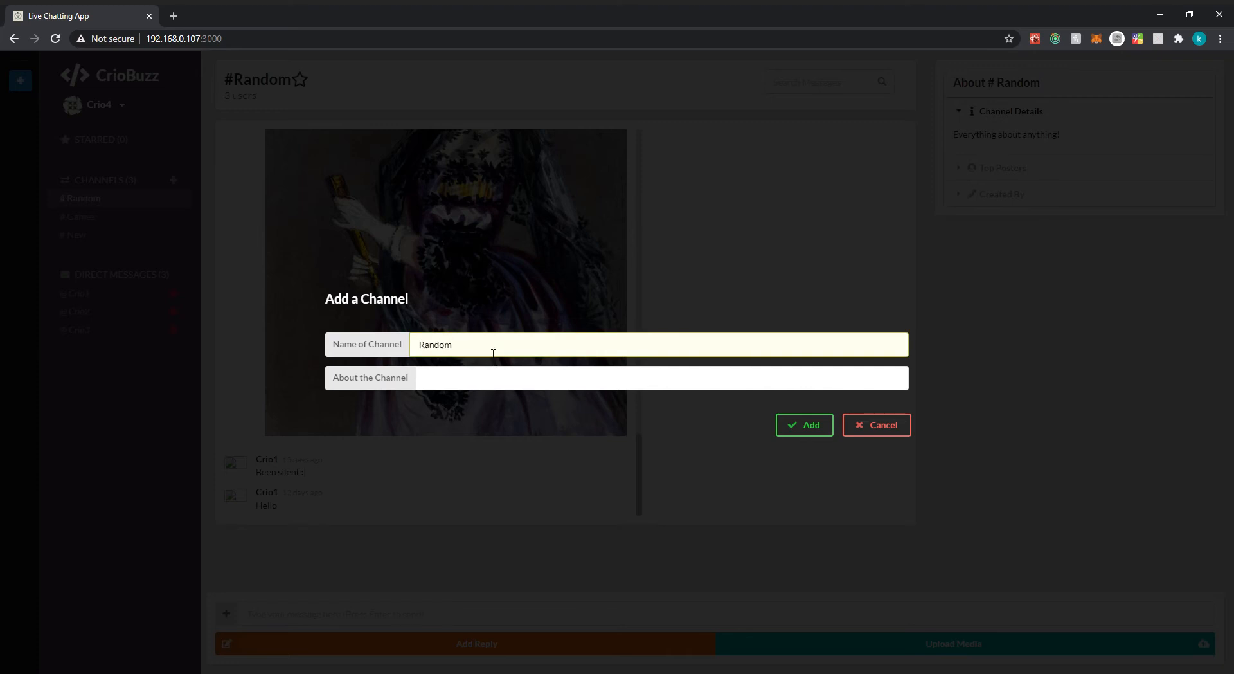
type("movies")
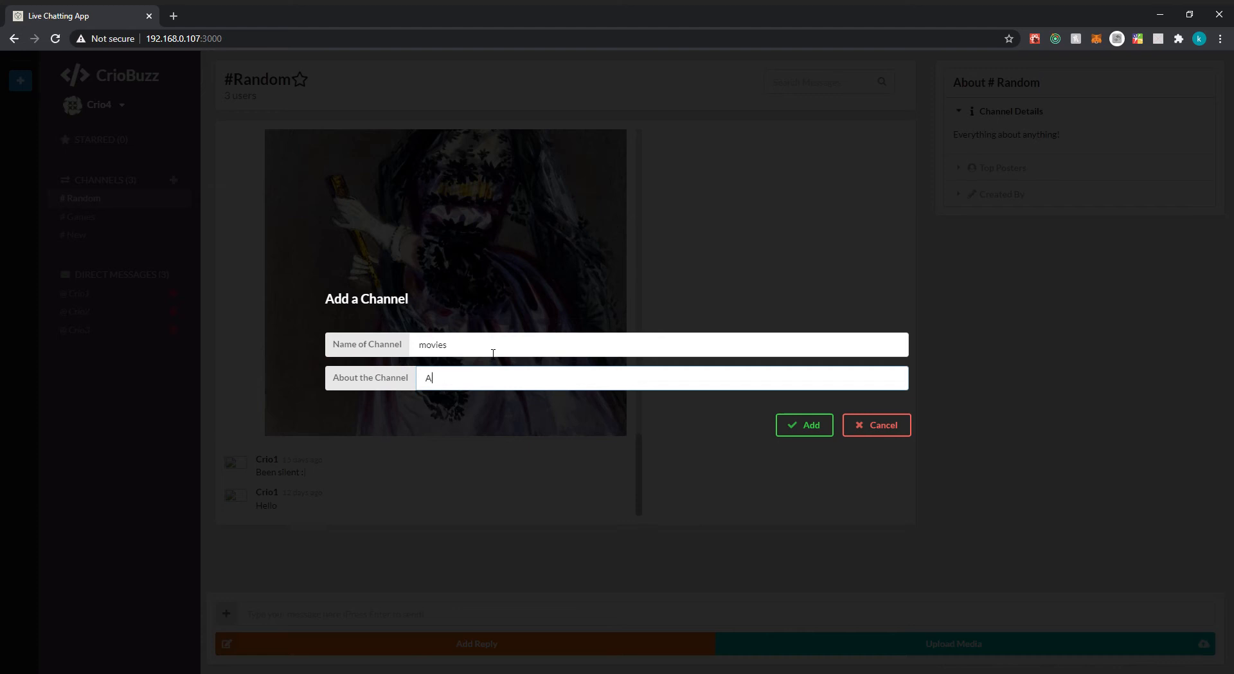
type("ll stuff")
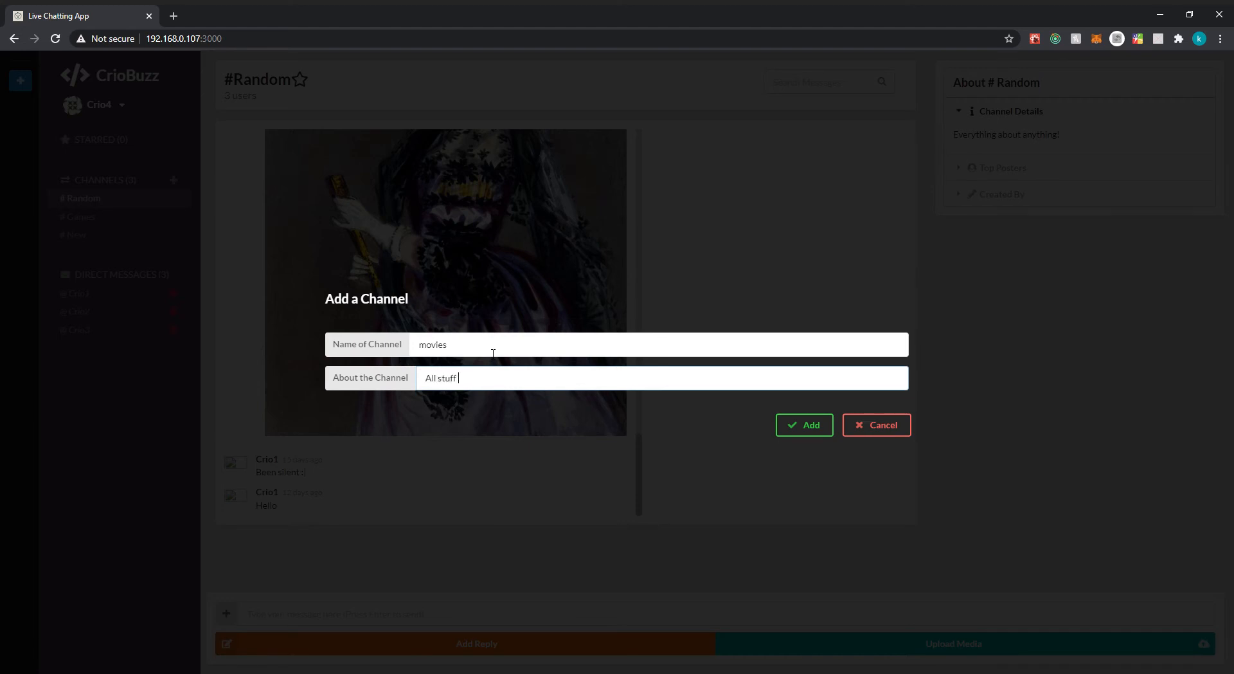
type("abt movie")
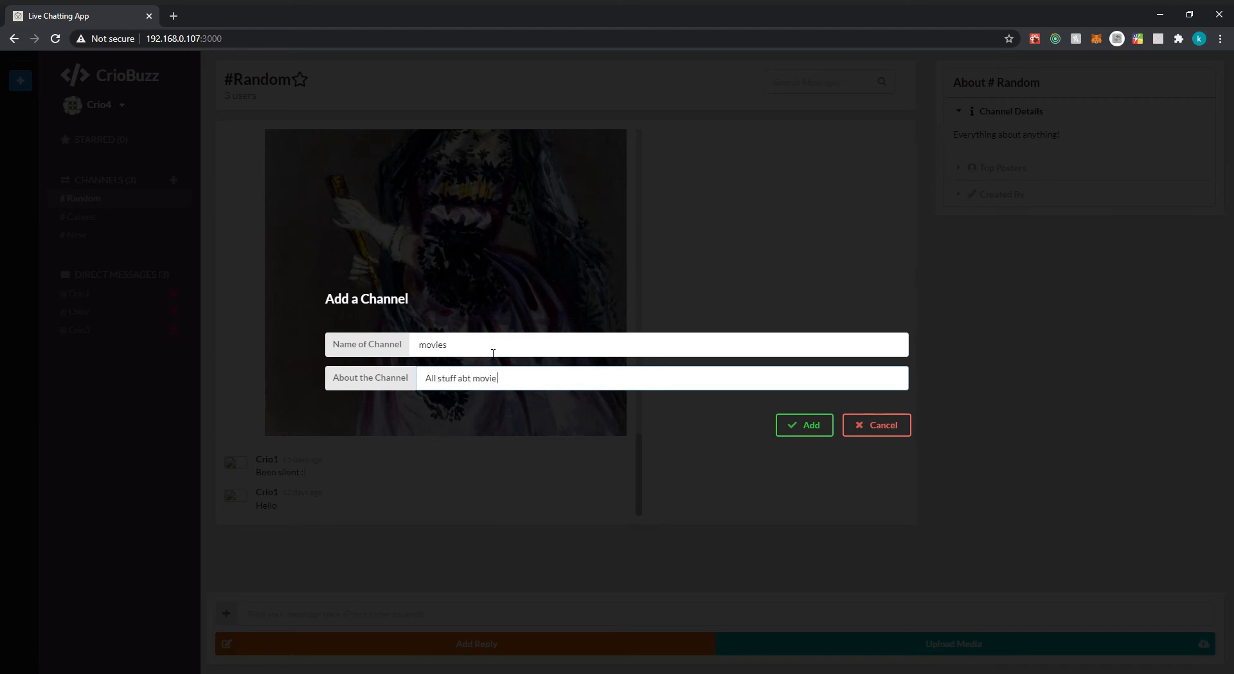
type("s")
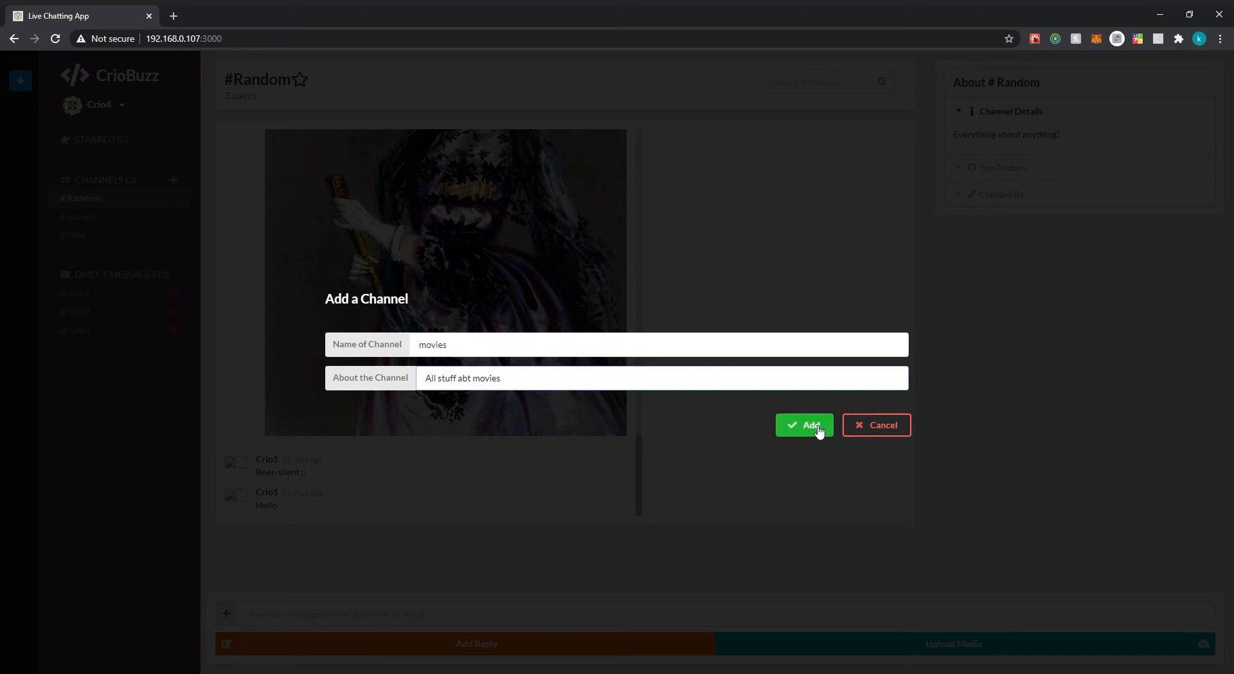
left_click(802, 425)
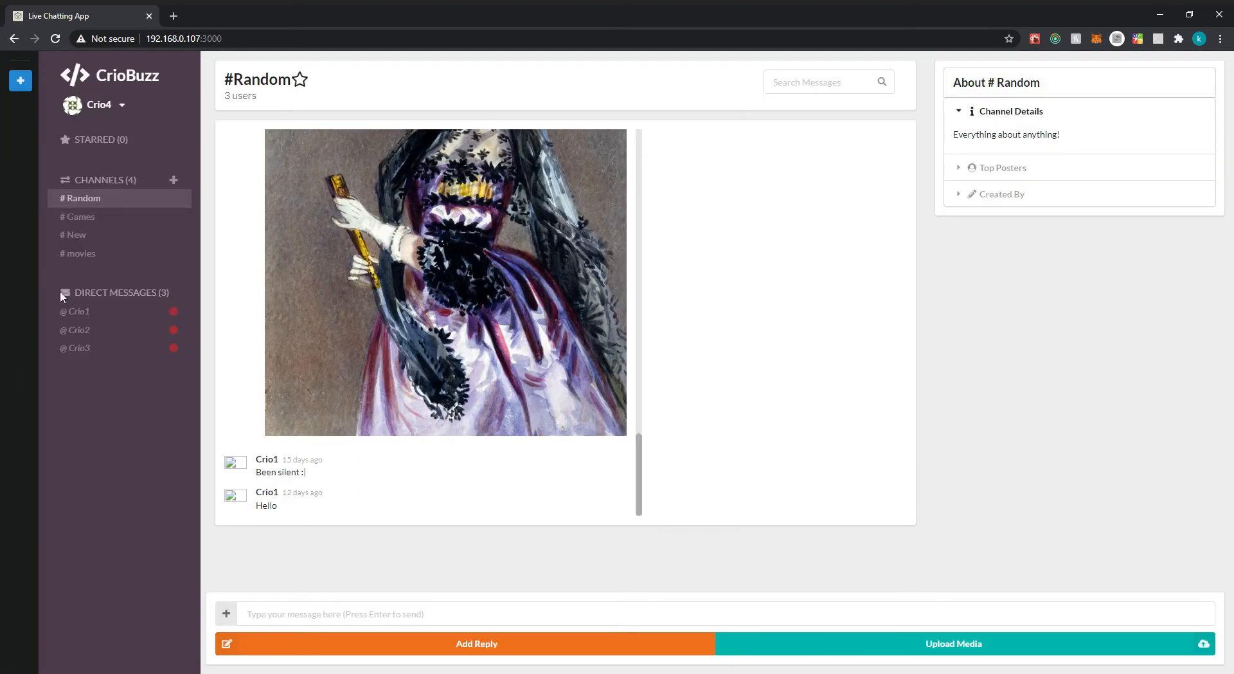
View the movies channel's details and top posters, browse #Games and #New, and return to #movies.
left_click(79, 252)
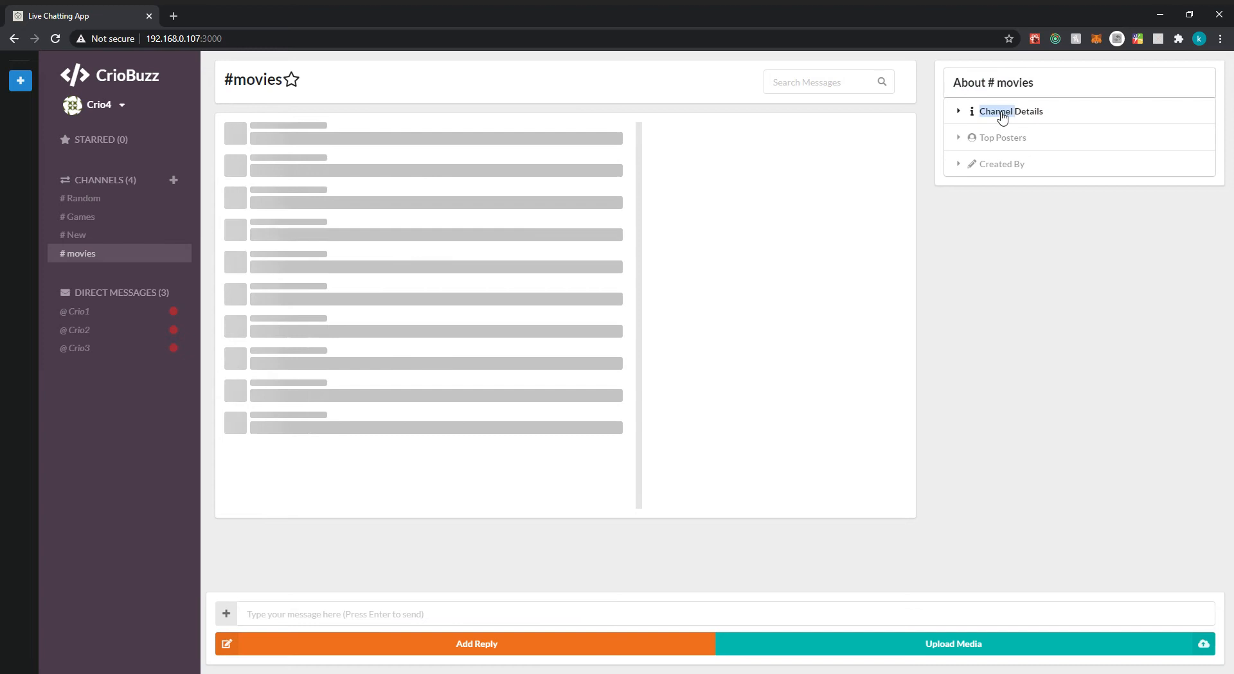
left_click(1001, 137)
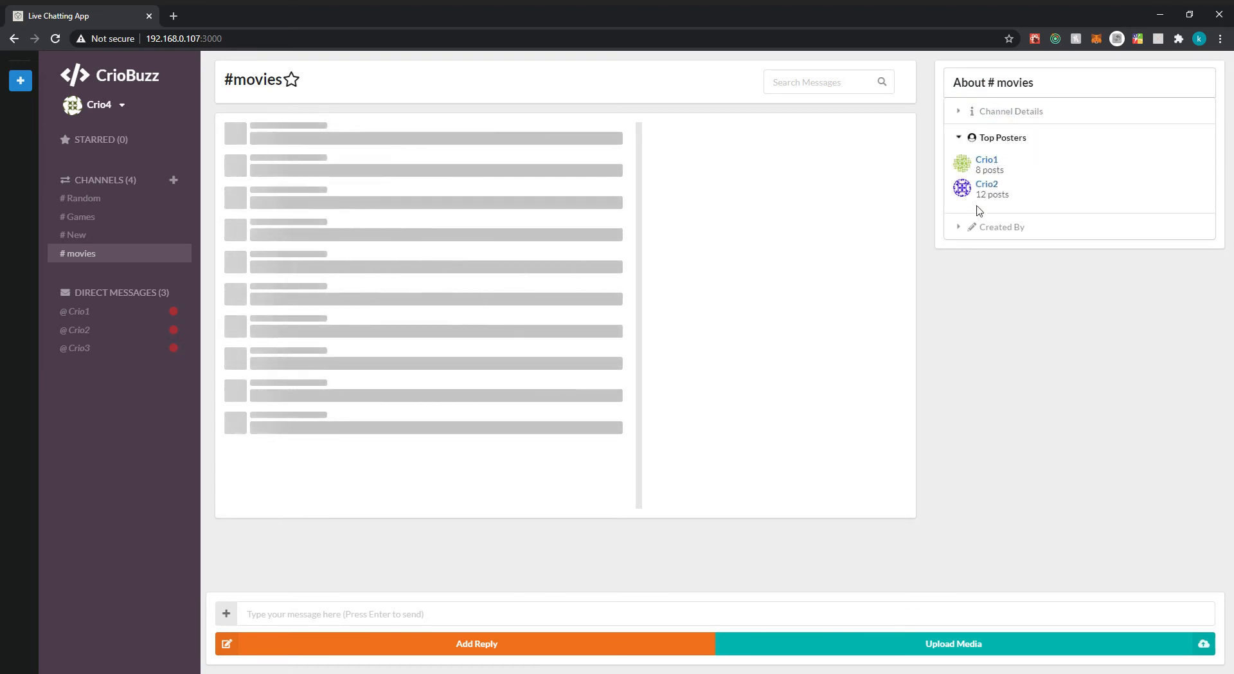
mouse_move(925, 292)
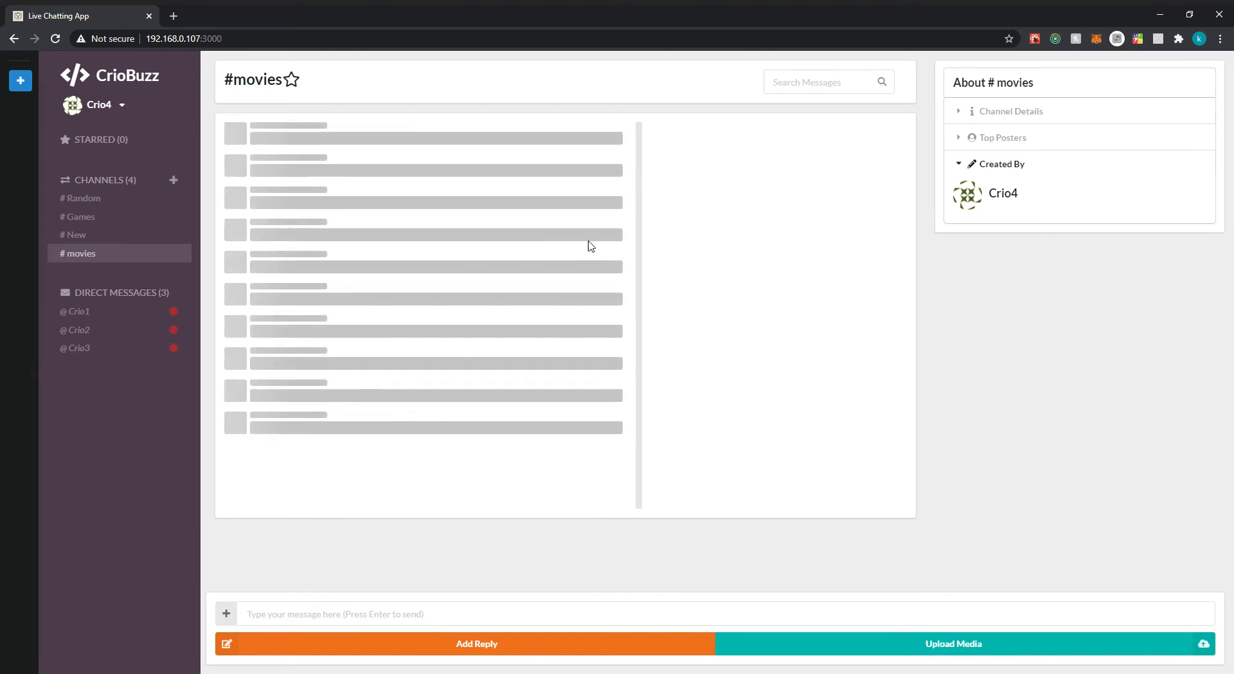
left_click(79, 216)
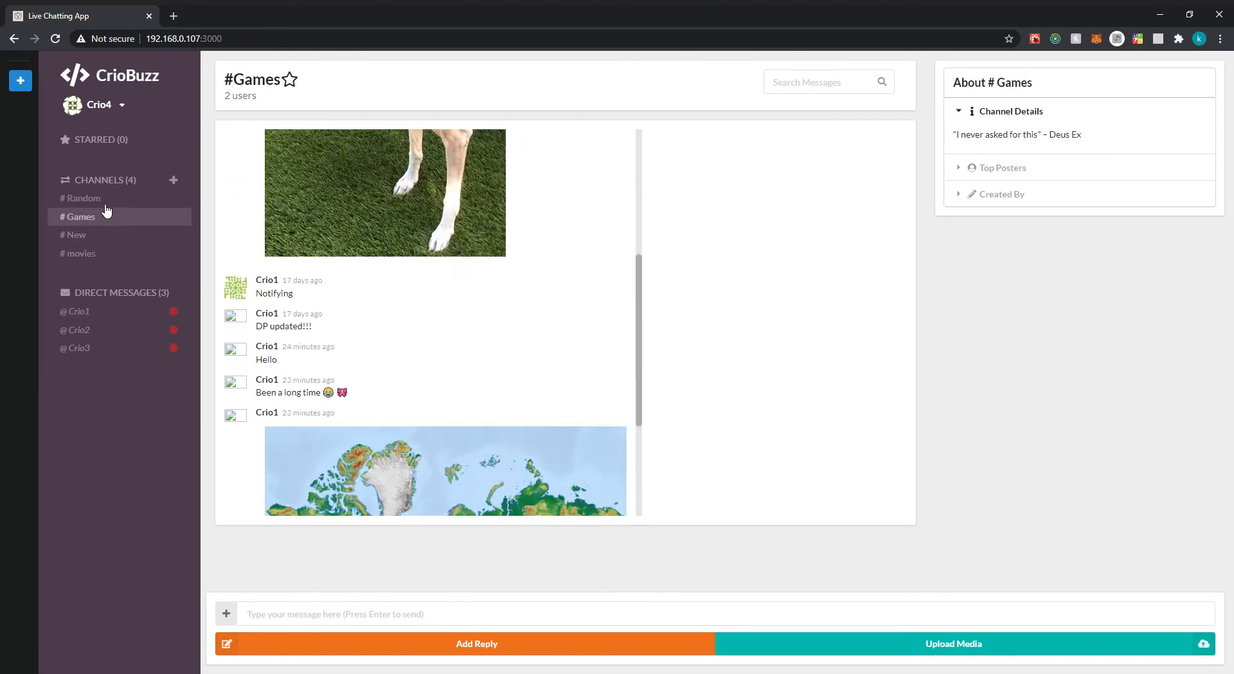
left_click(74, 234)
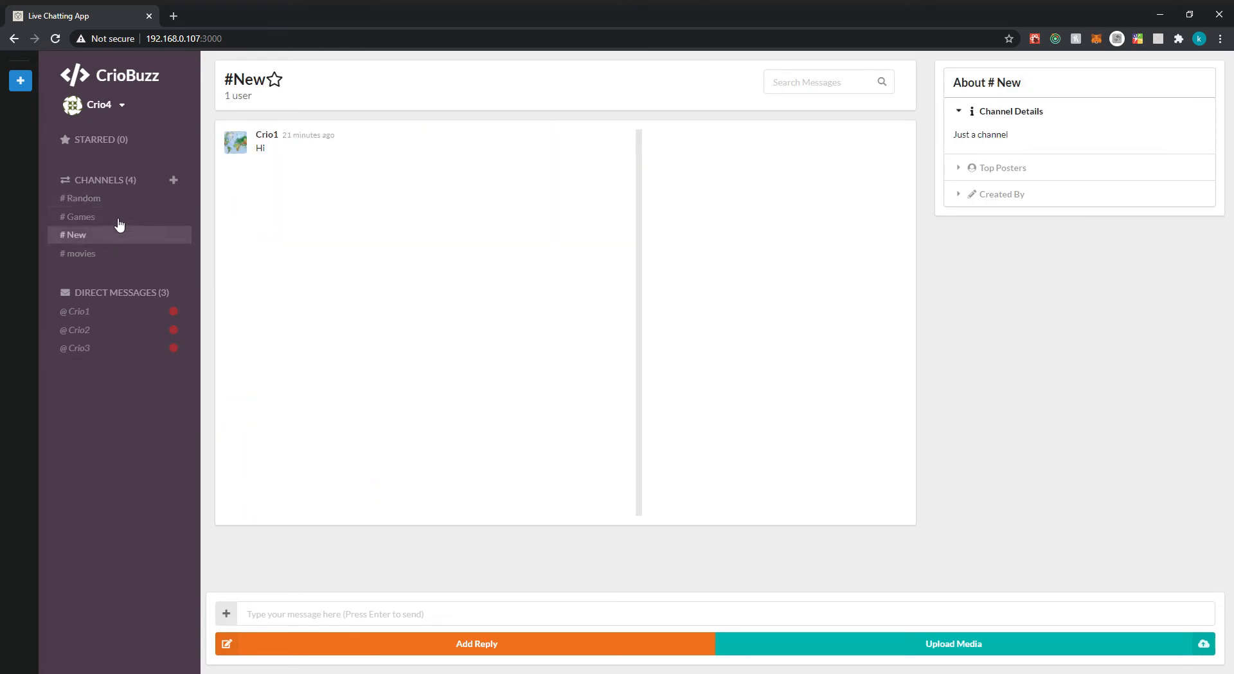
left_click(78, 254)
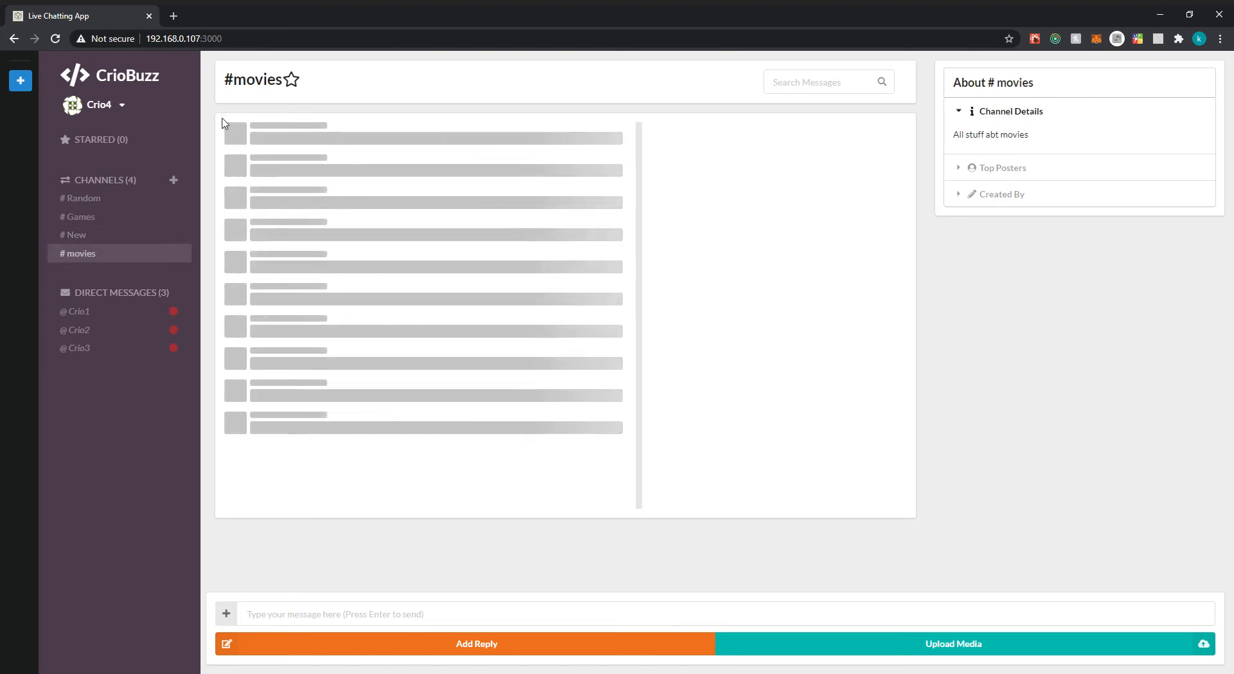
mouse_move(245, 153)
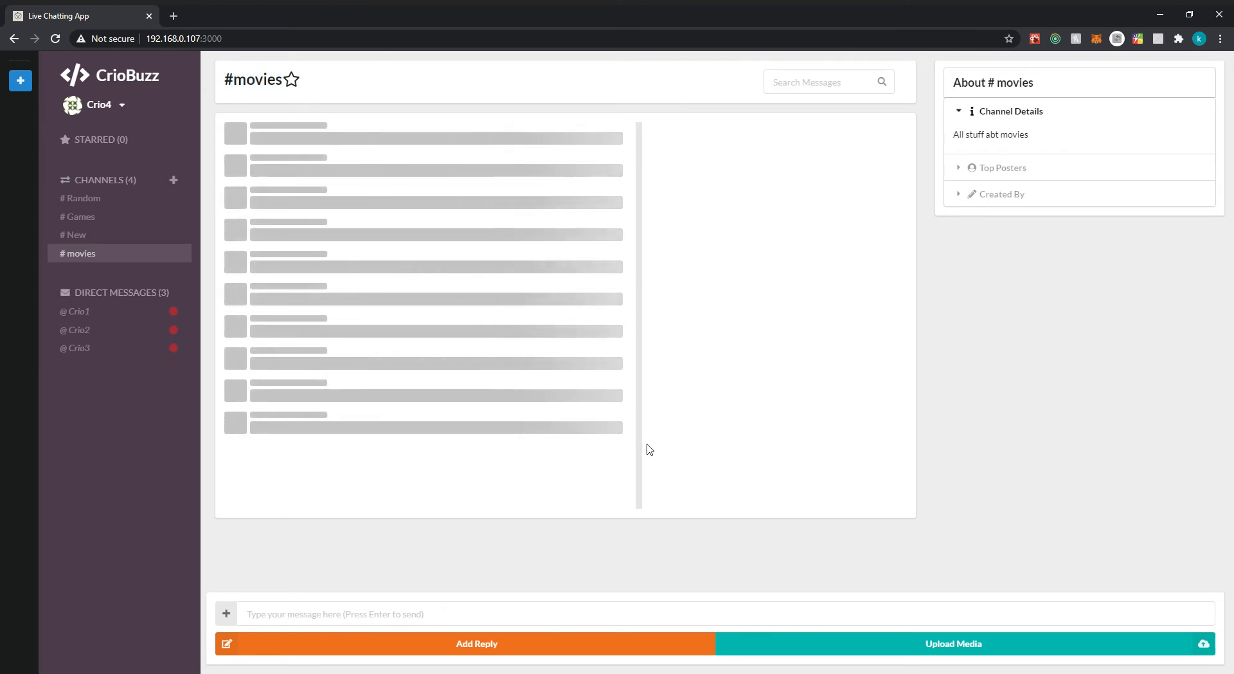
mouse_move(203, 335)
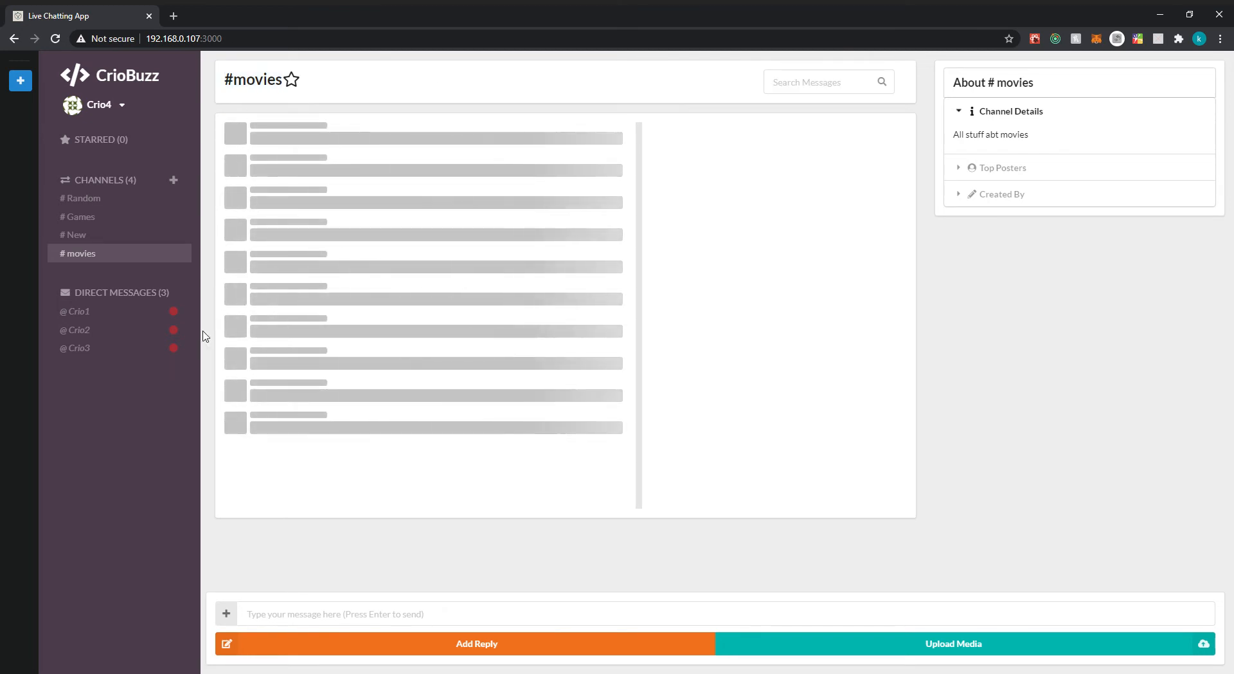
Post Hi and Hello in #Random, then draft Hello all with a smiley emoji.
left_click(82, 198)
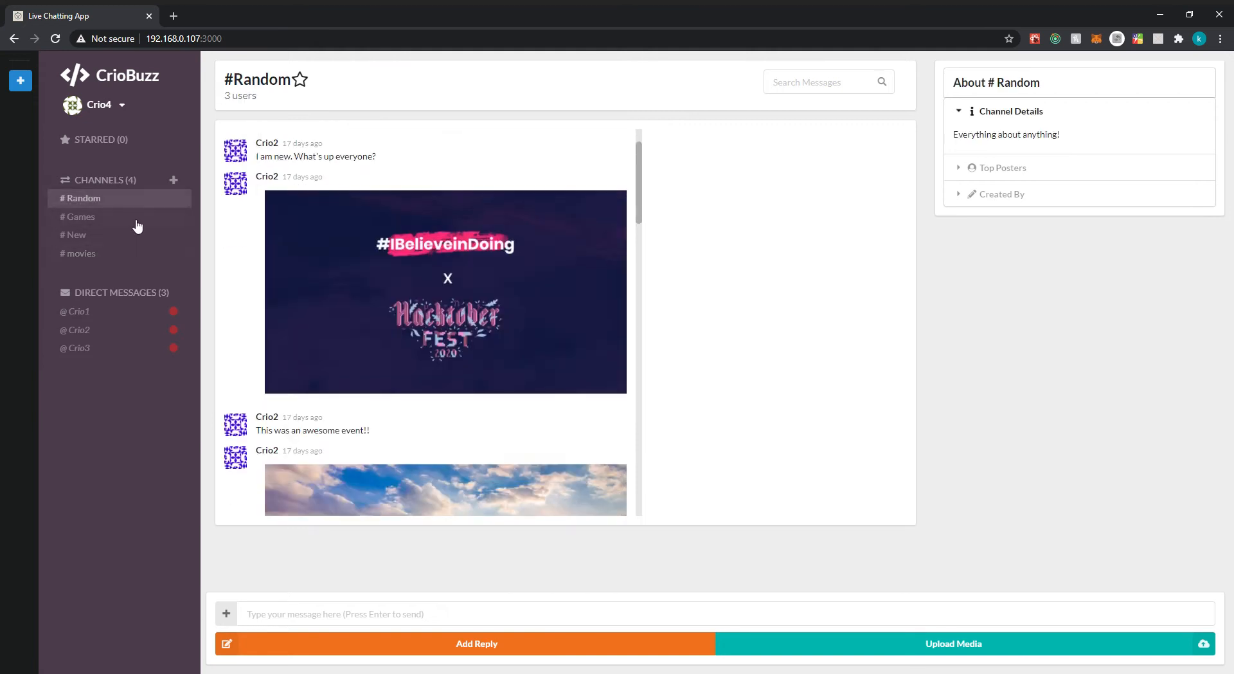
scroll("down", 3)
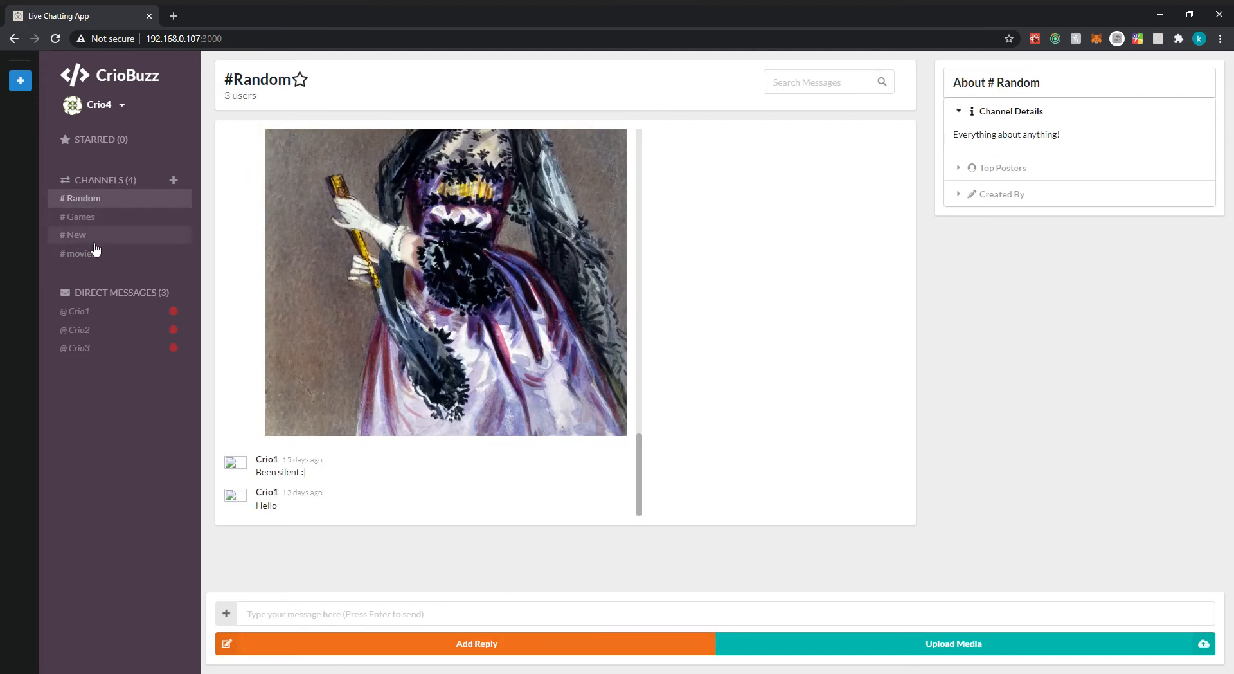
type("H")
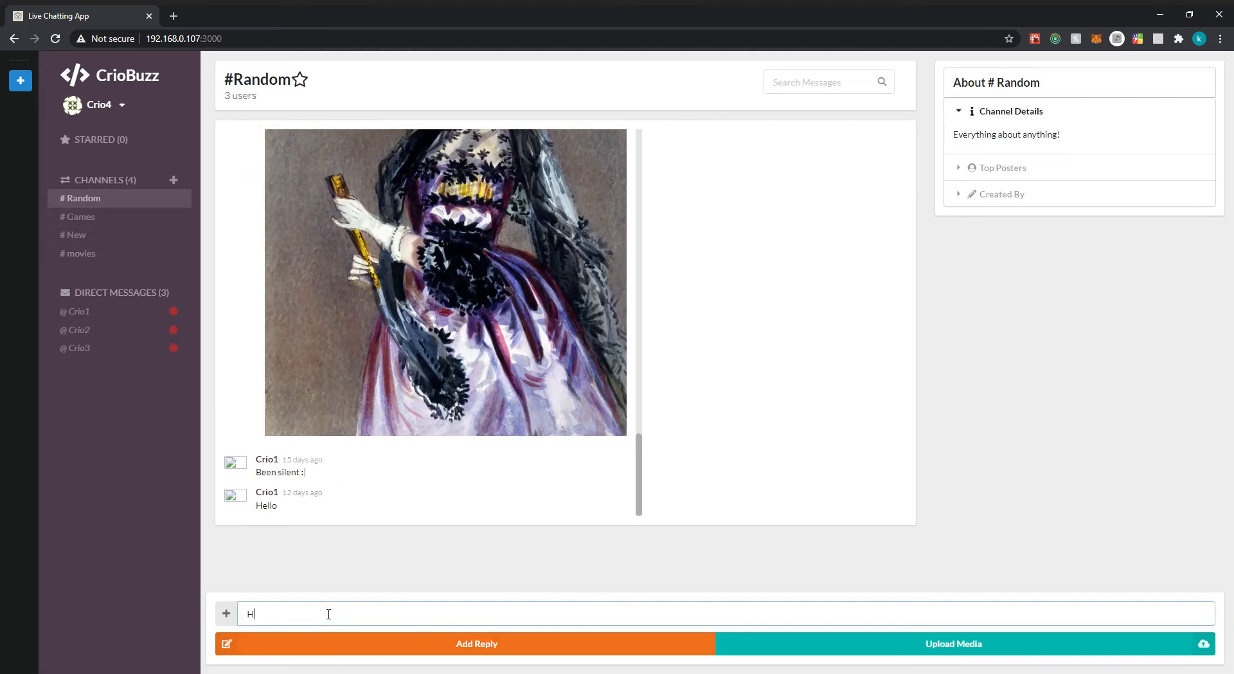
type("e")
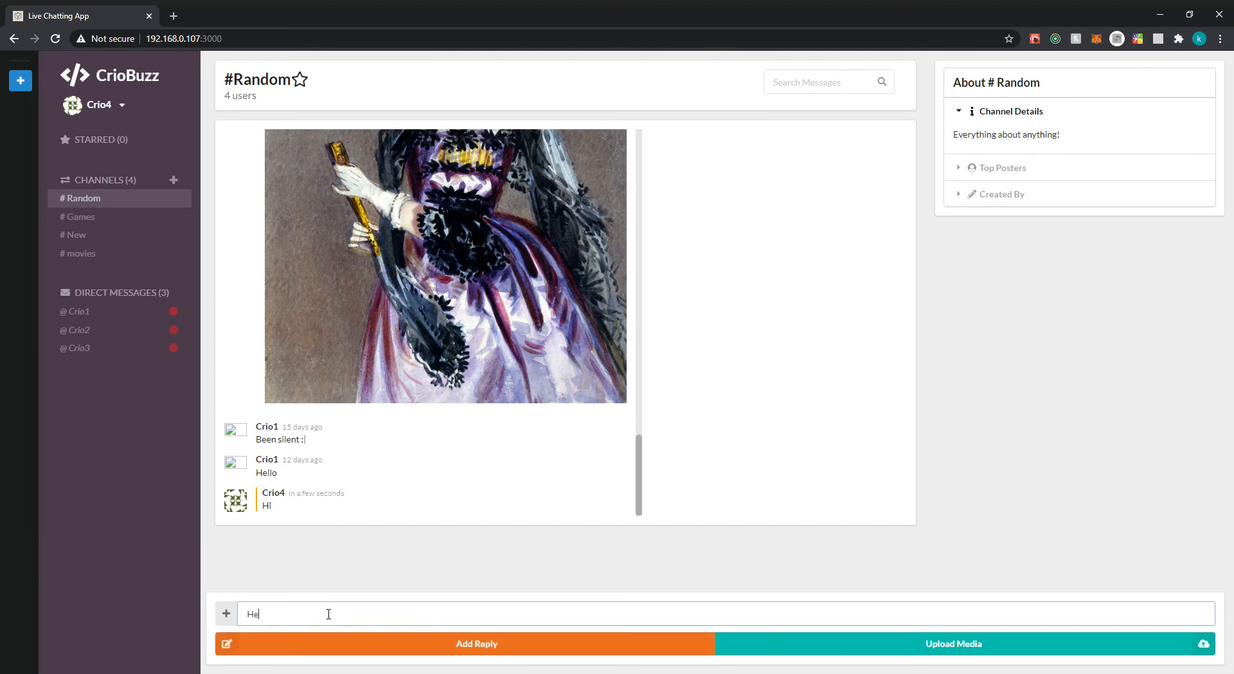
key("Return")
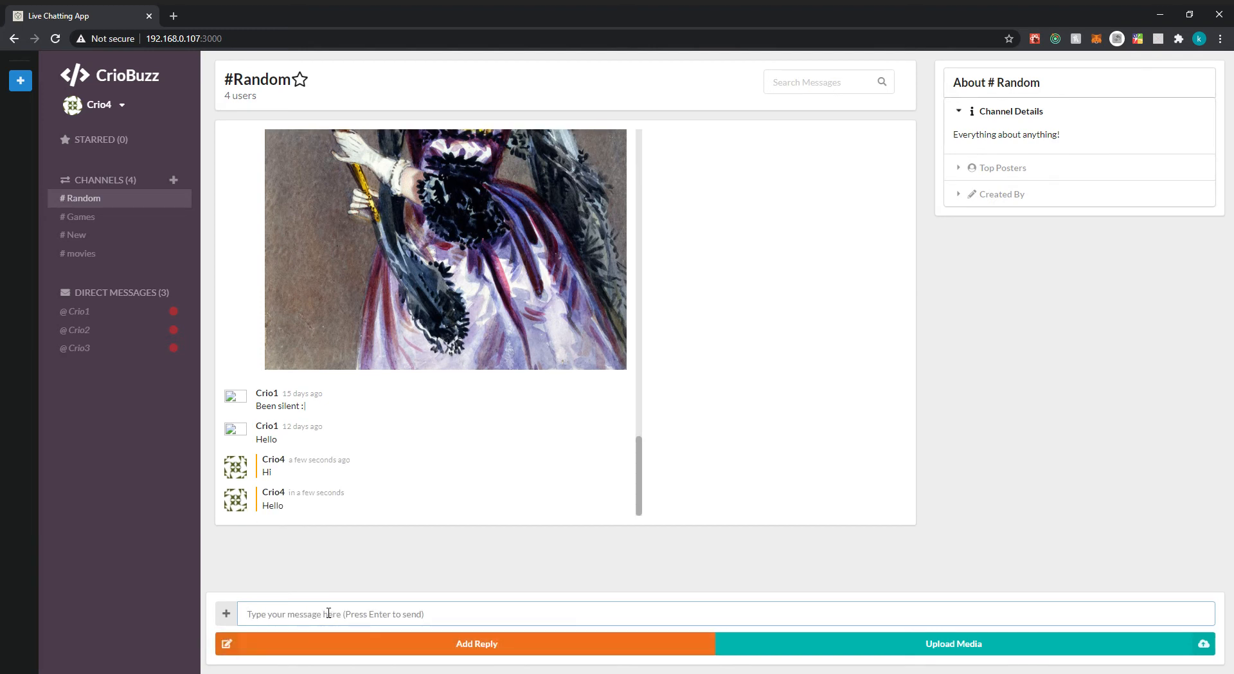
mouse_move(361, 613)
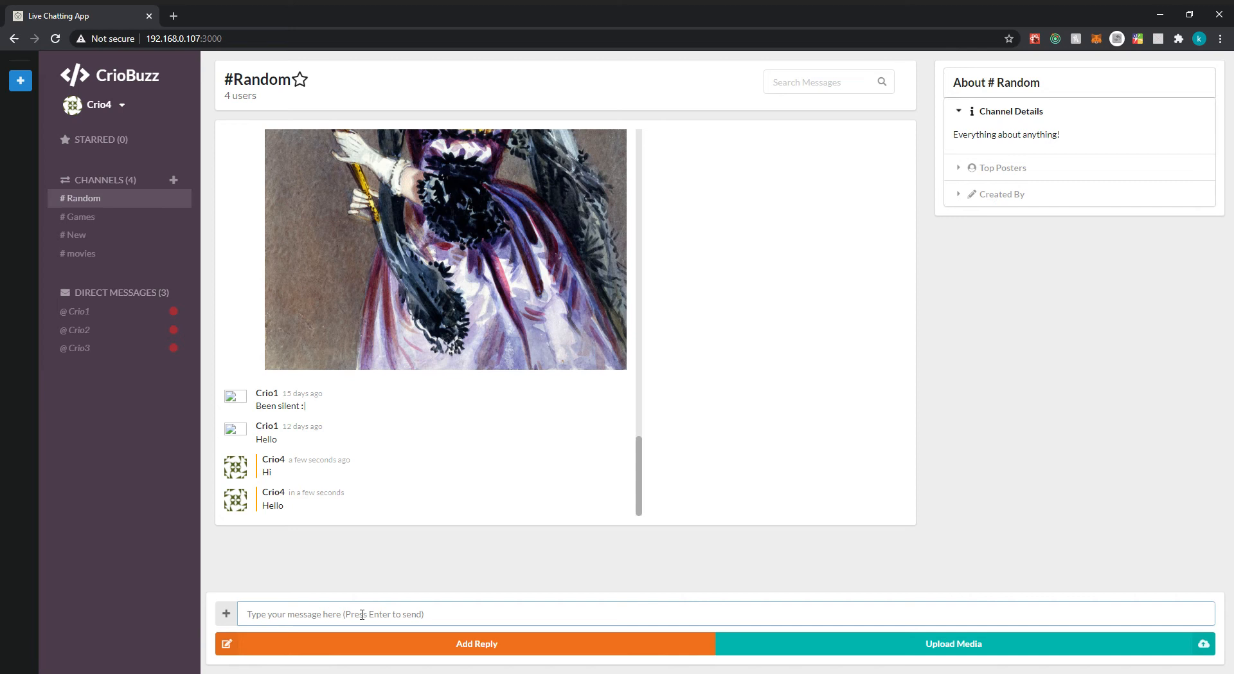
type("Hello all")
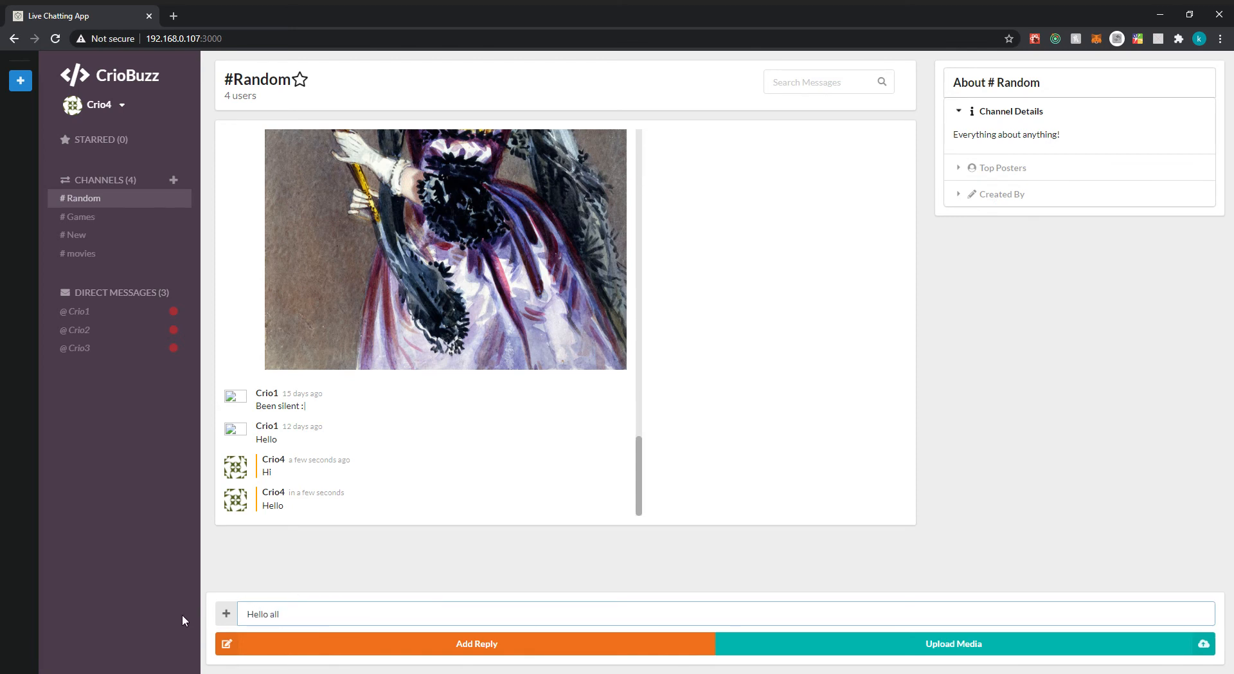
left_click(225, 613)
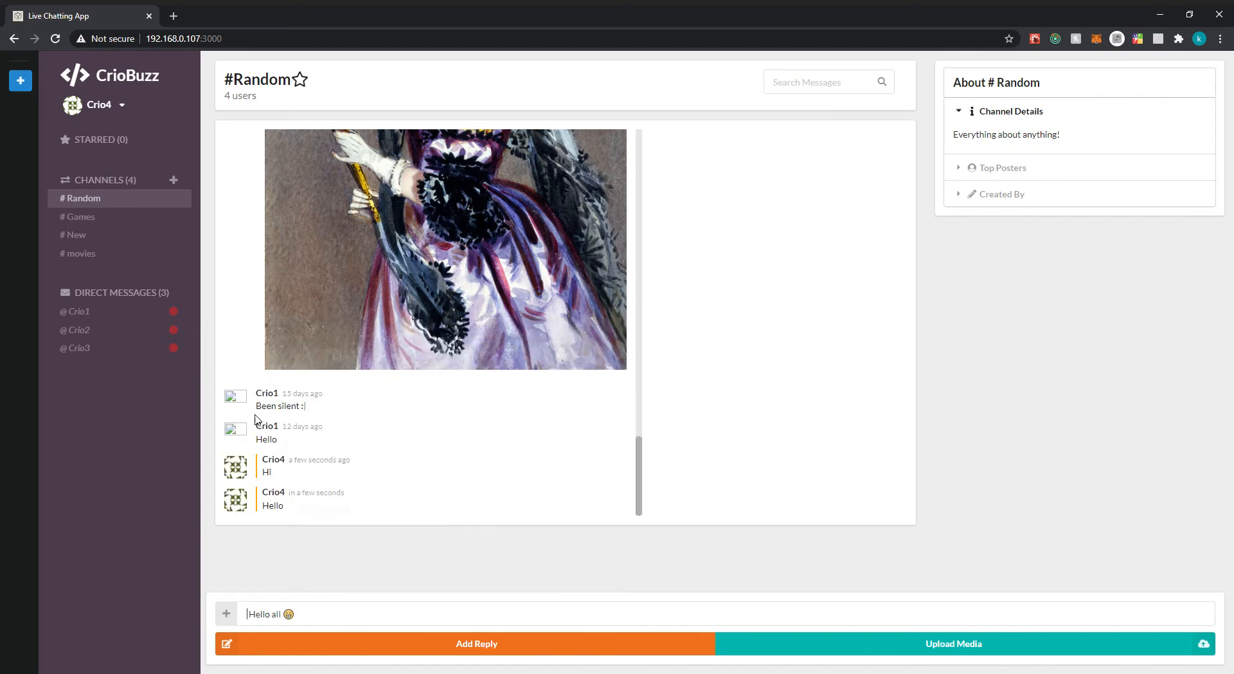
Add the Ribbon emoji from Activity, post Hello all to #Random, and start a DM with the first contact.
left_click(311, 613)
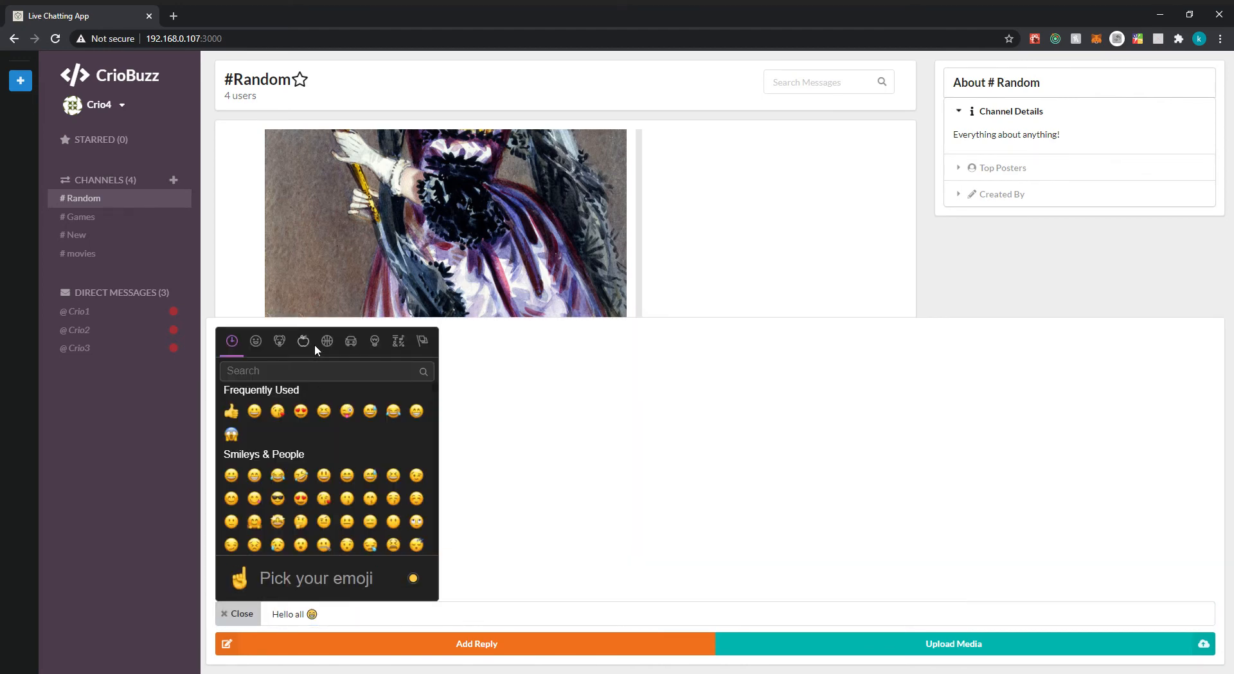
left_click(326, 339)
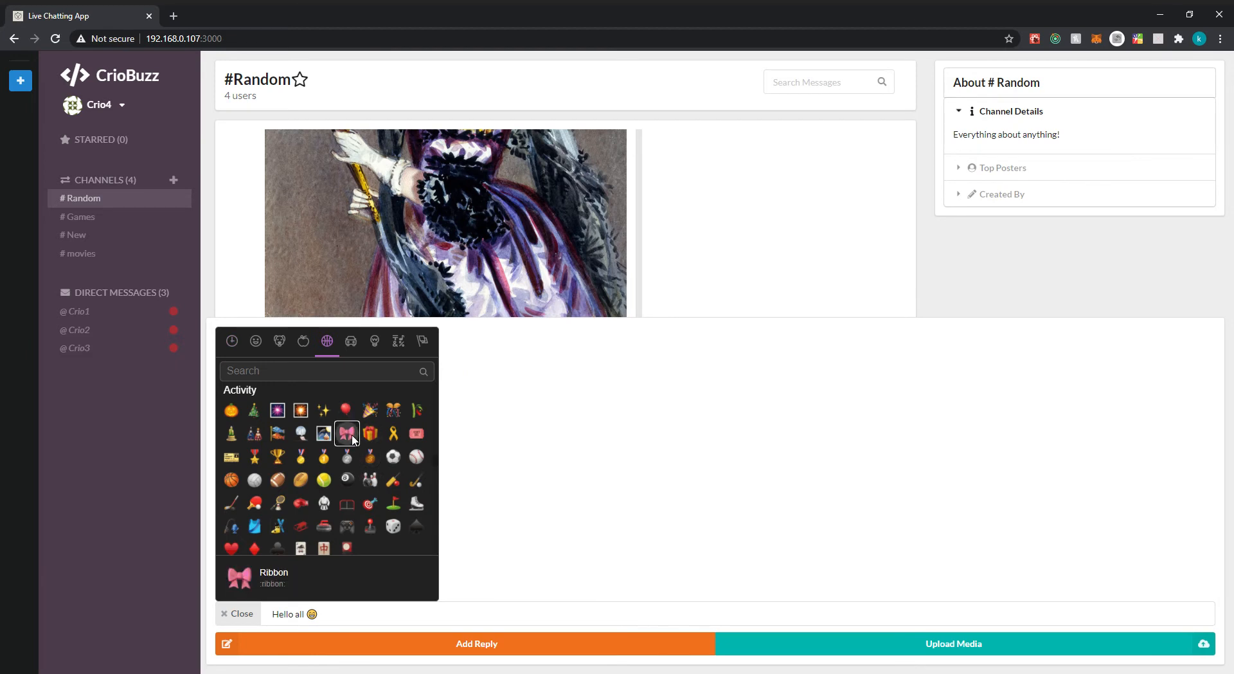
left_click(346, 433)
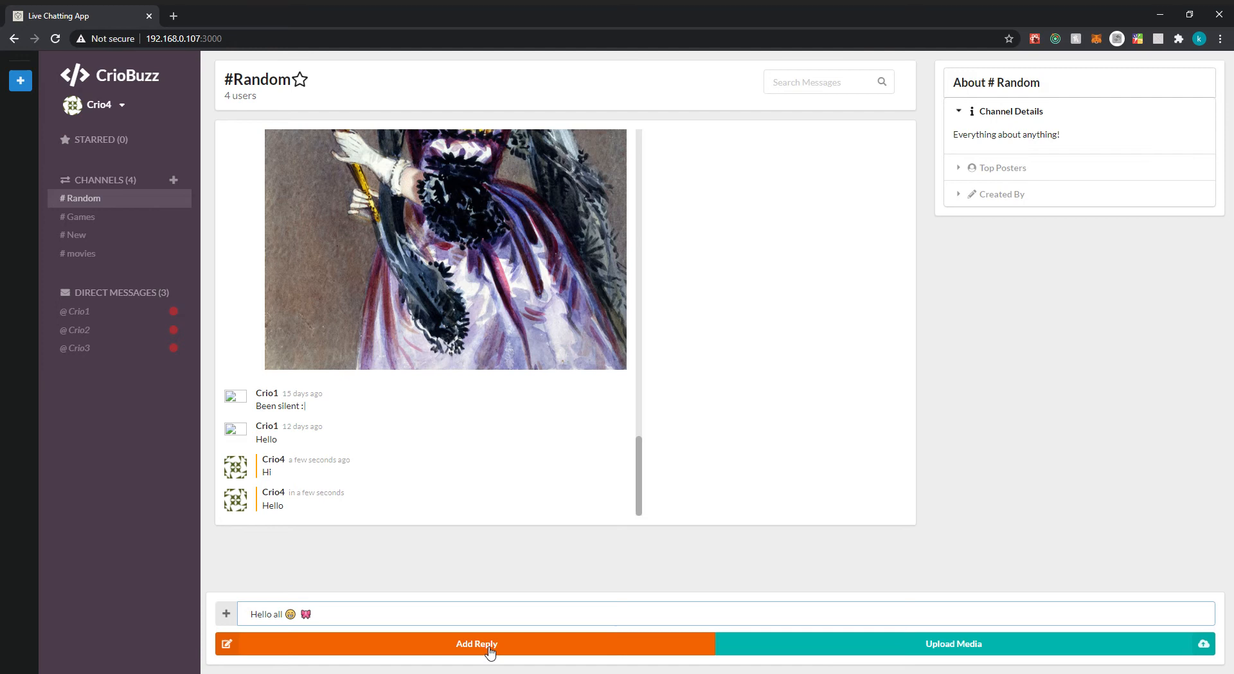
left_click(475, 642)
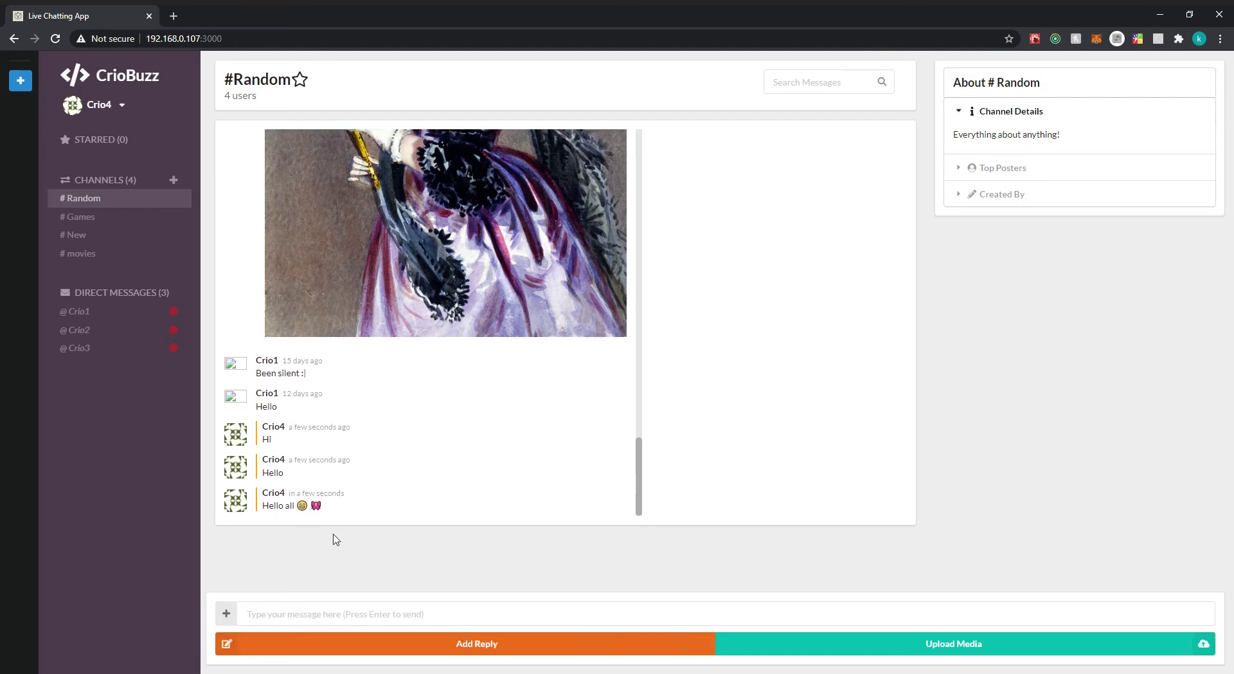
left_click(74, 311)
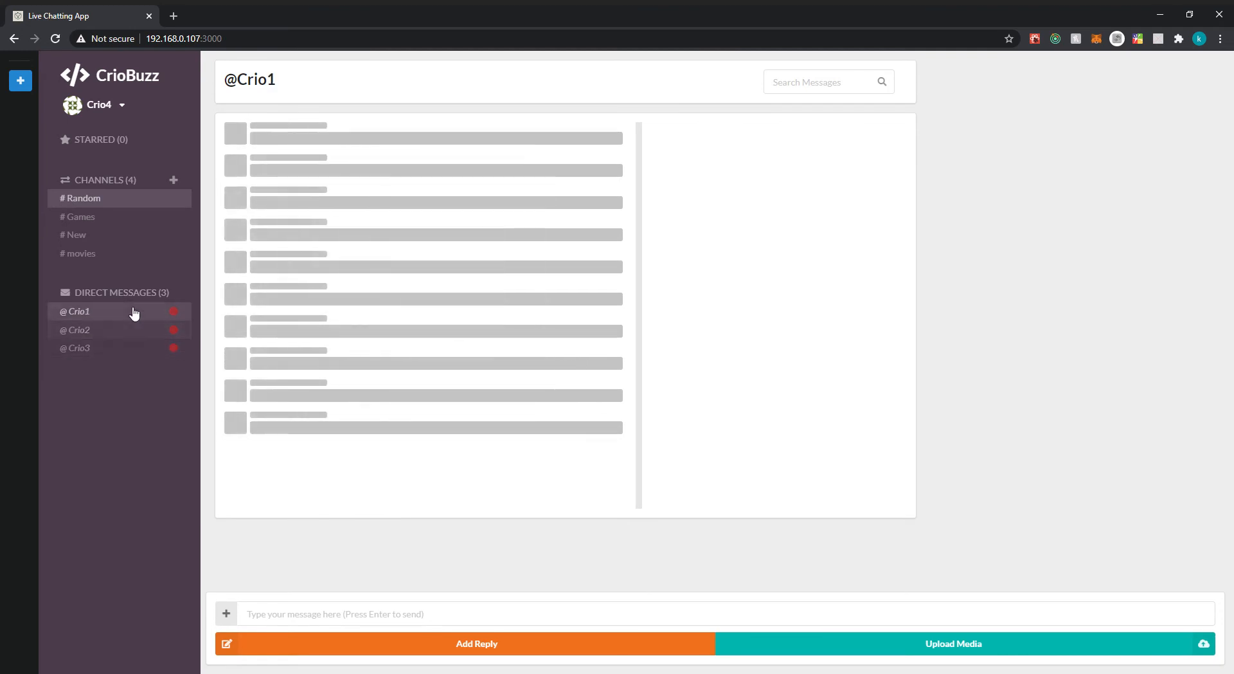
left_click(76, 347)
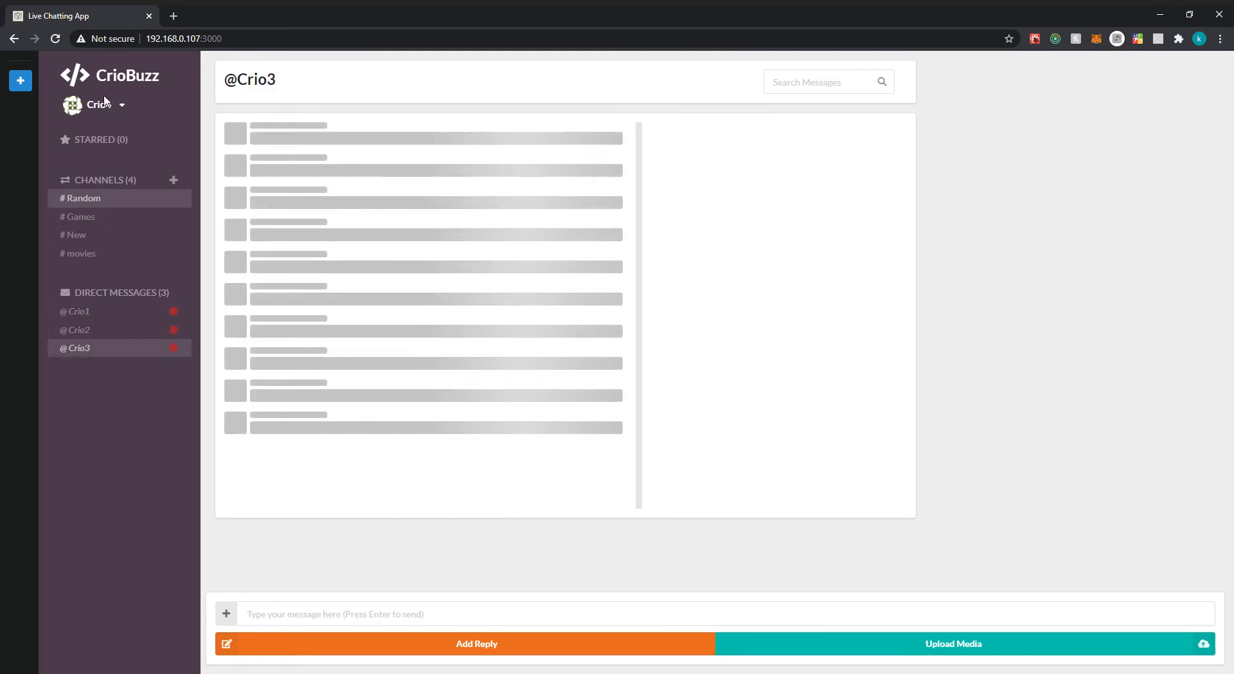
left_click(74, 311)
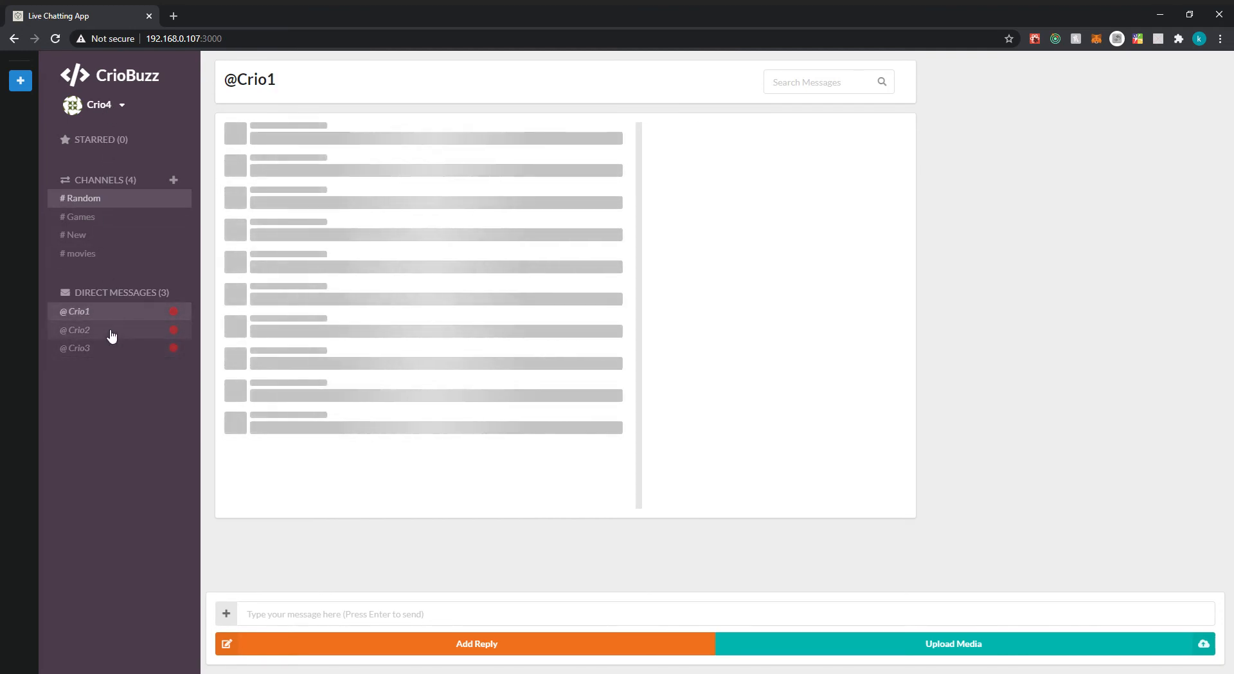
left_click(75, 347)
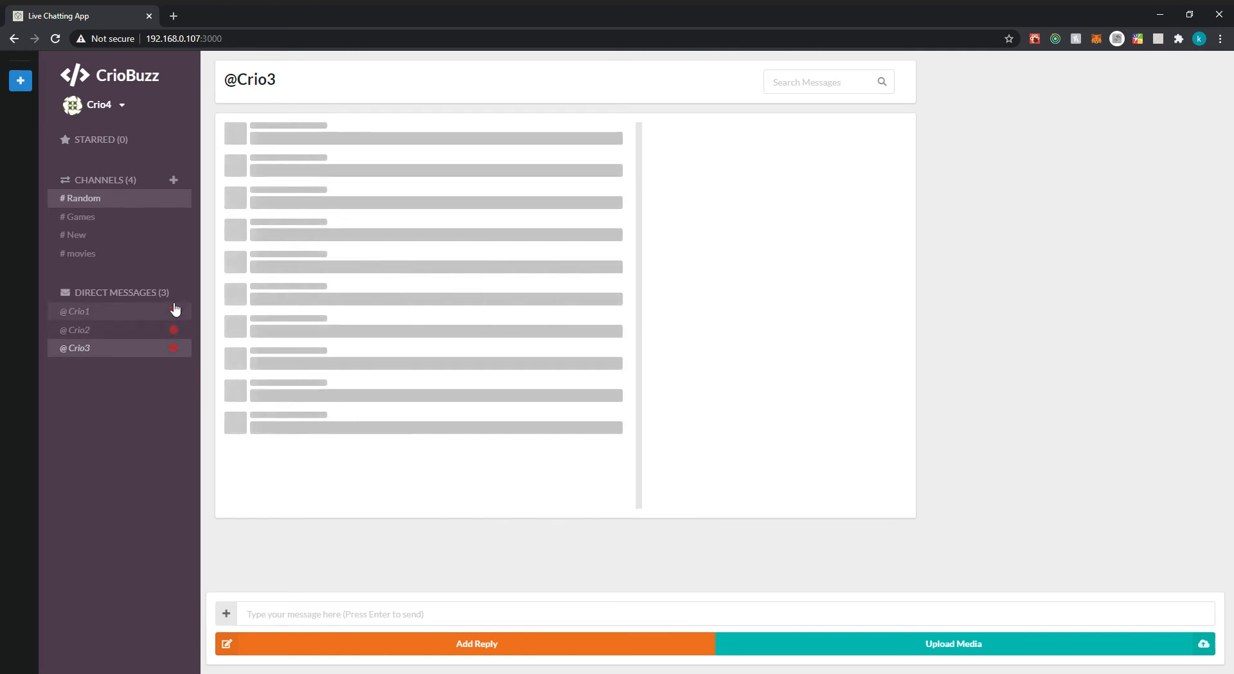
mouse_move(172, 257)
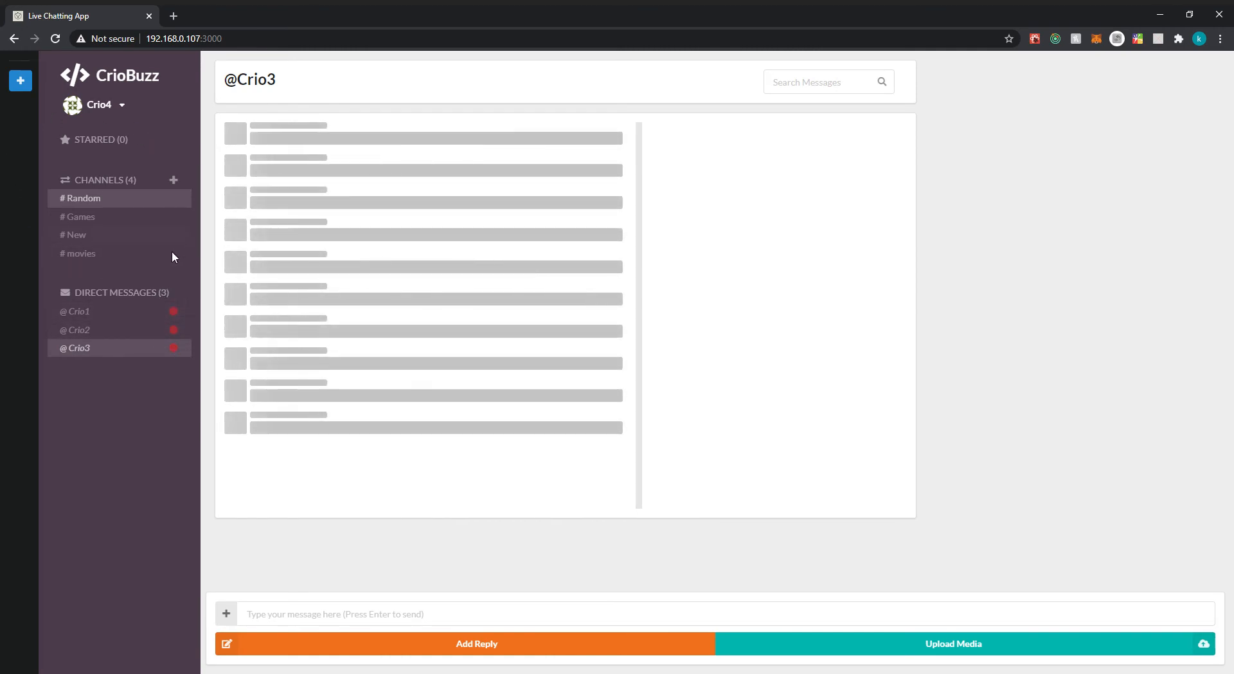
left_click(80, 216)
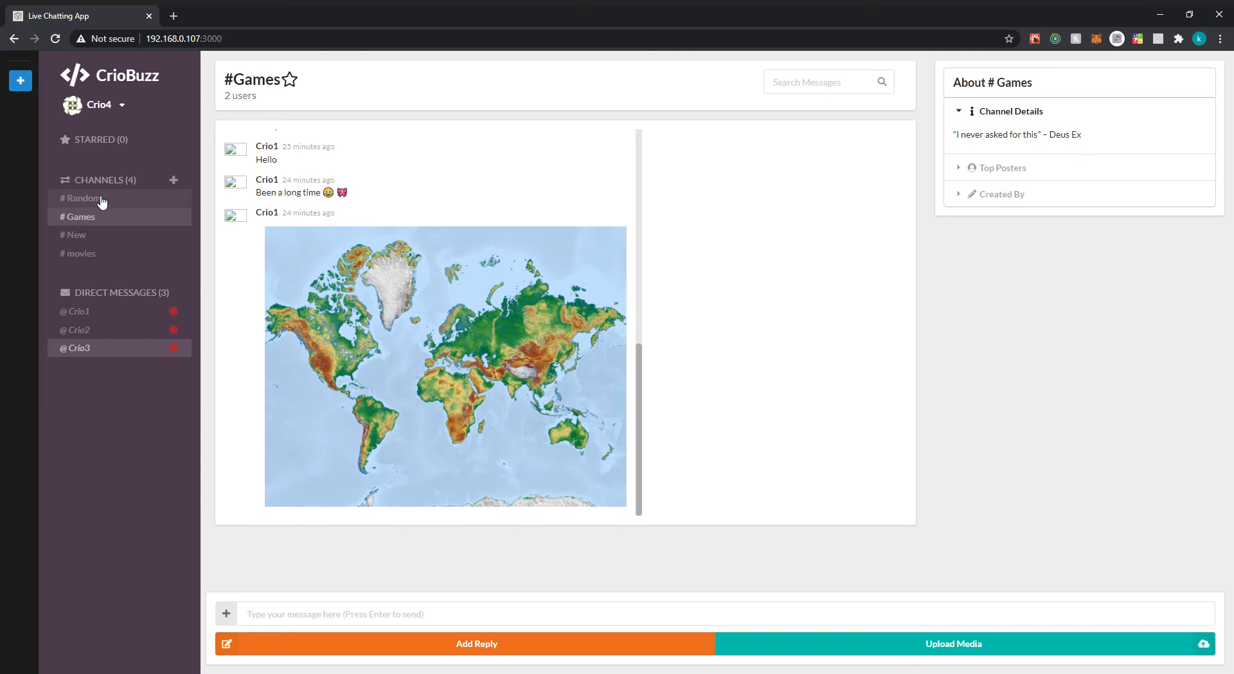
Star #Random, confirm it stays starred after a reload, then unstar it leaving no starred channels.
left_click(82, 198)
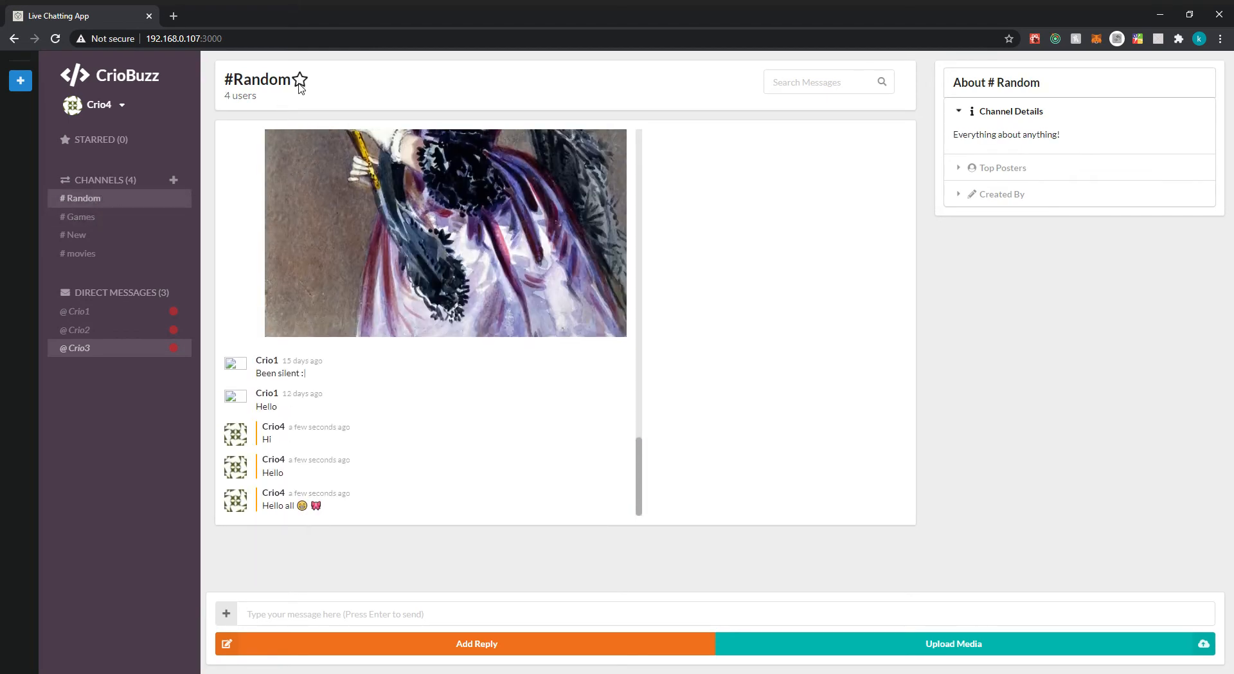
left_click(299, 79)
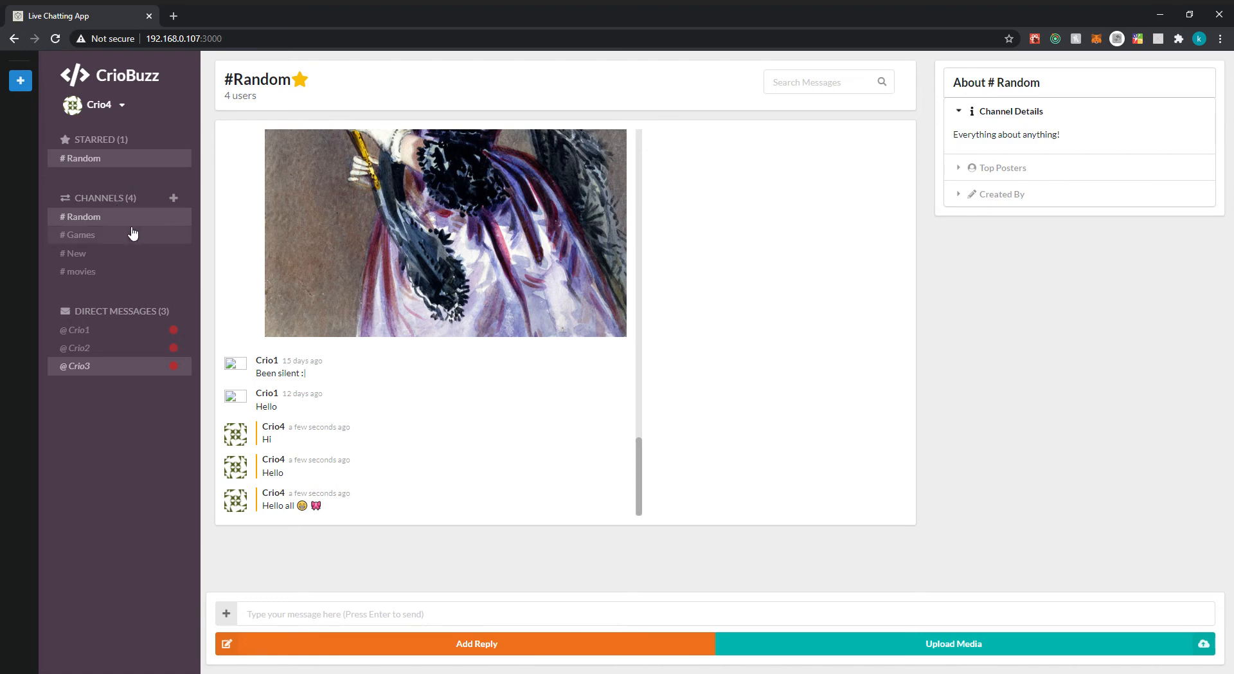
left_click(79, 234)
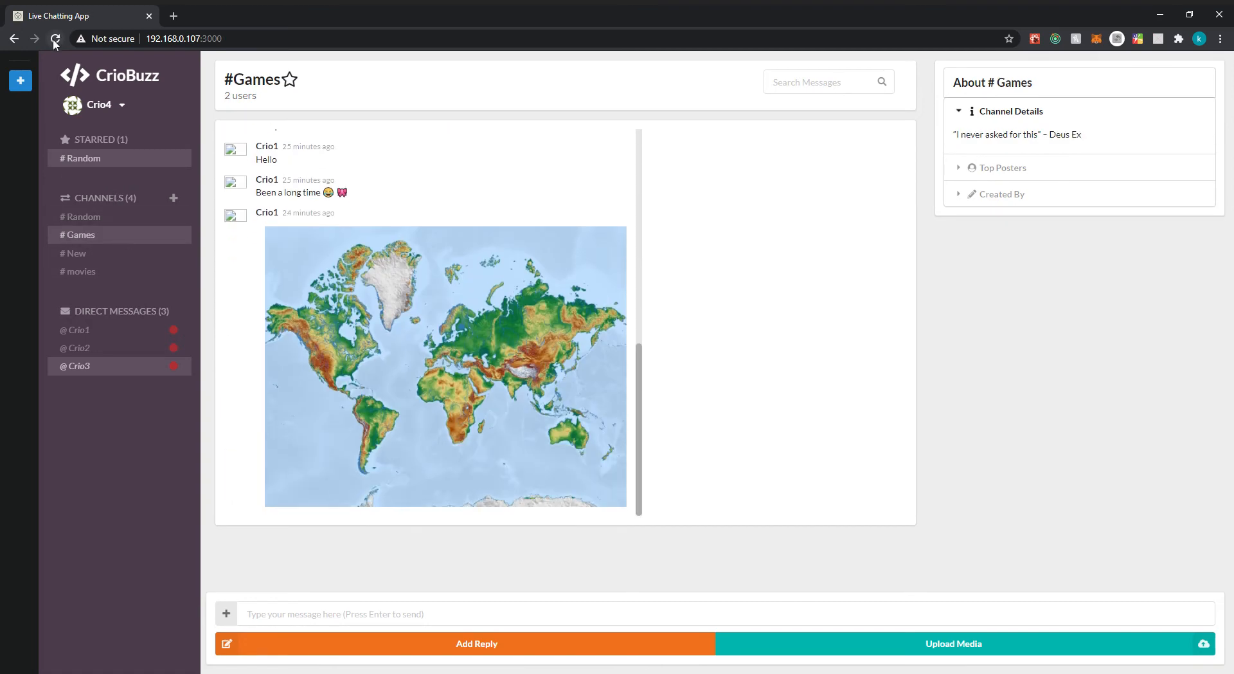
left_click(54, 37)
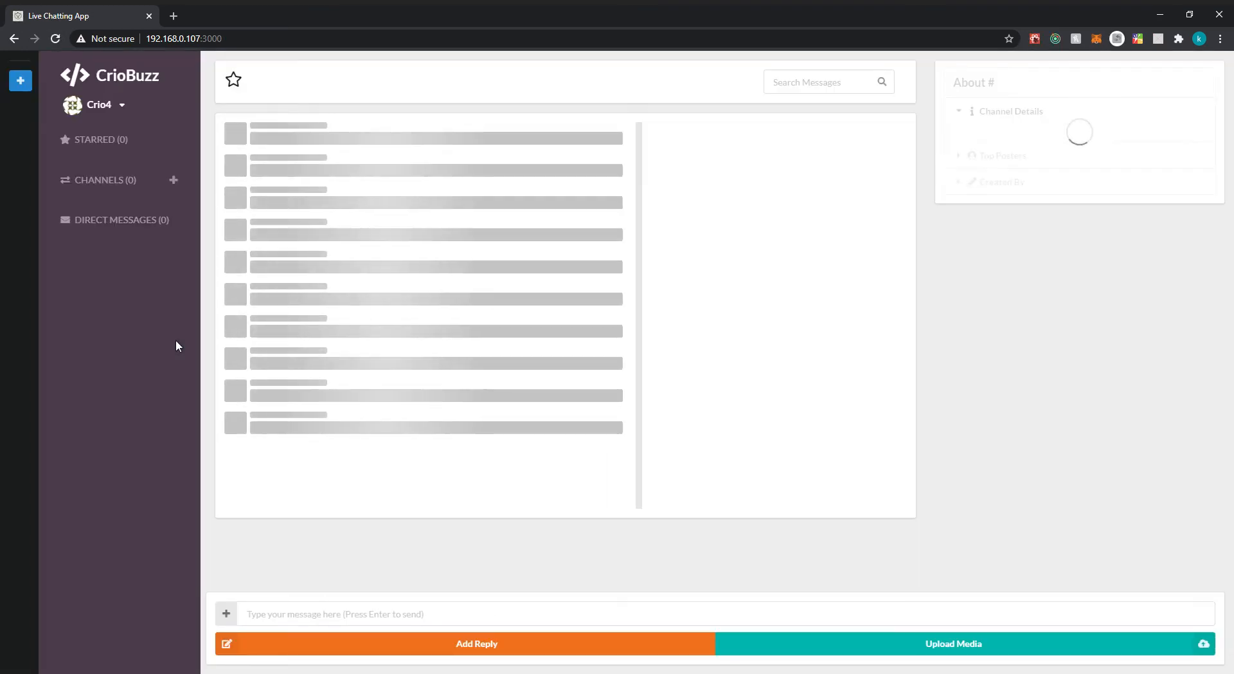
left_click(82, 216)
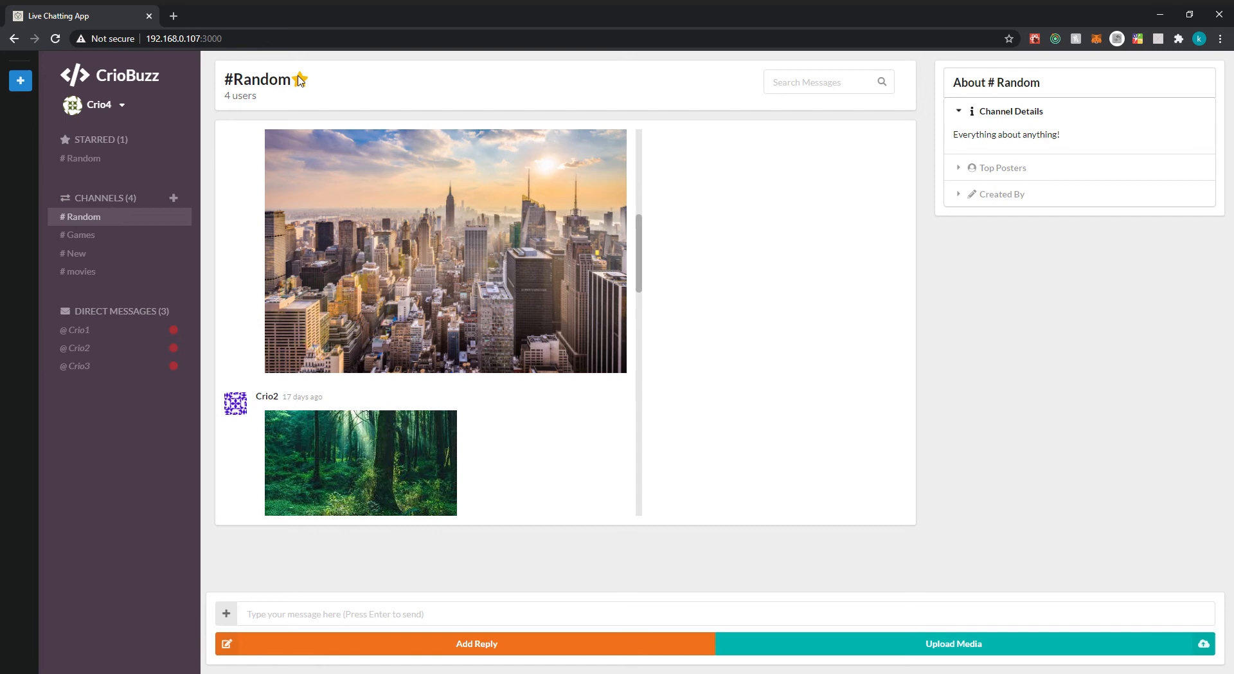
left_click(299, 78)
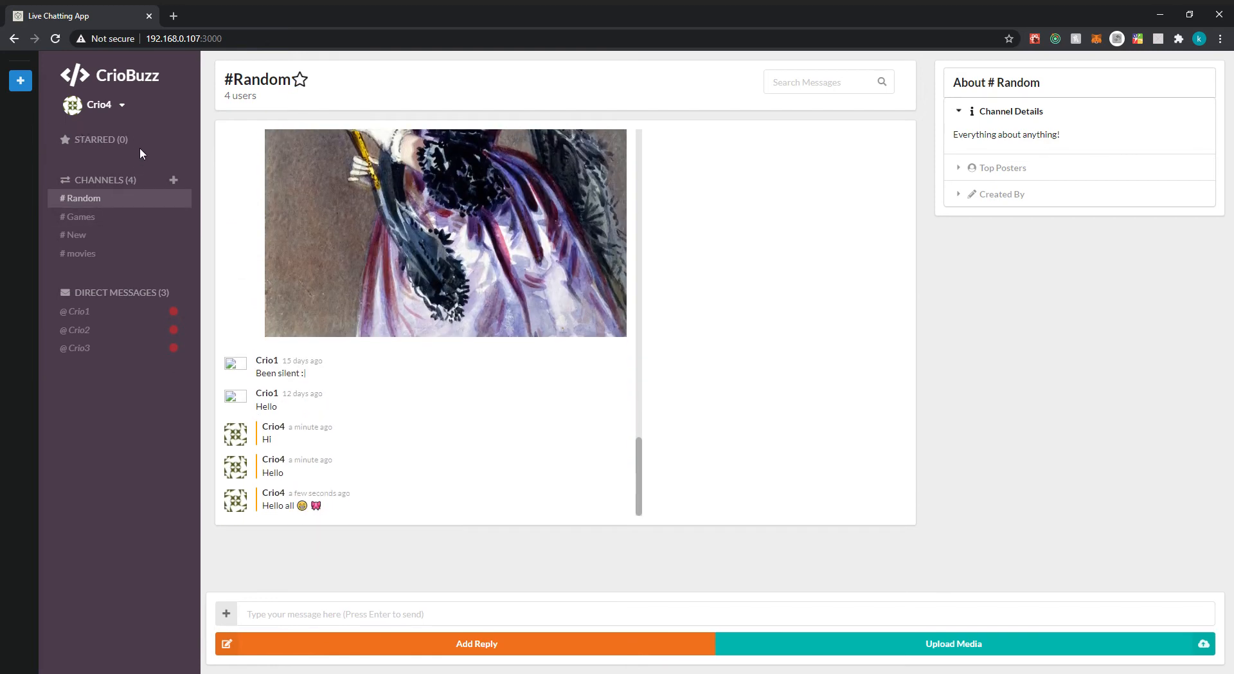
From the account menu, start changing the avatar and choose the Ada Lovelace image.
left_click(99, 104)
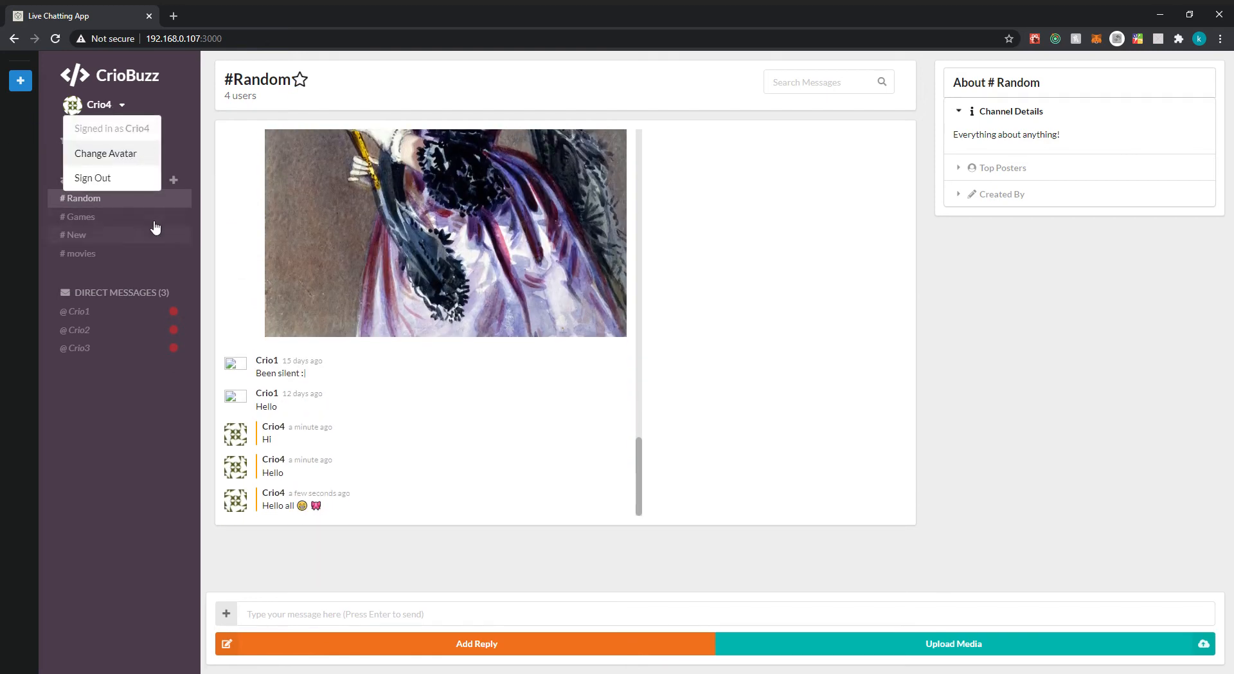
left_click(104, 153)
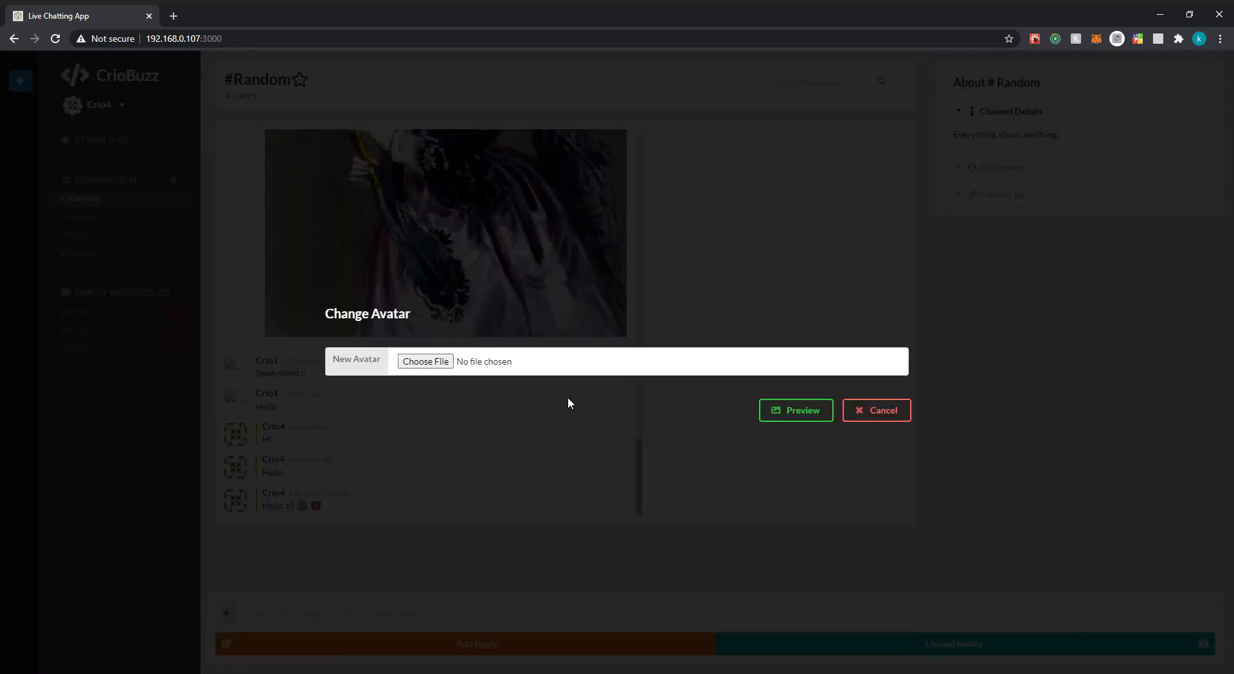
mouse_move(636, 248)
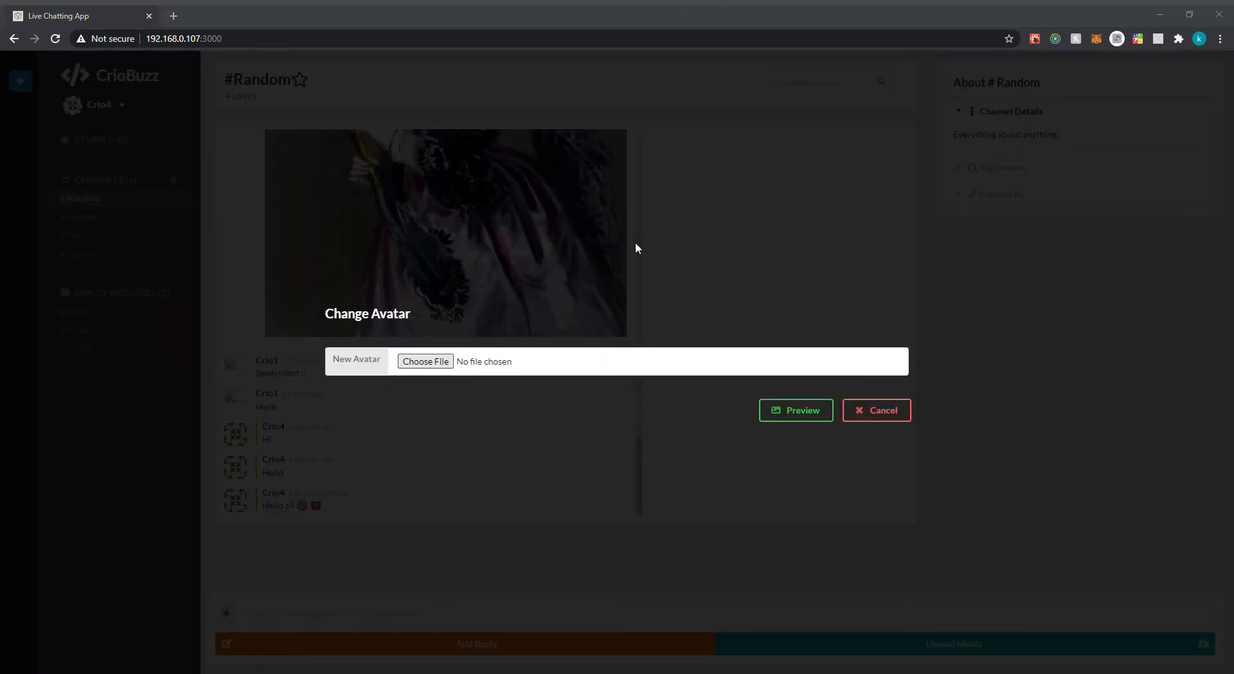
mouse_move(708, 360)
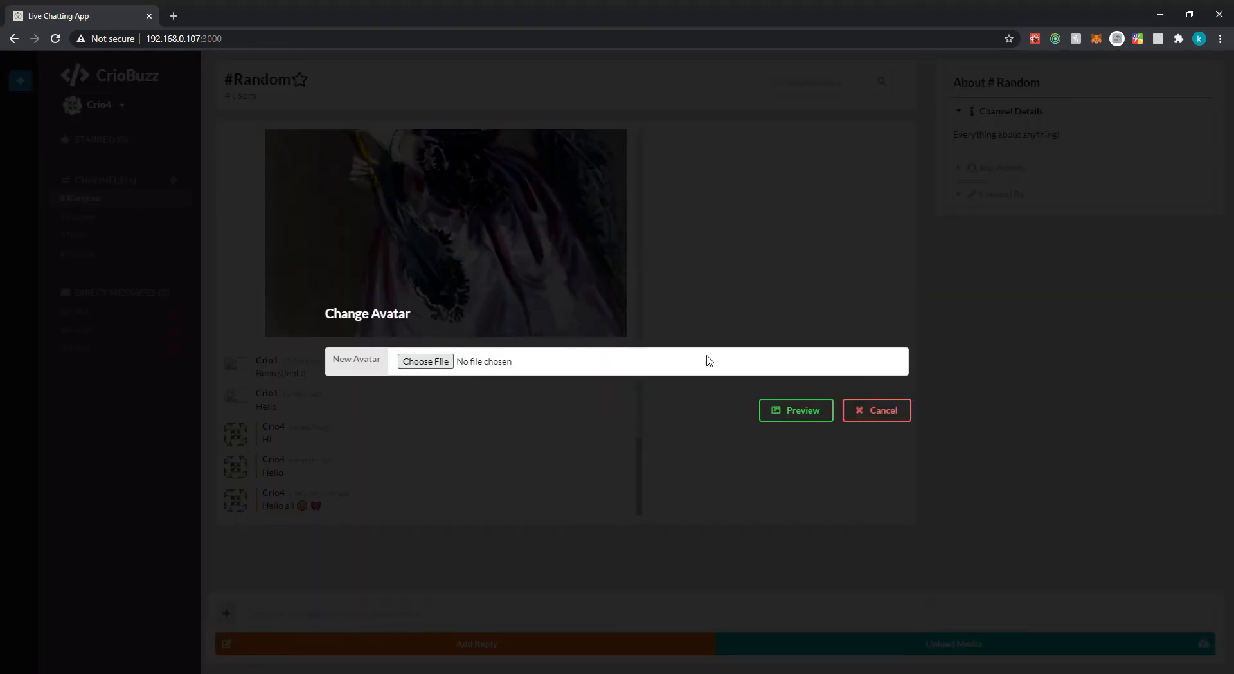
left_click(425, 361)
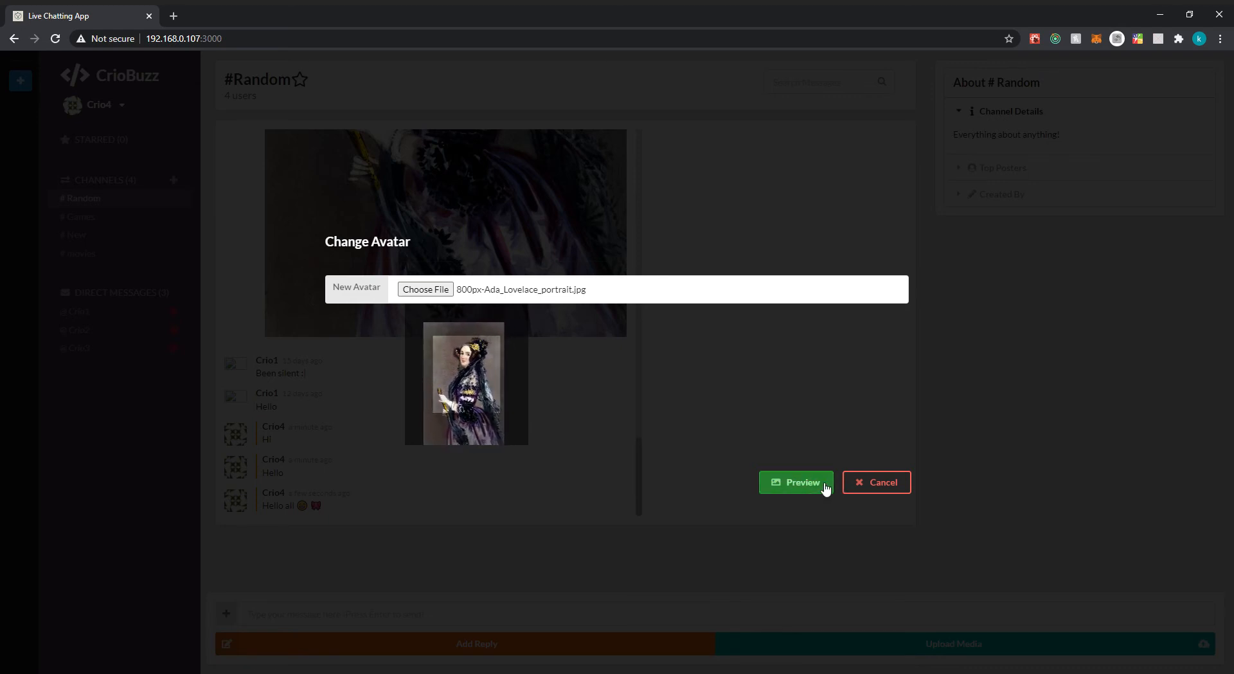
Preview the portrait and save it as Crio4's new avatar.
left_click(802, 482)
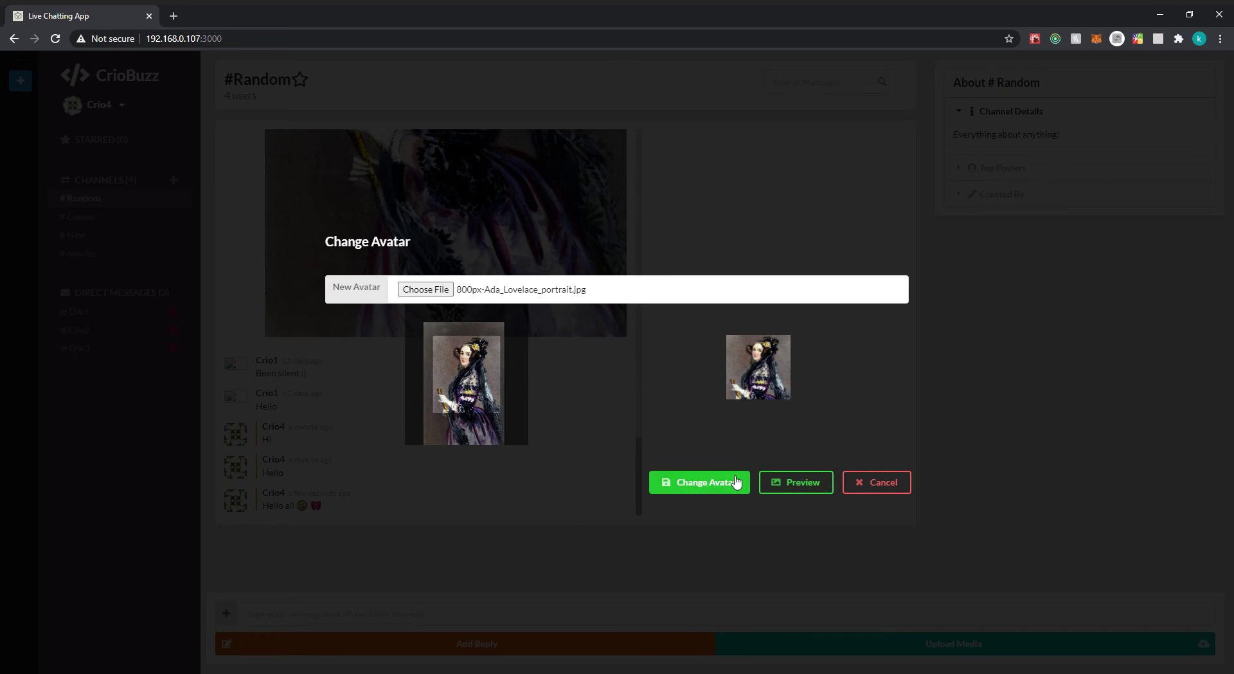
left_click(699, 482)
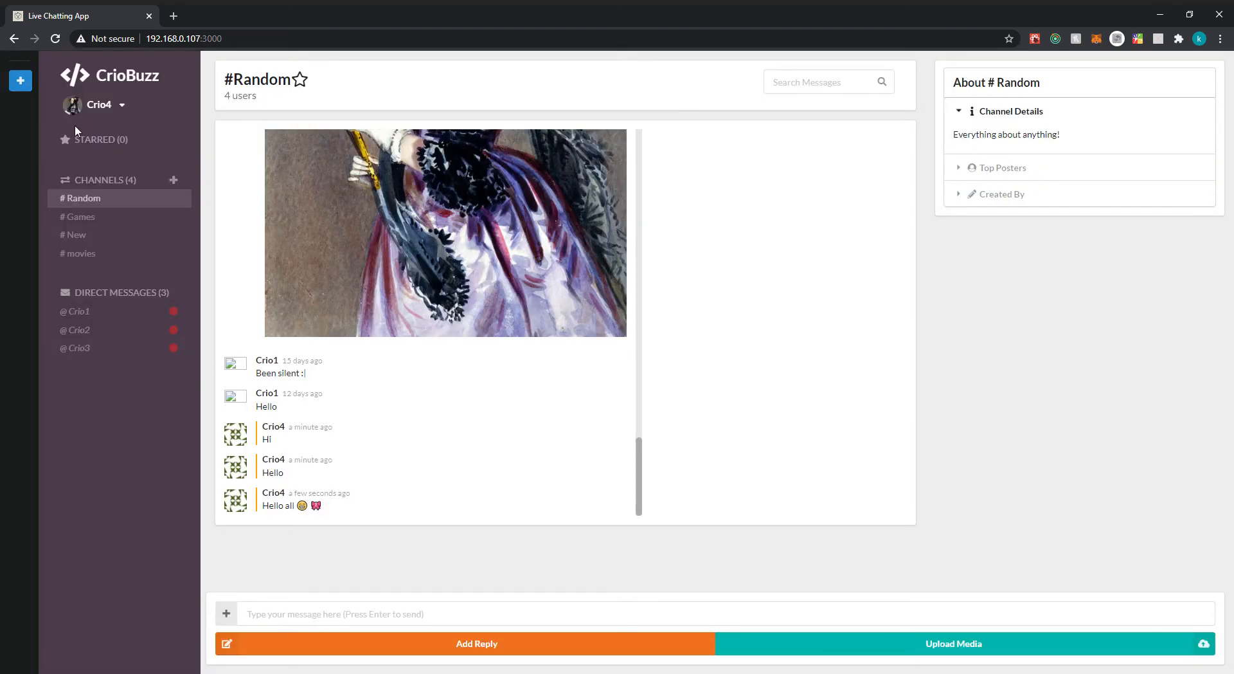
left_click(99, 104)
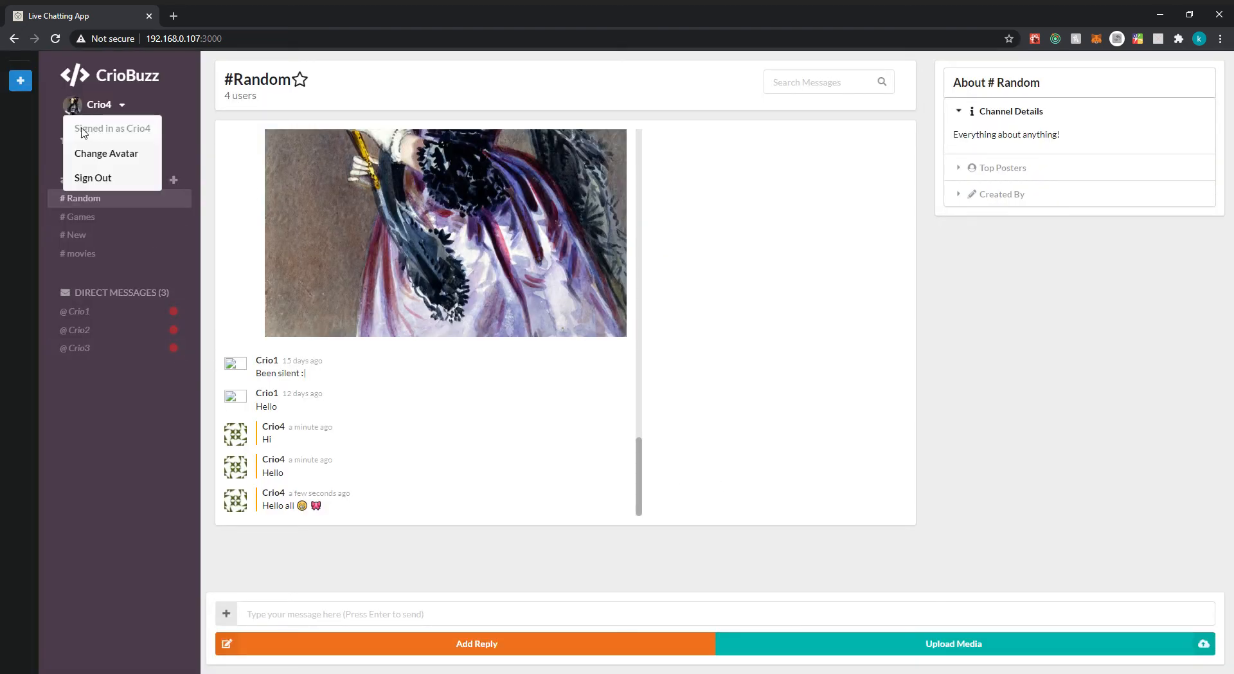
mouse_move(140, 144)
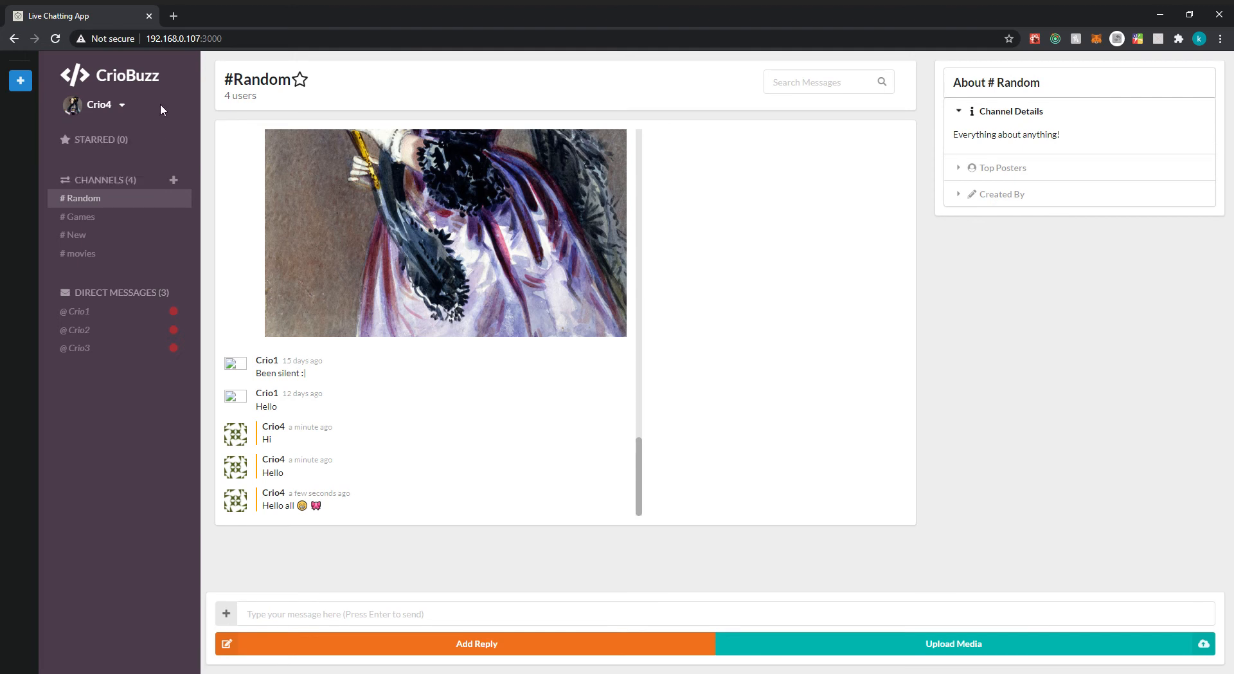
mouse_move(104, 88)
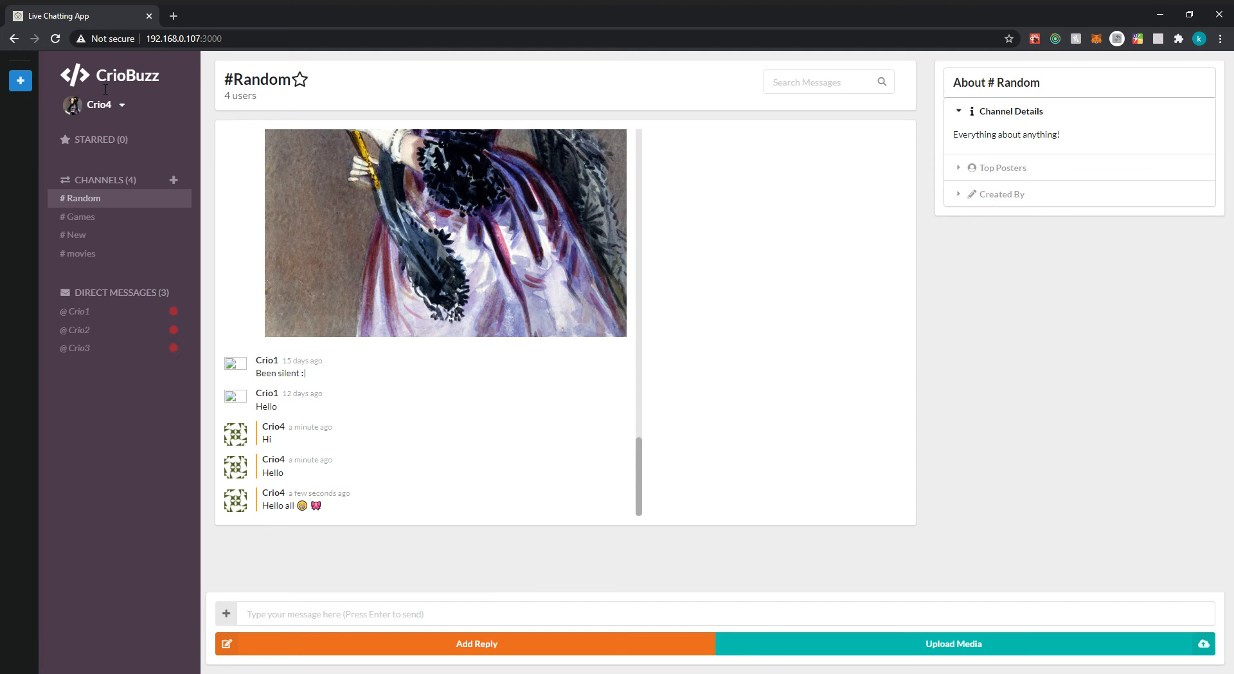
Search the #Random messages for "new", narrowing them to four matches.
left_click(823, 82)
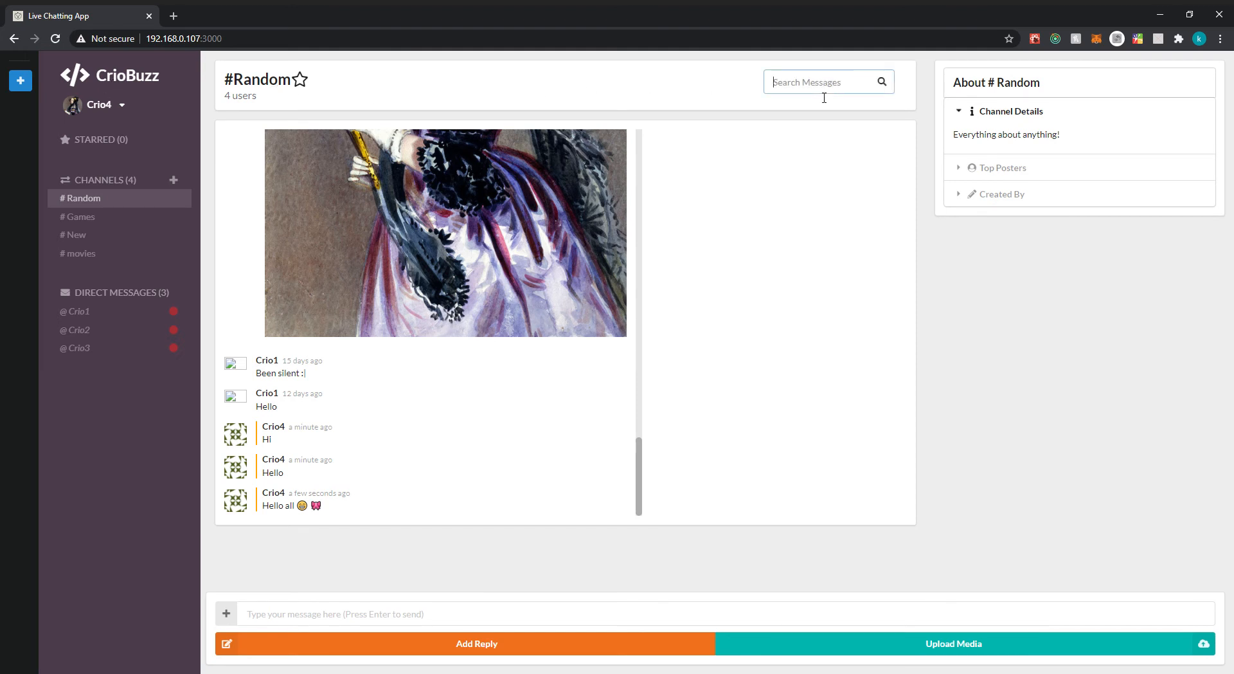
type("new")
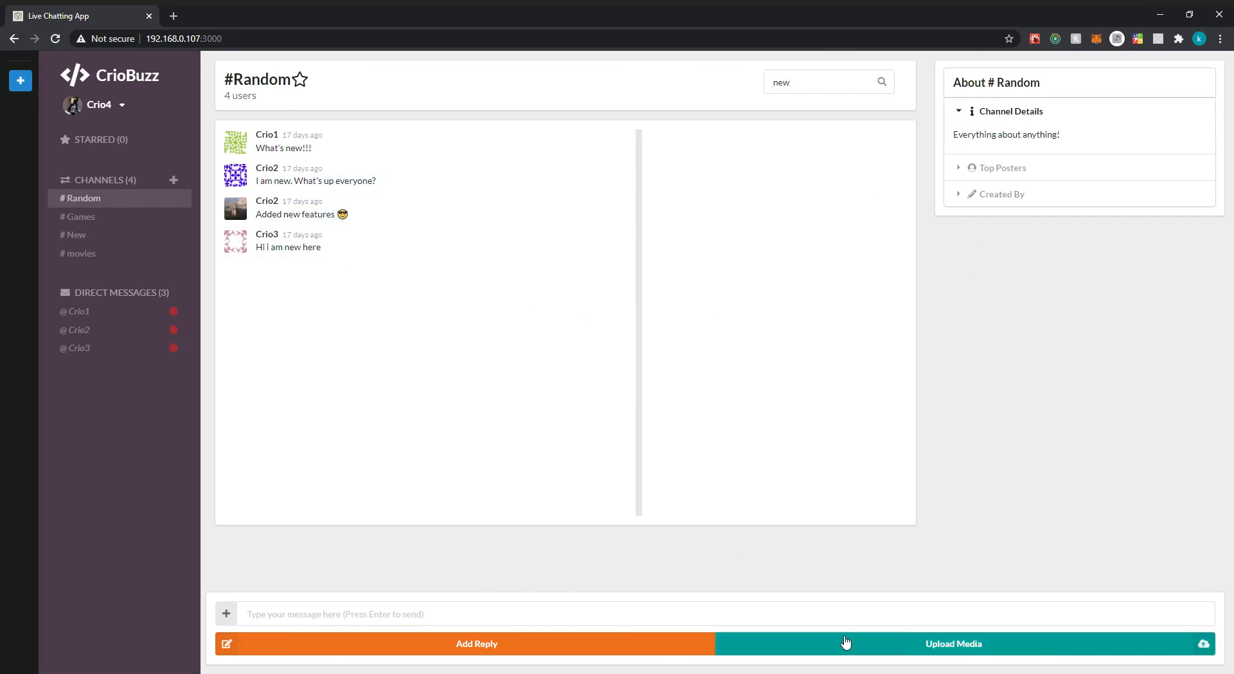
Open and close the image upload dialog, clear the search and scroll to the end of #Random.
left_click(953, 643)
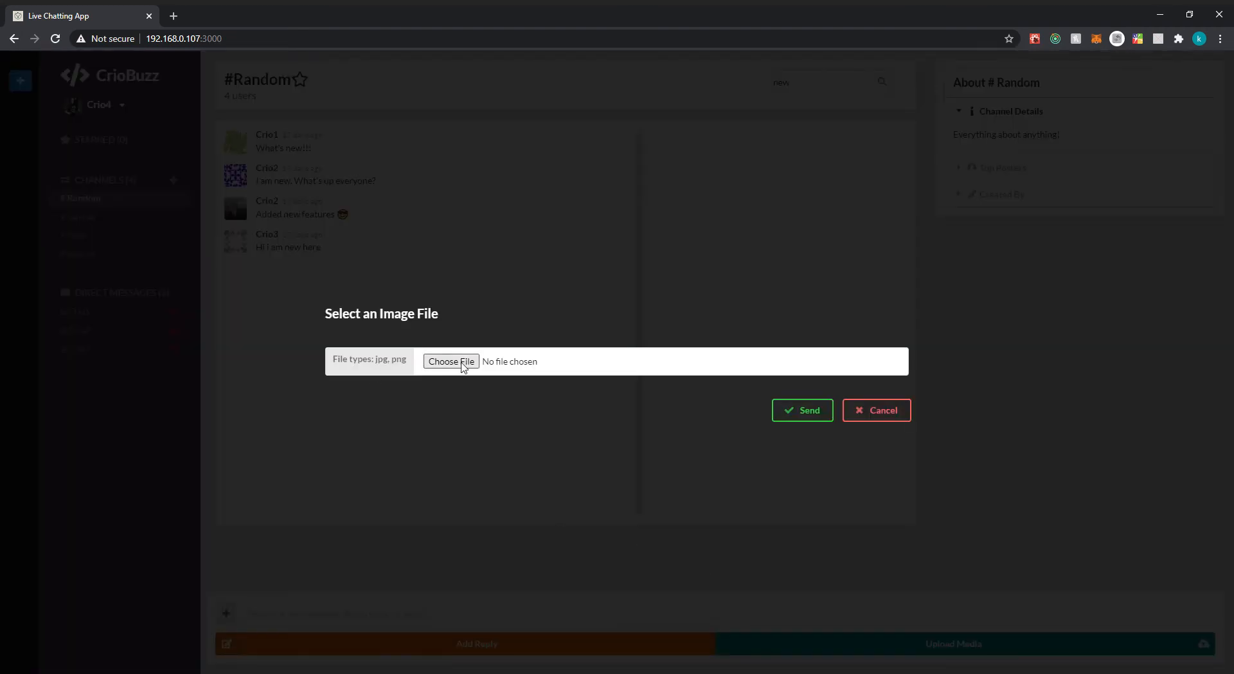
mouse_move(730, 205)
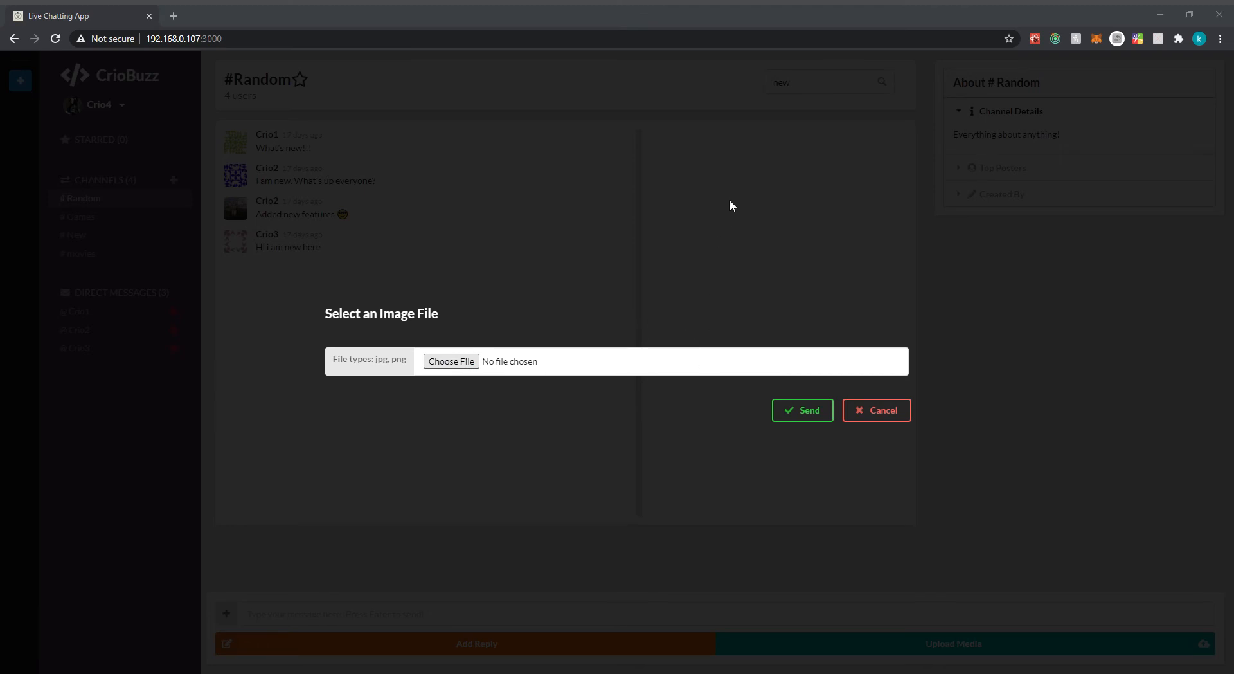
left_click(875, 410)
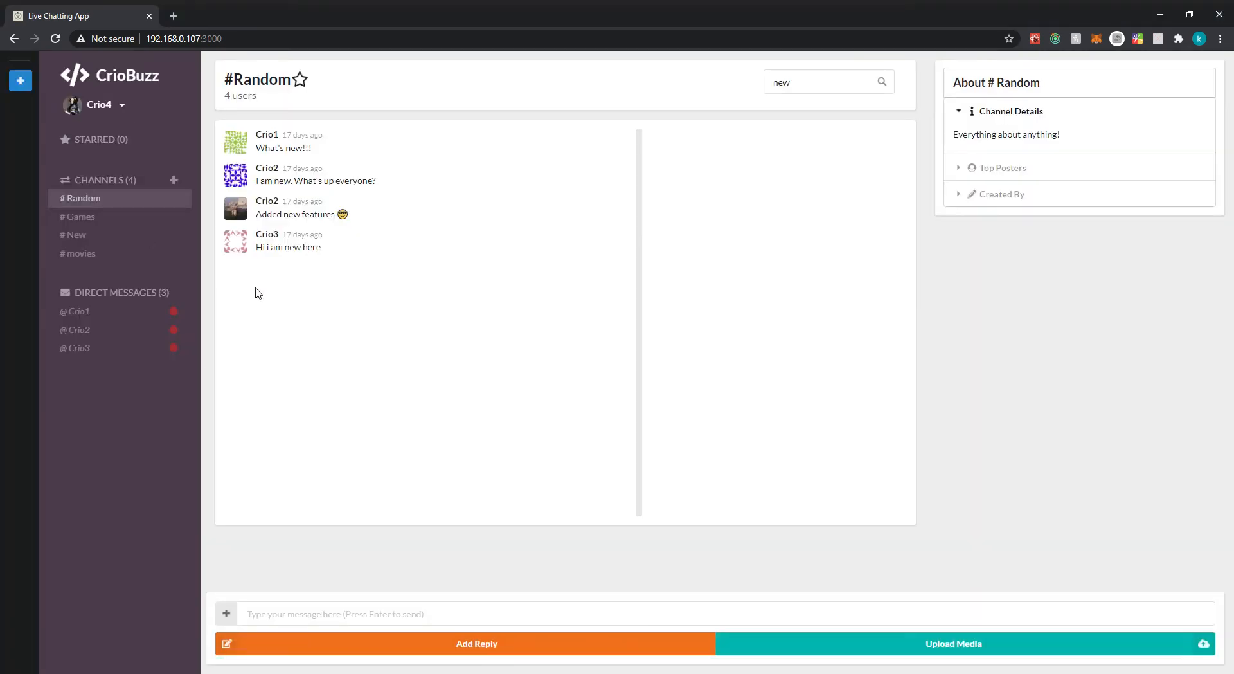
mouse_move(123, 202)
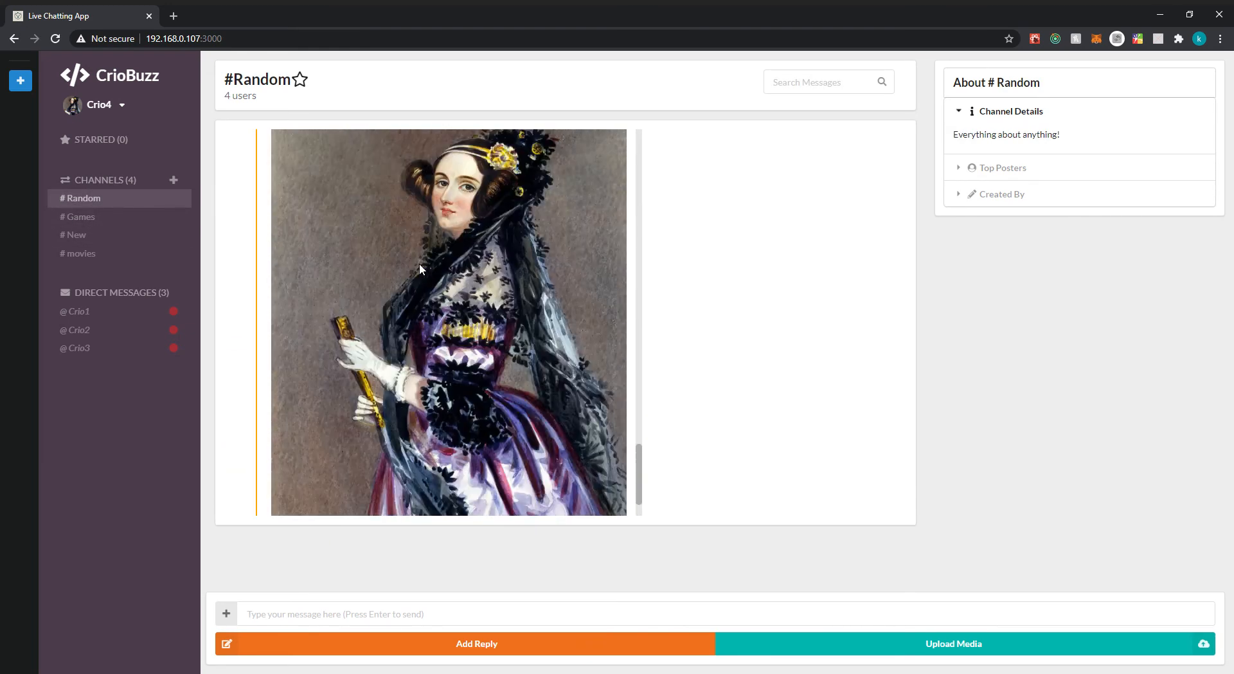
scroll("down", 3)
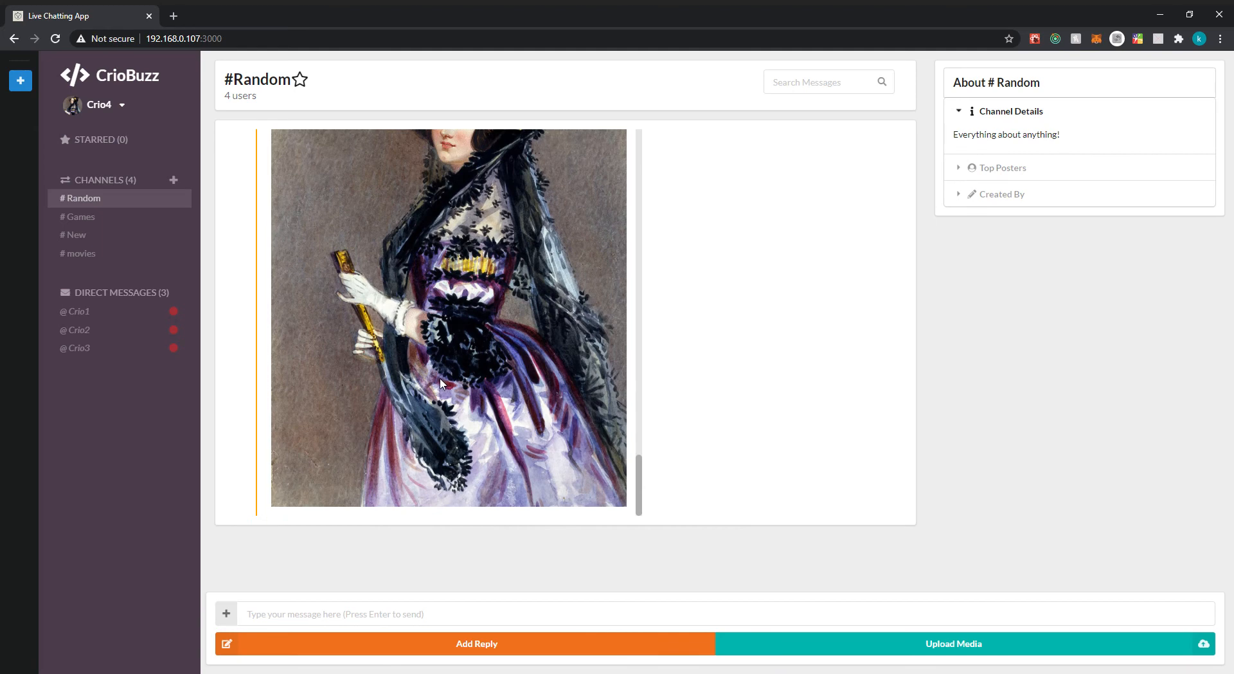
mouse_move(416, 478)
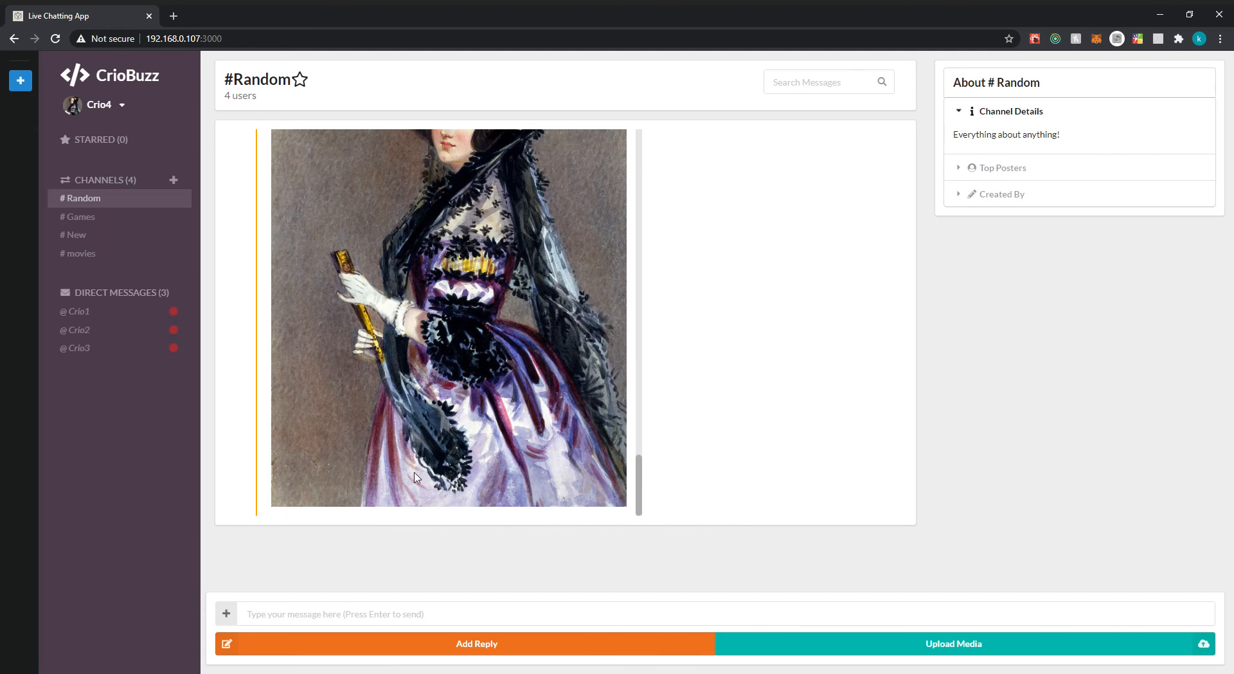
mouse_move(675, 303)
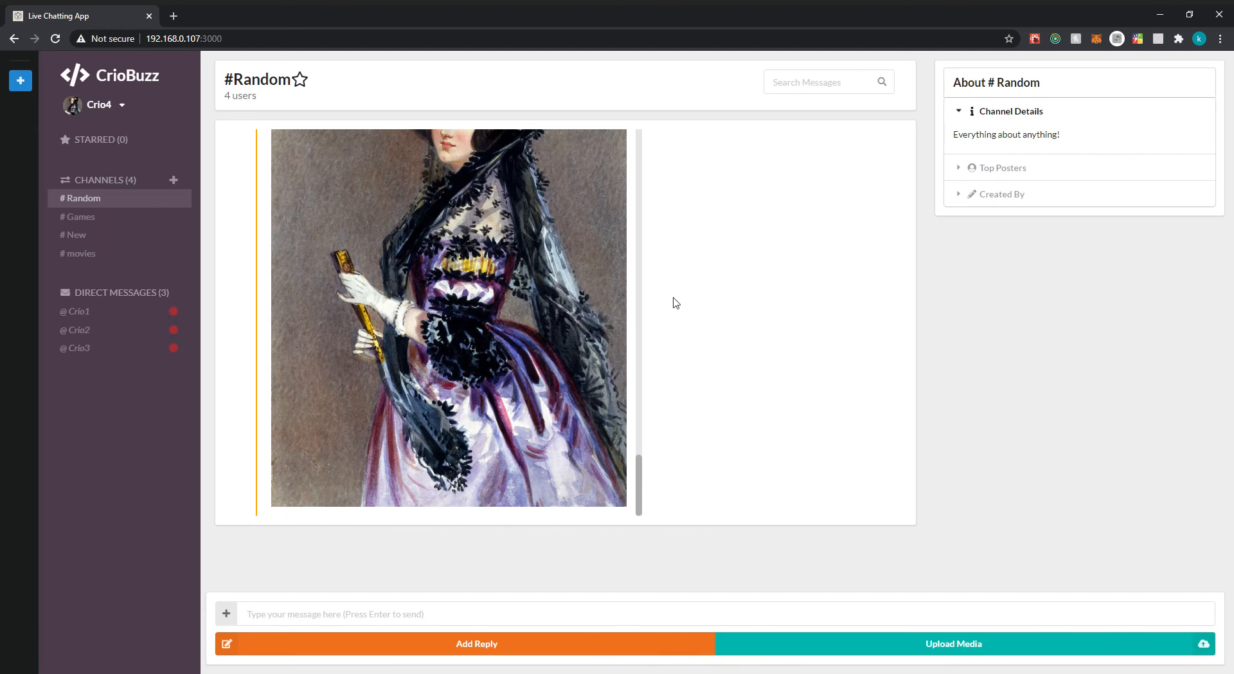
mouse_move(19, 80)
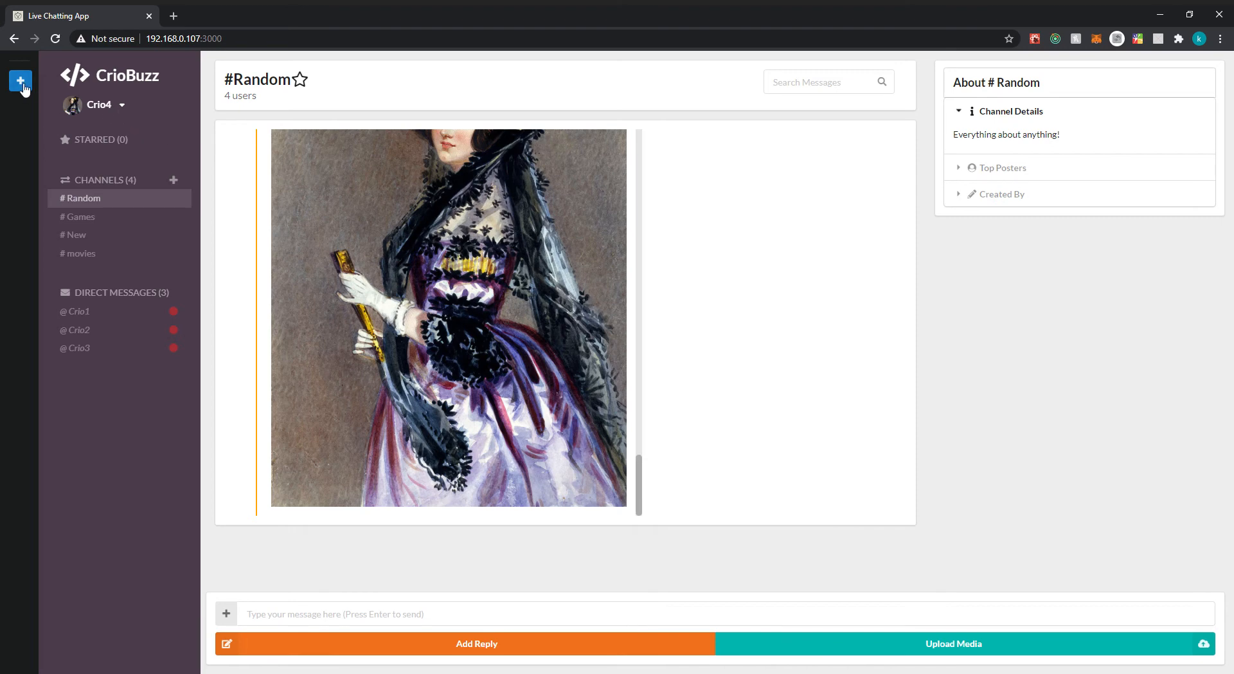
Save a custom app colour theme pairing pink with a dark red secondary colour.
left_click(19, 79)
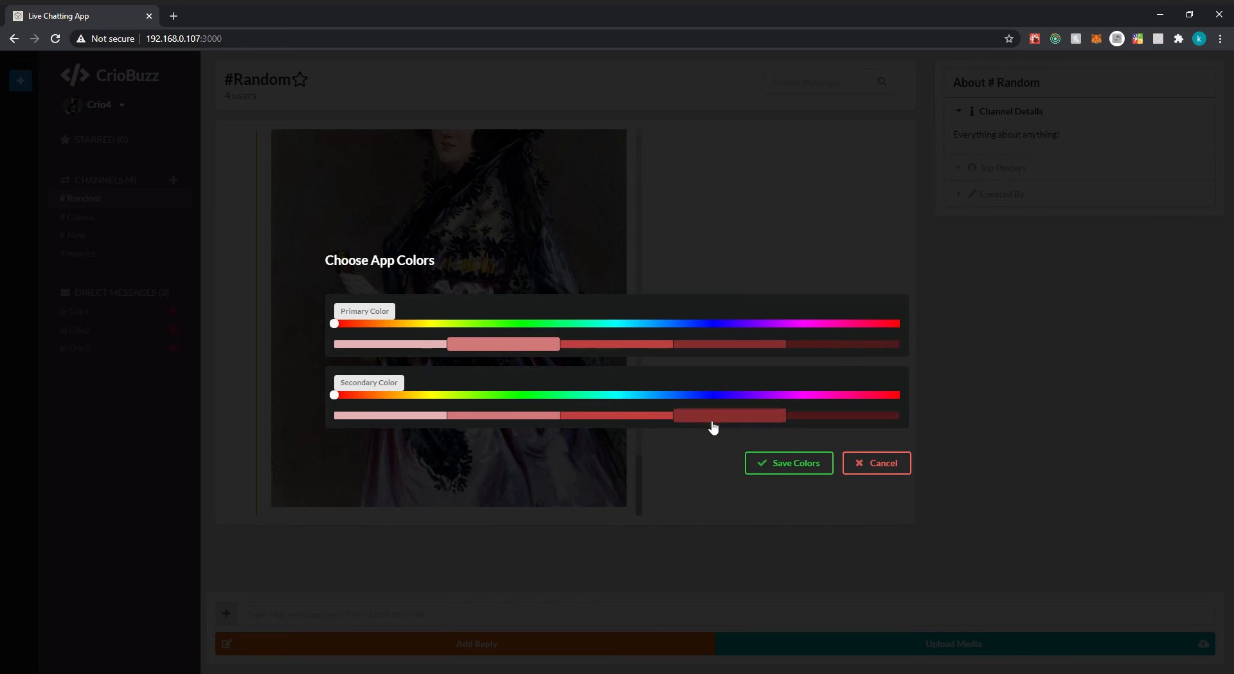
left_click(876, 463)
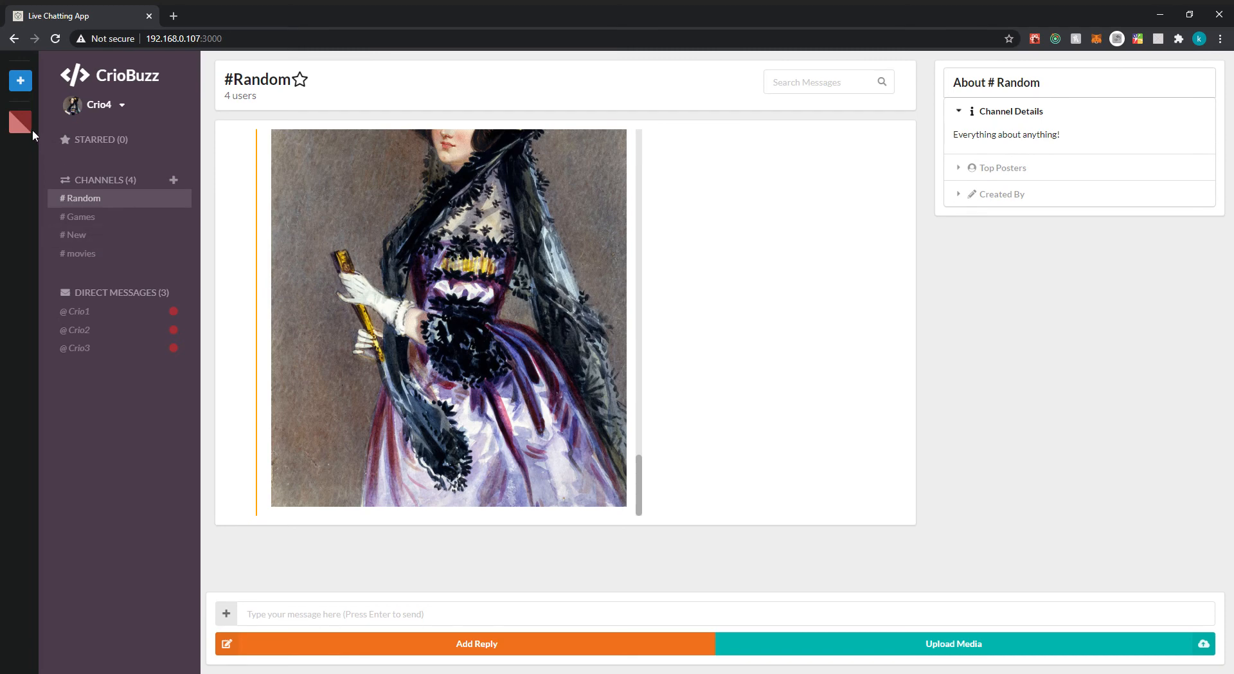
Reload the chat page and upload the portrait image into #Random to 100%.
left_click(20, 125)
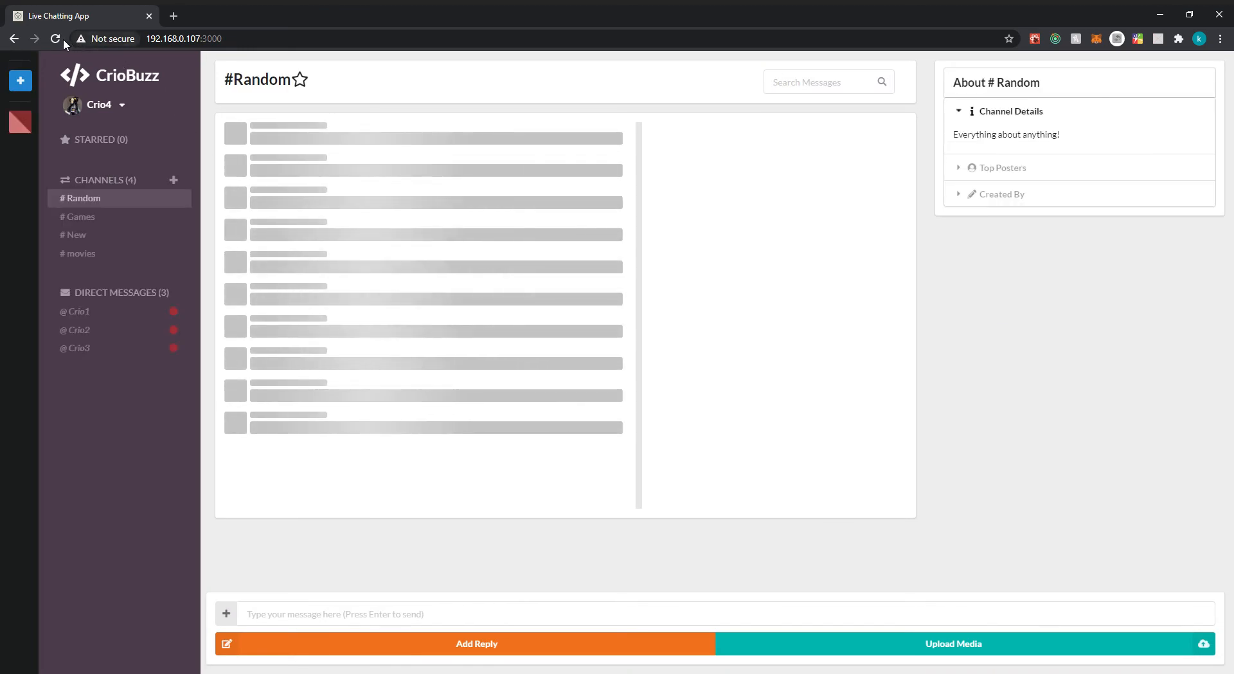
mouse_move(827, 532)
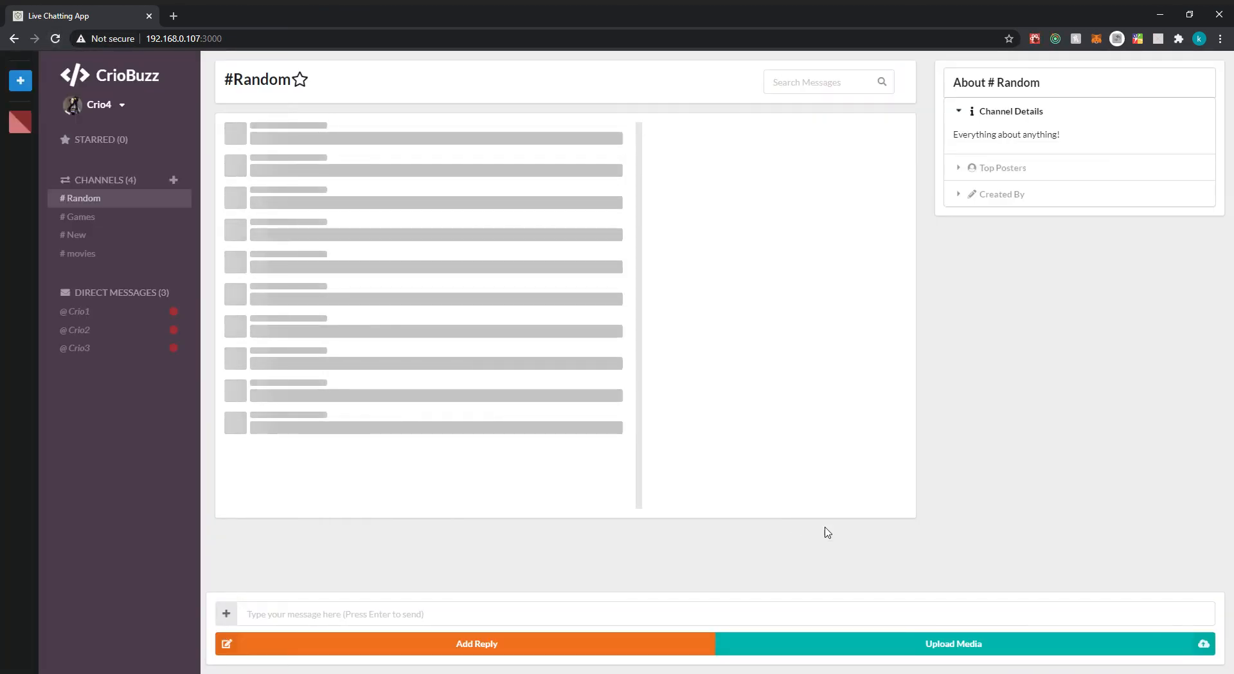
left_click(952, 643)
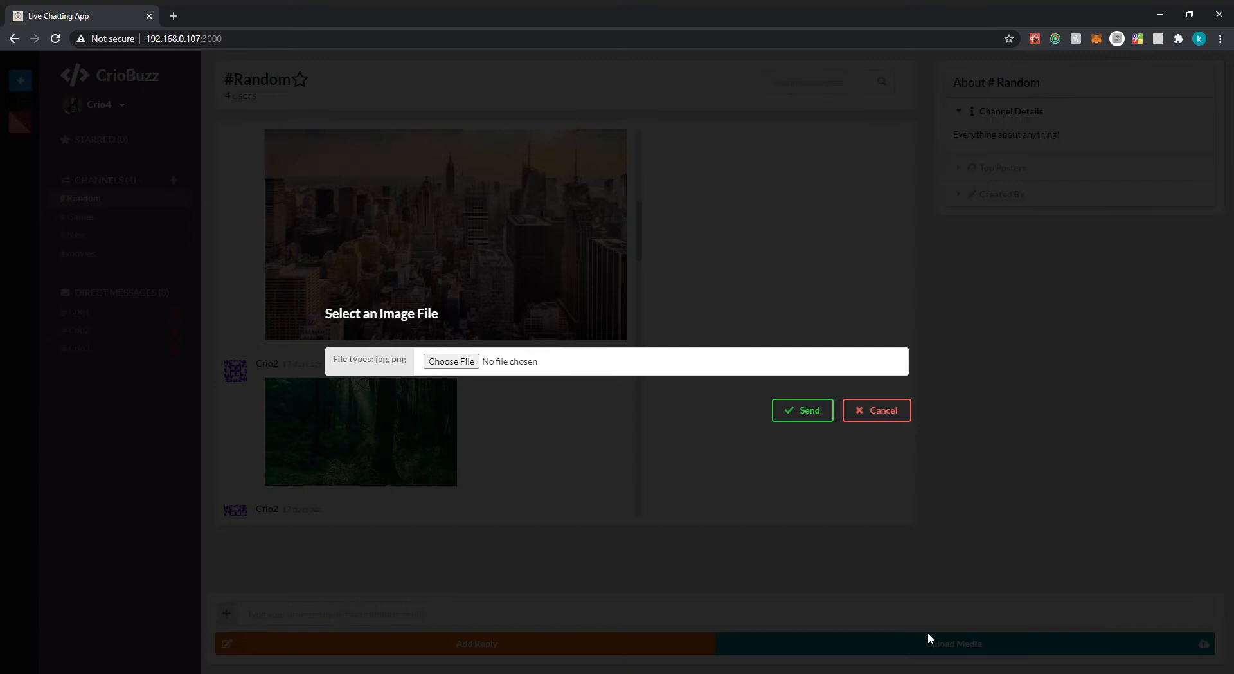
mouse_move(640, 399)
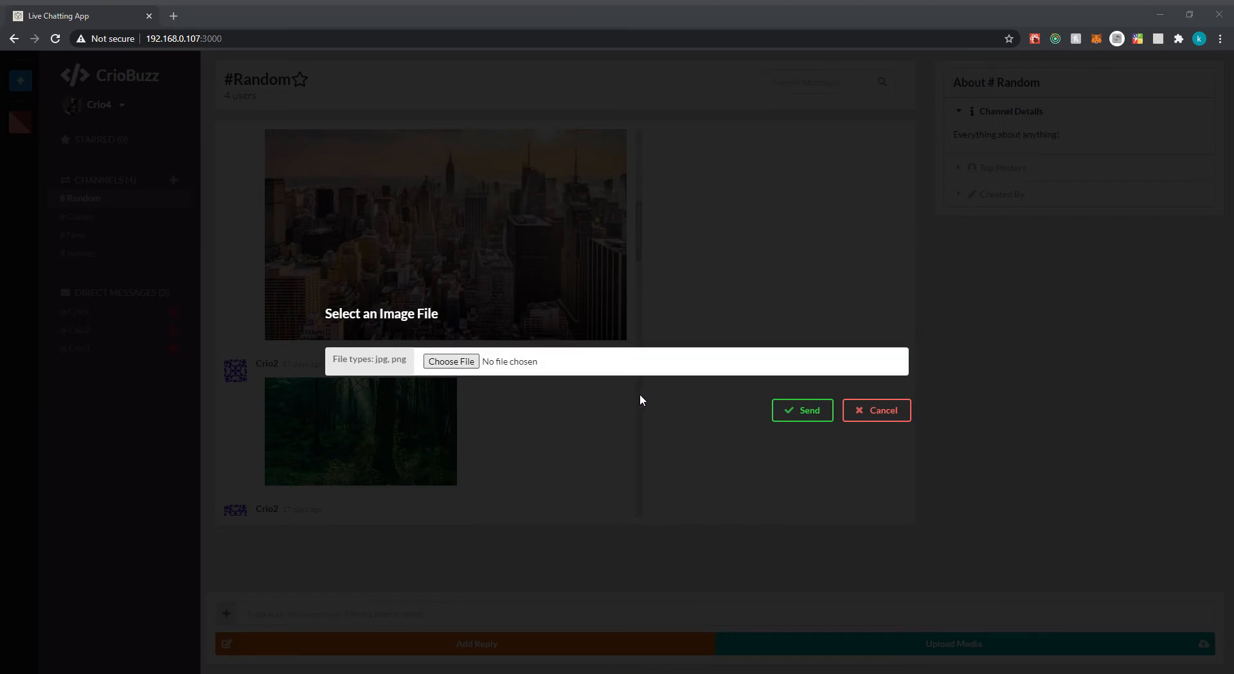
left_click(876, 410)
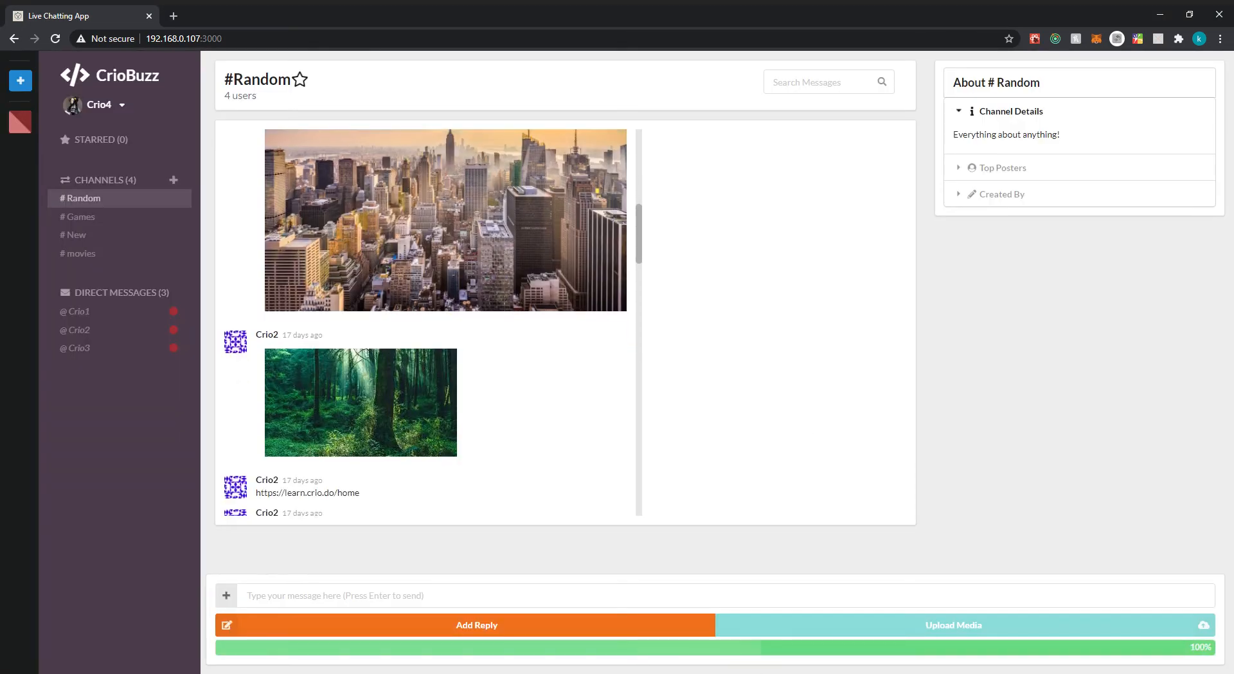
left_click(952, 623)
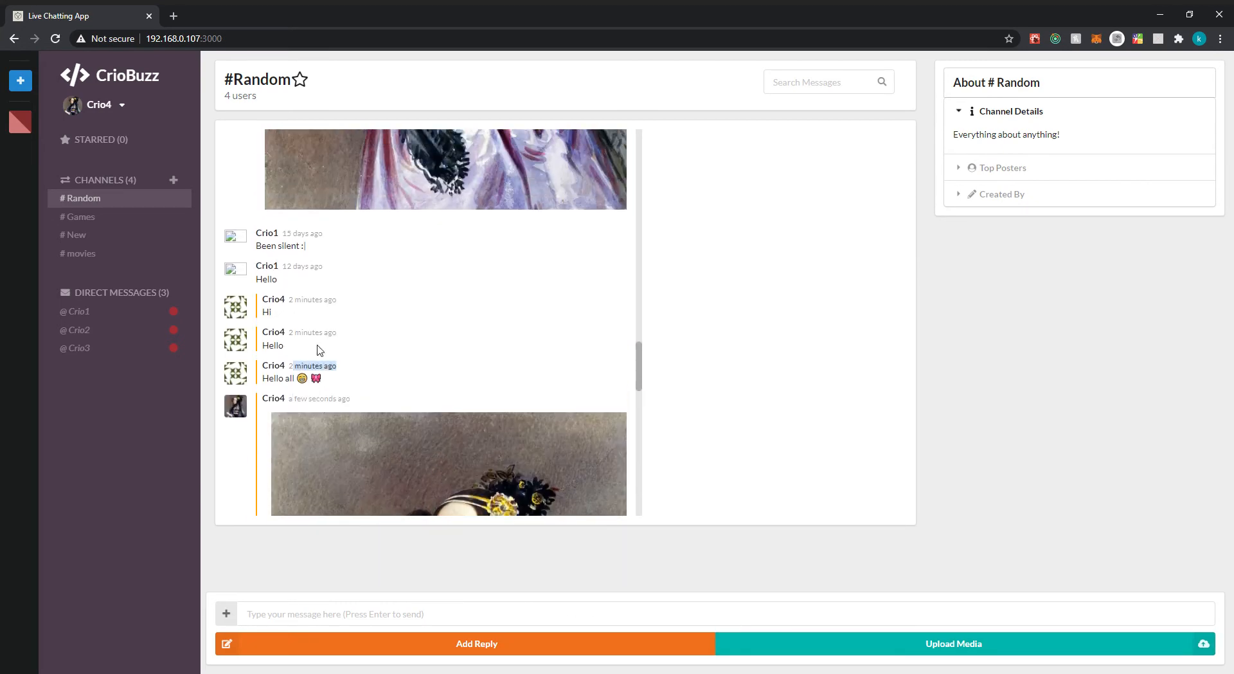
Scroll back up through the #Random messages.
scroll("up", 3)
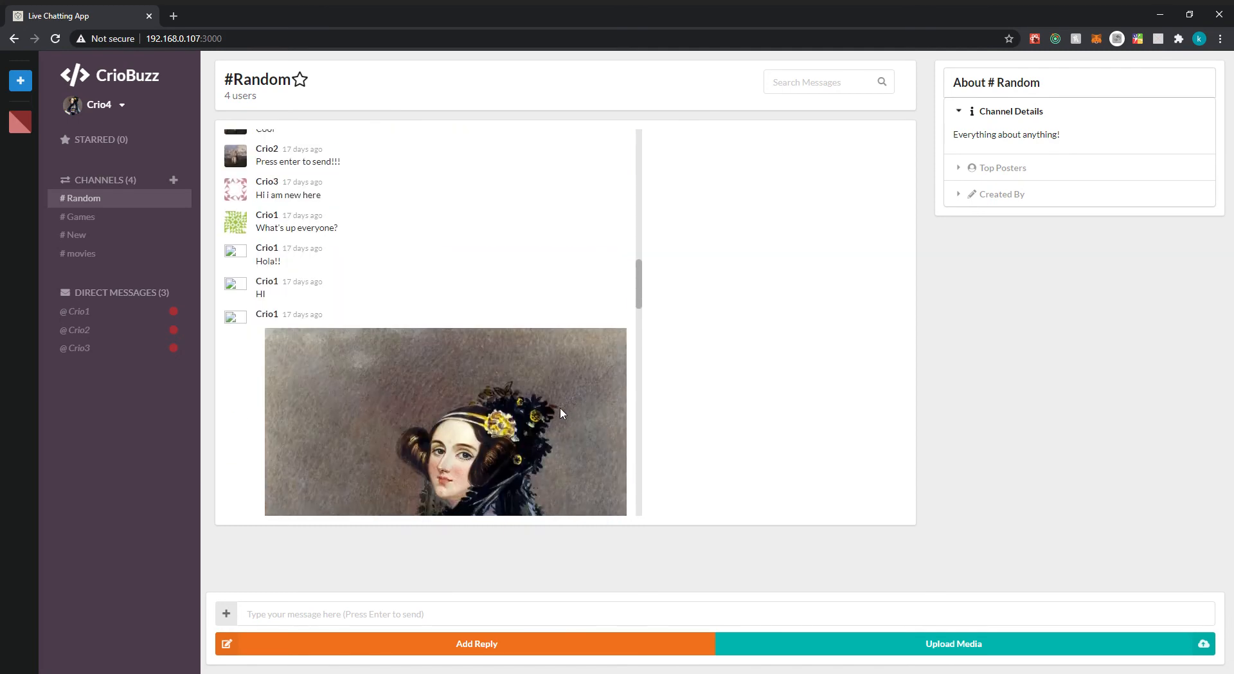
scroll("up", 3)
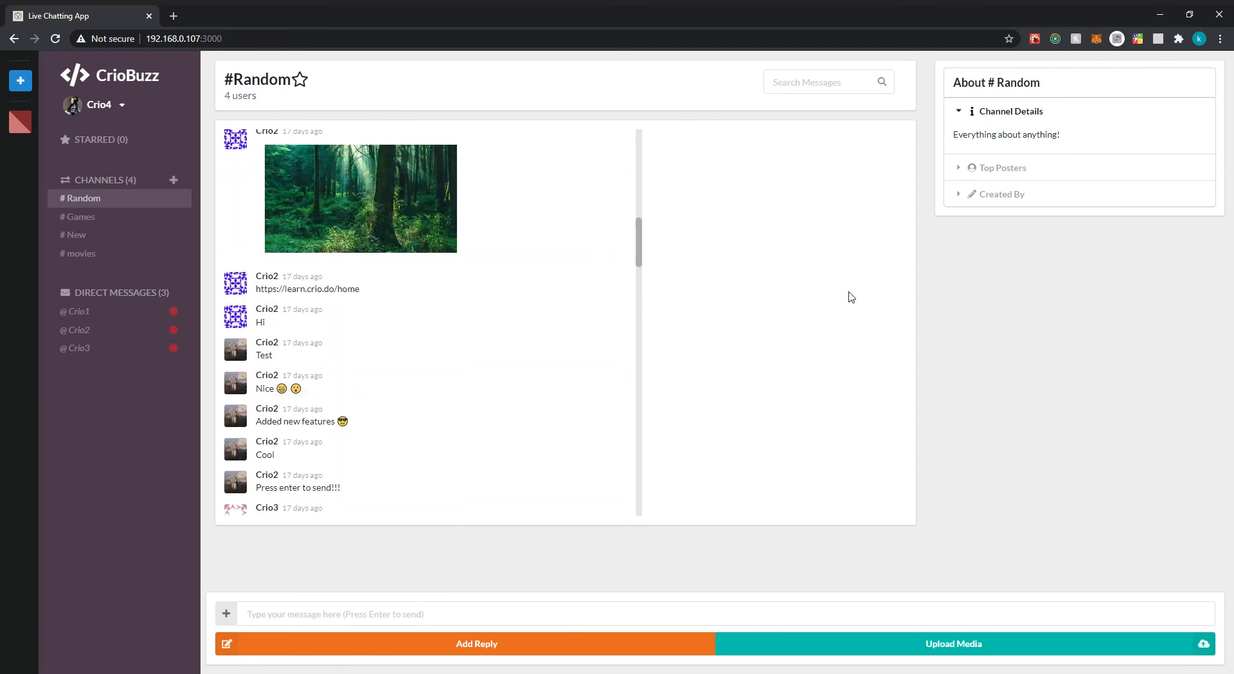
scroll("up", 3)
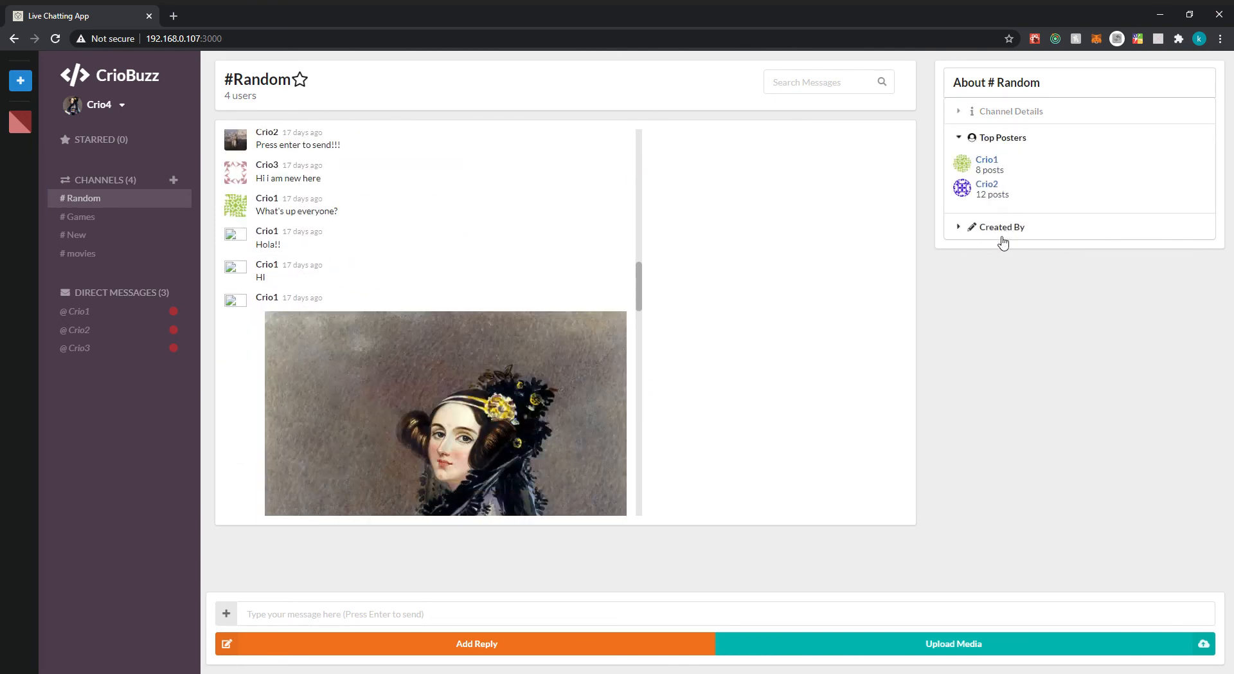
Switch to #movies then #New and reveal its description "Just a channel!".
left_click(78, 252)
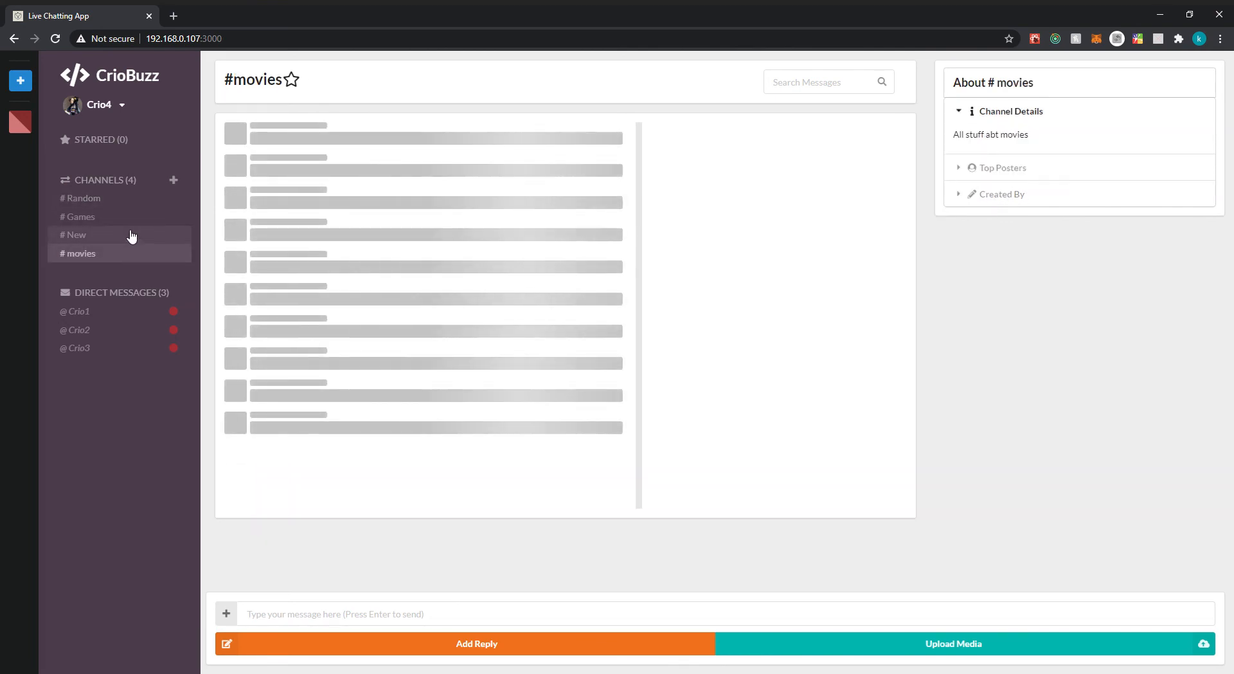
left_click(75, 234)
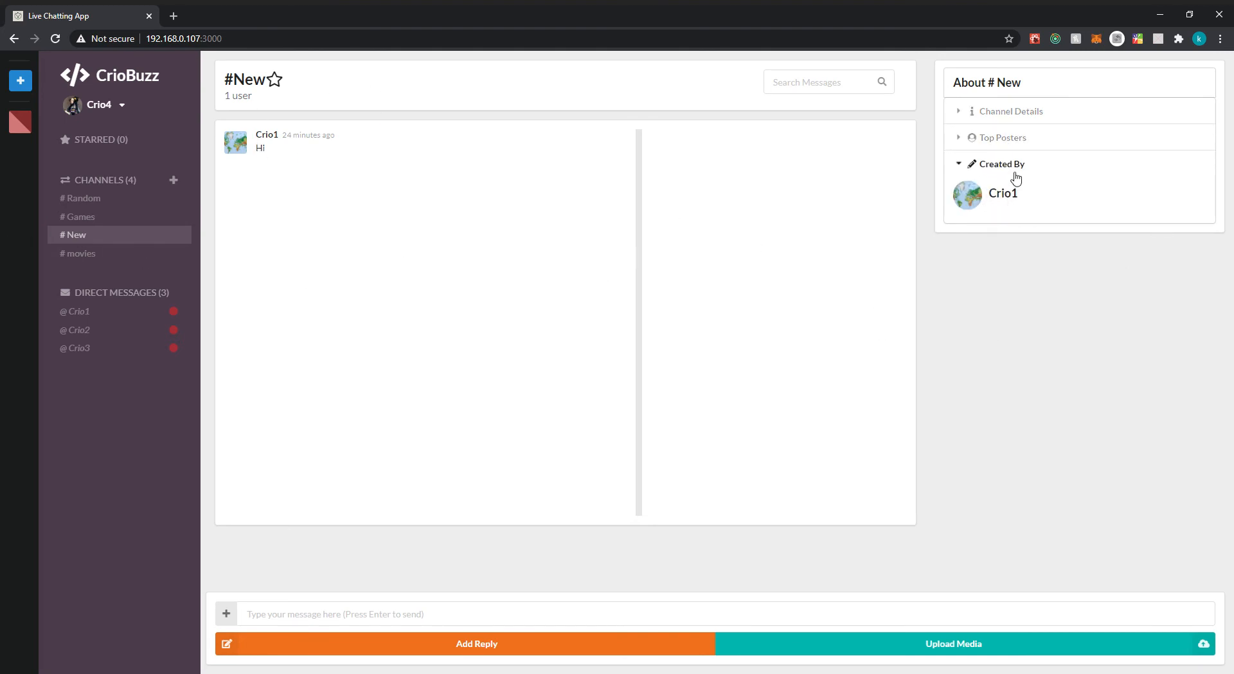
left_click(1001, 138)
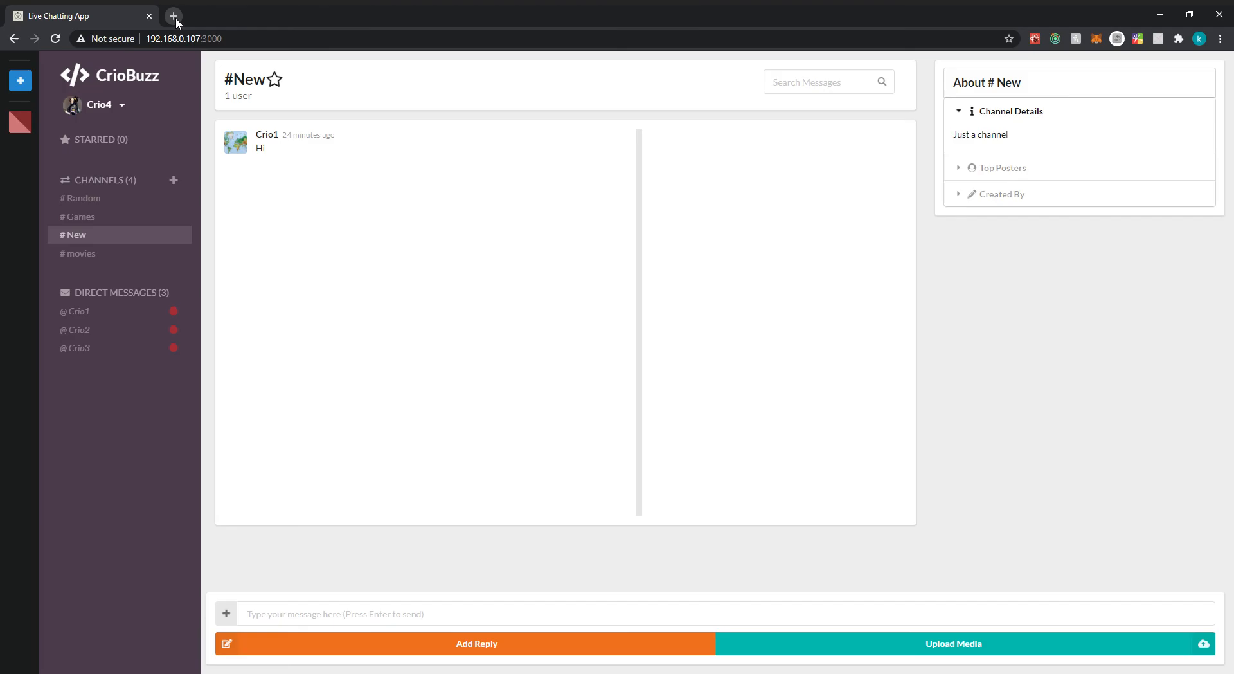
In a new tab, reach the Firebase console's Realtime Database for react-slack-clone.
left_click(174, 16)
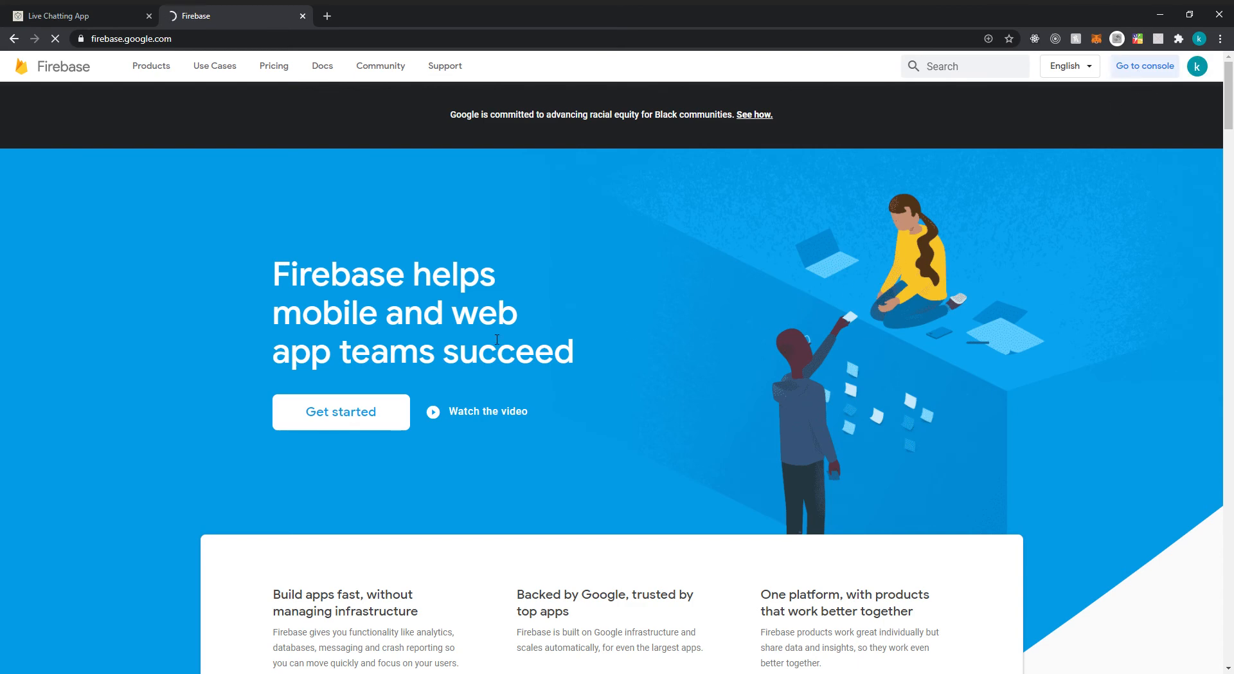
left_click(74, 16)
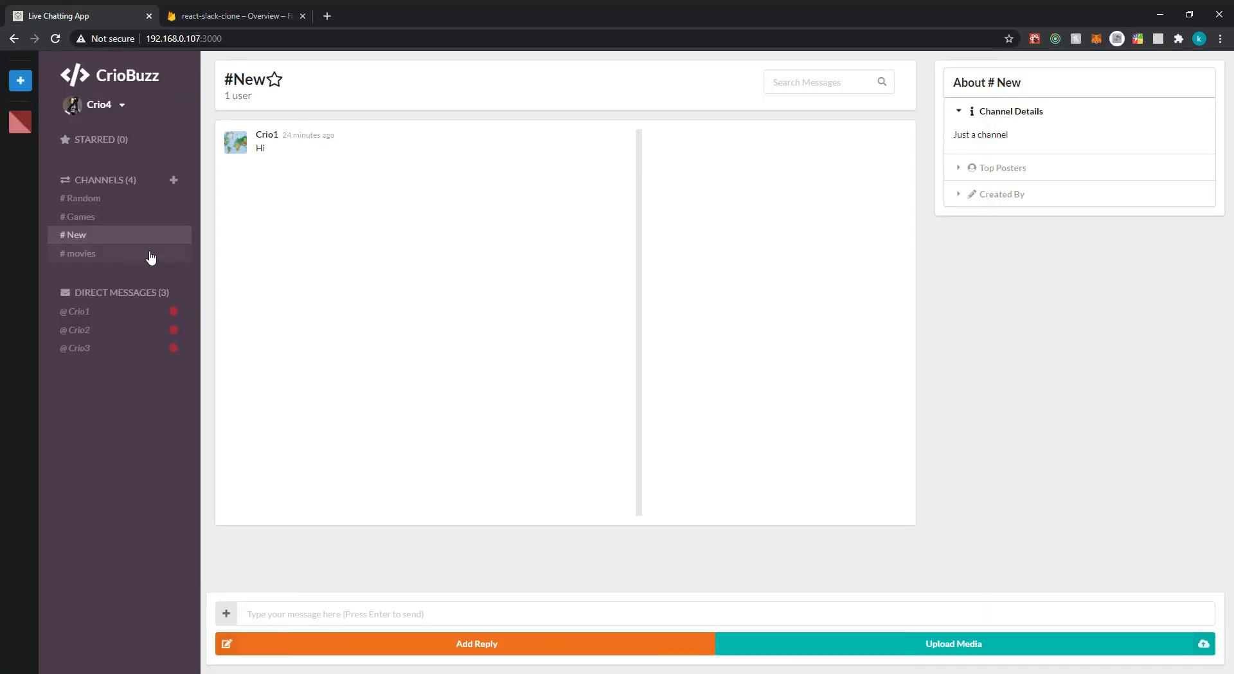
left_click(234, 15)
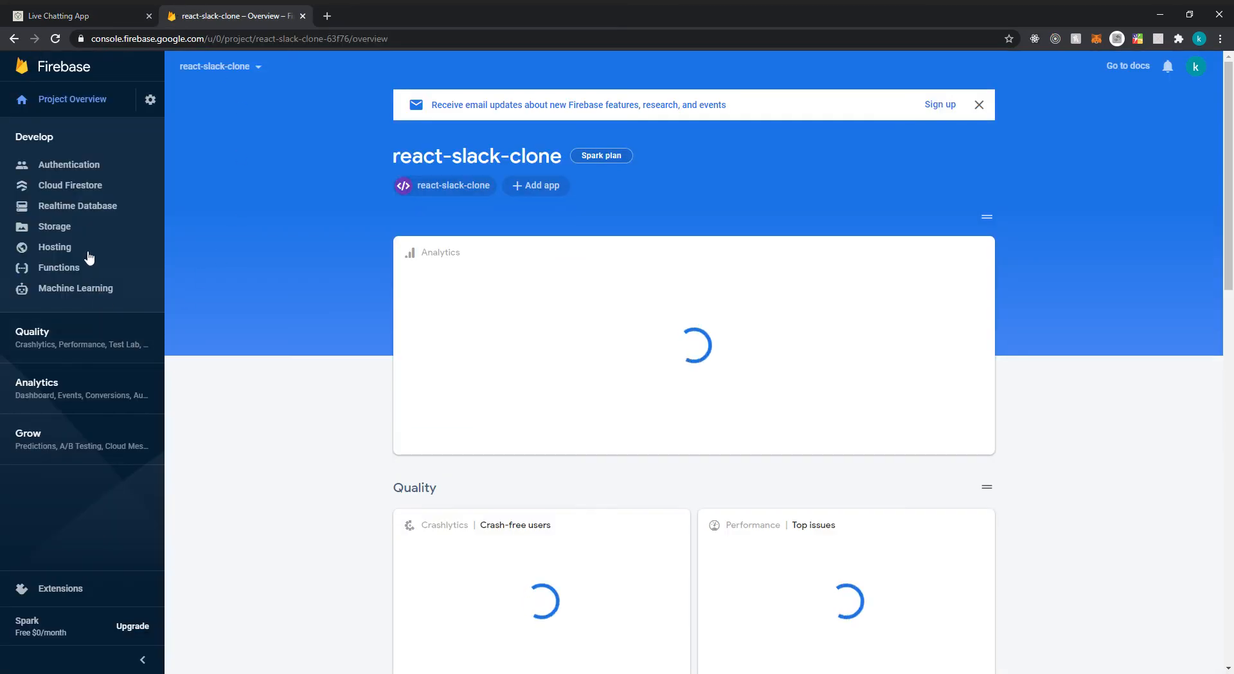
mouse_move(89, 215)
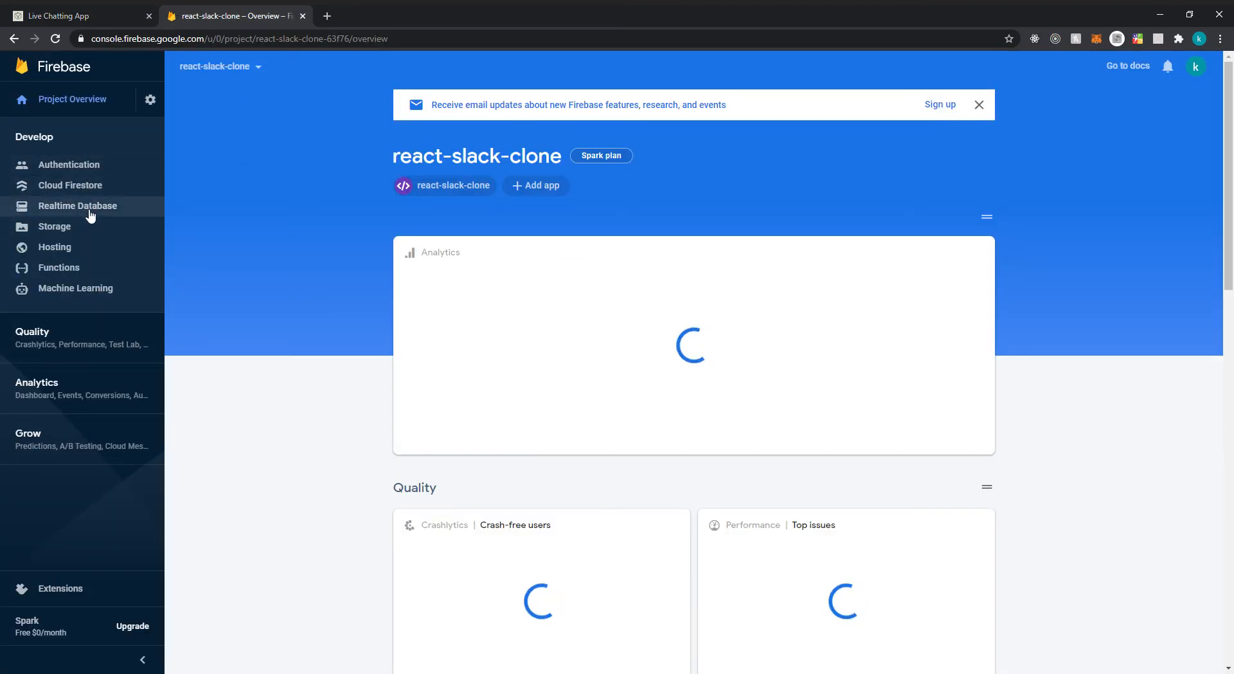
left_click(77, 206)
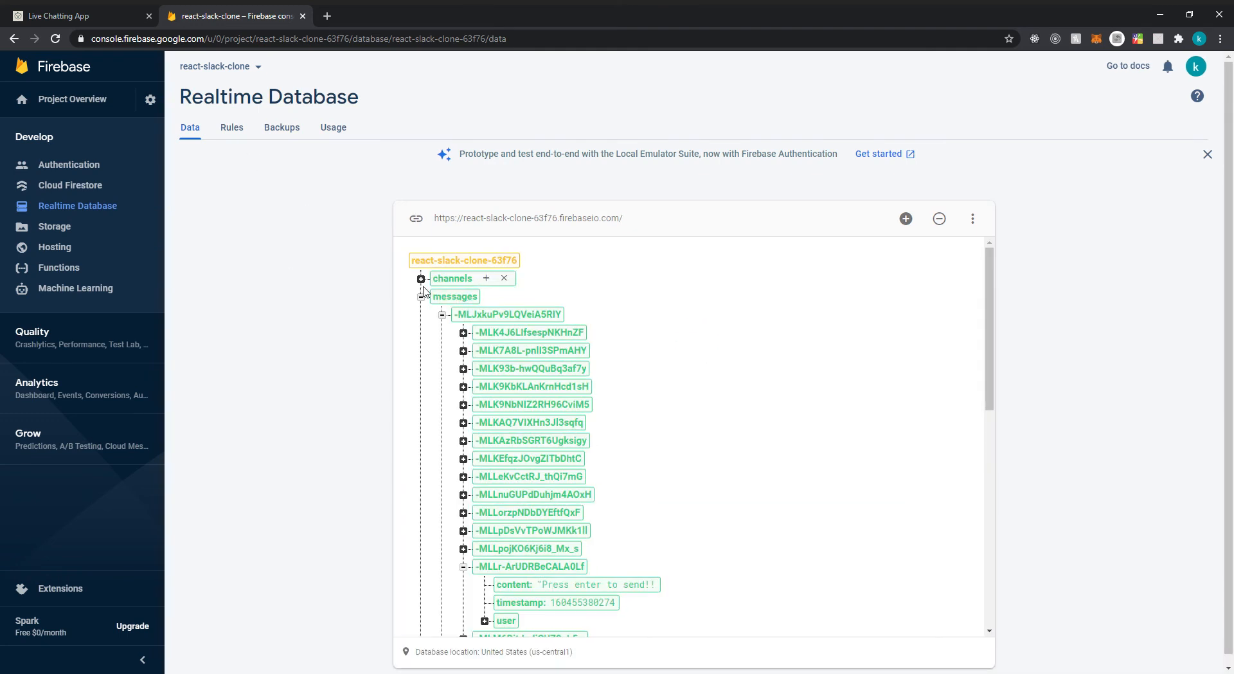
Expand a stored message with its user plus the presence and privateMessages nodes, then return to the chat app.
left_click(463, 331)
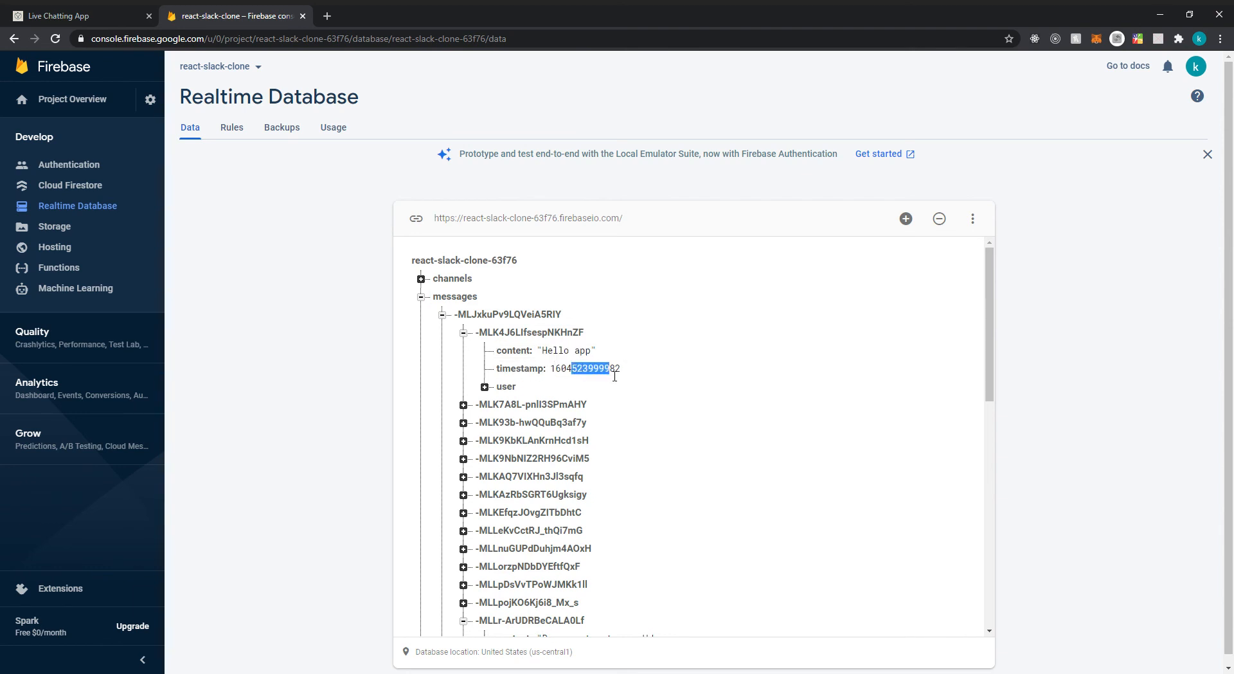
left_click(485, 385)
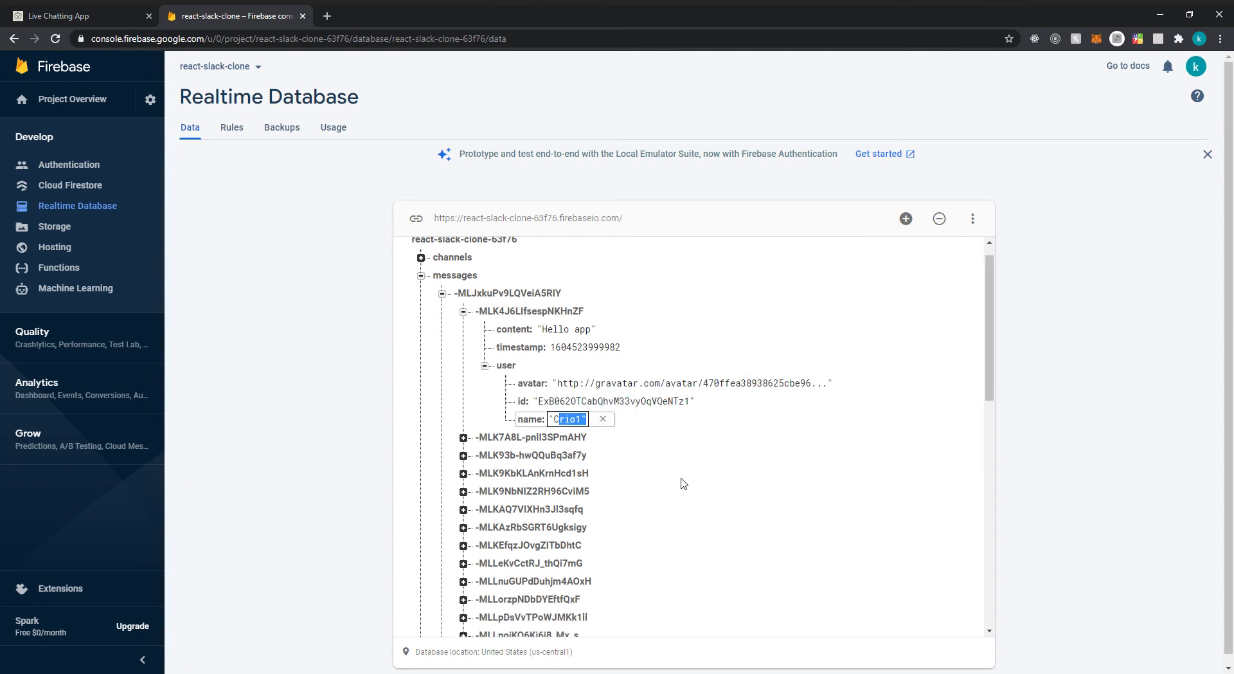
scroll("down", 3)
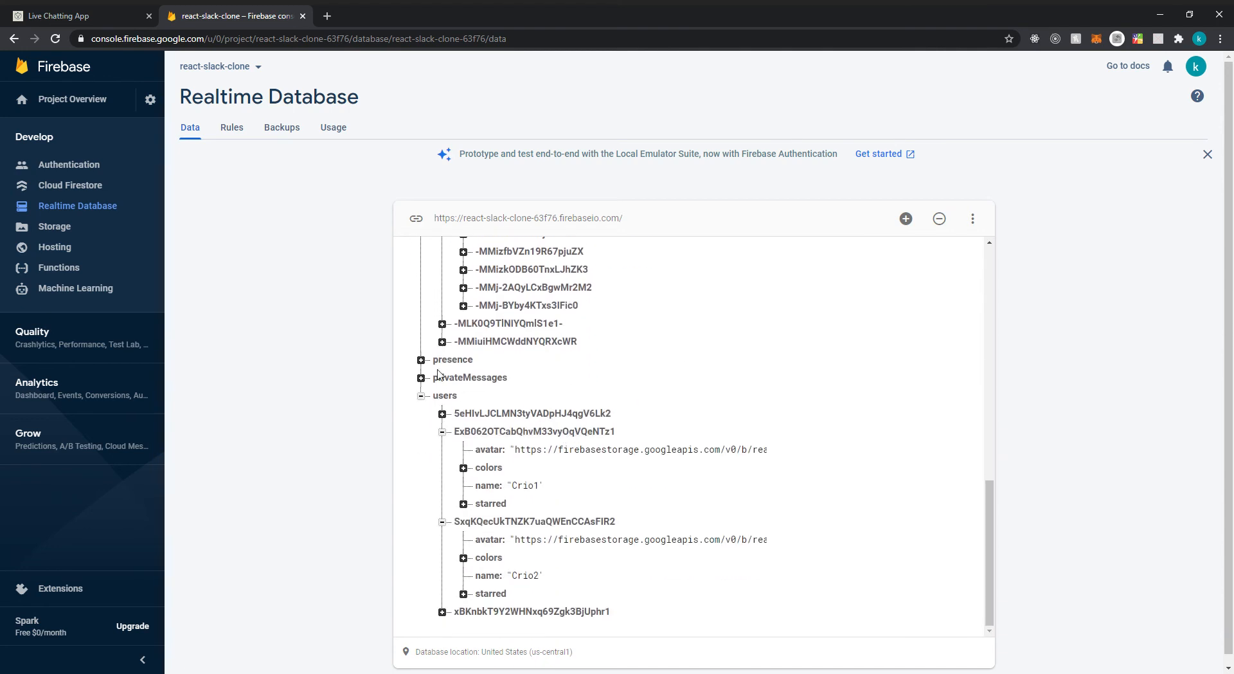
left_click(420, 360)
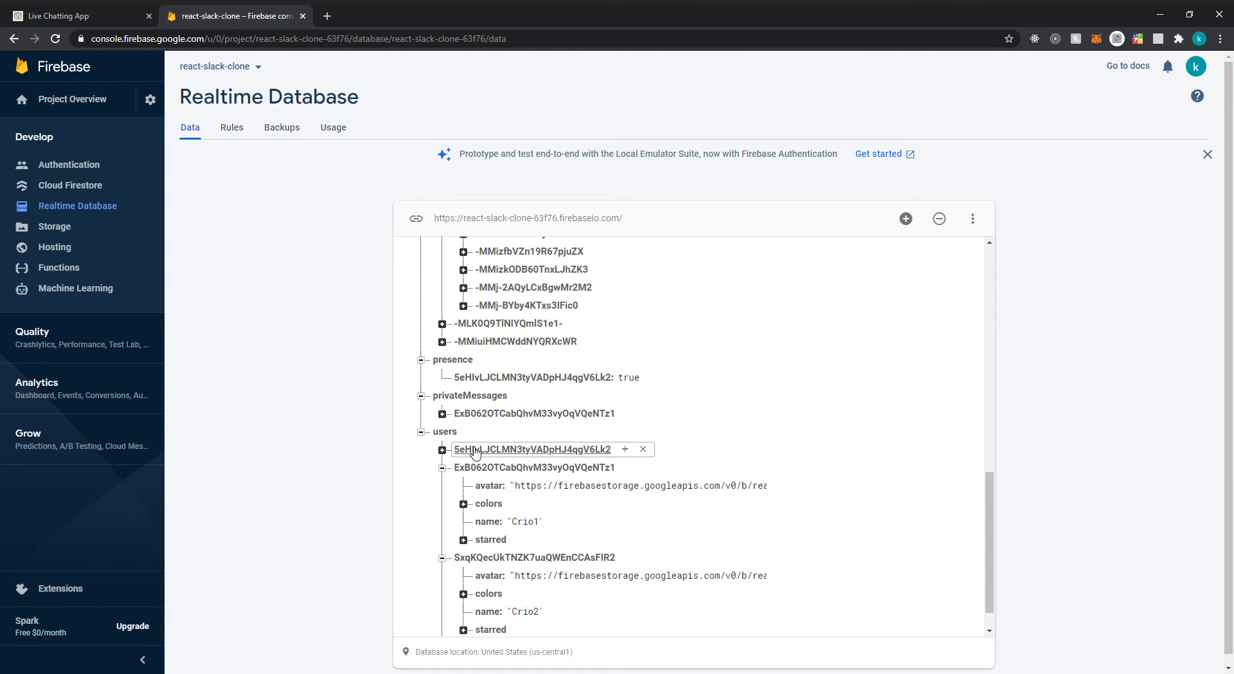
left_click(75, 15)
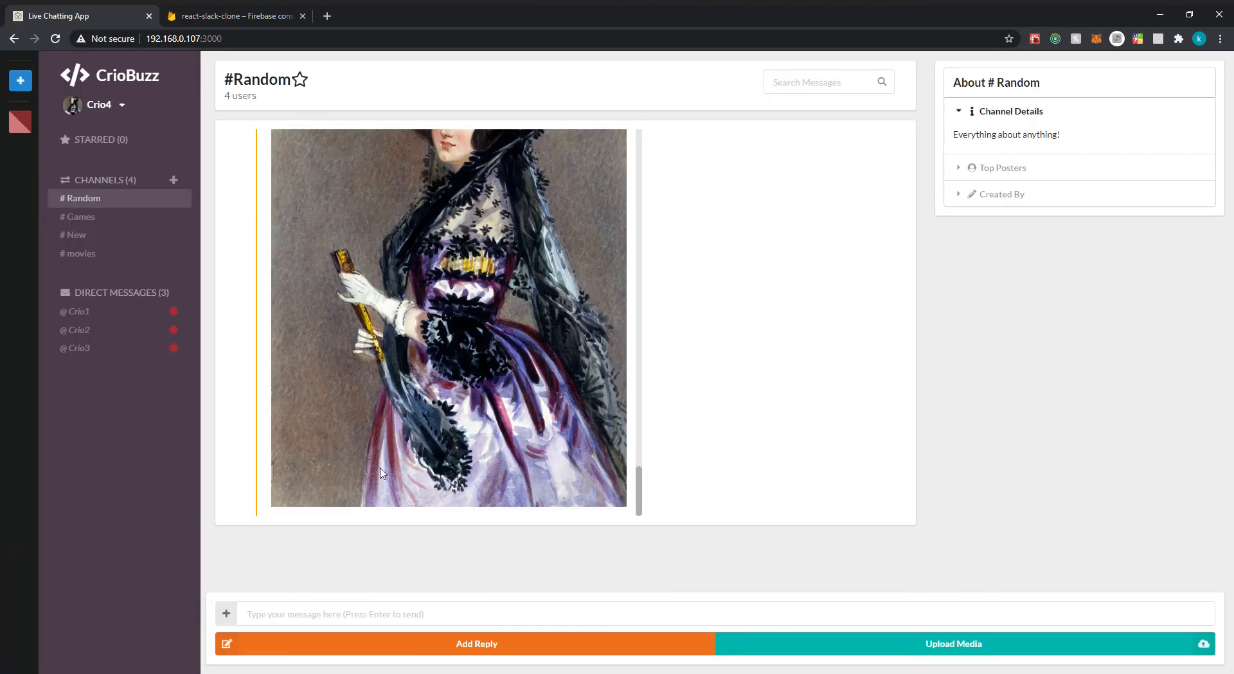
Send Crio1 a "What's up?" direct message and go back to the Firebase tab.
left_click(74, 311)
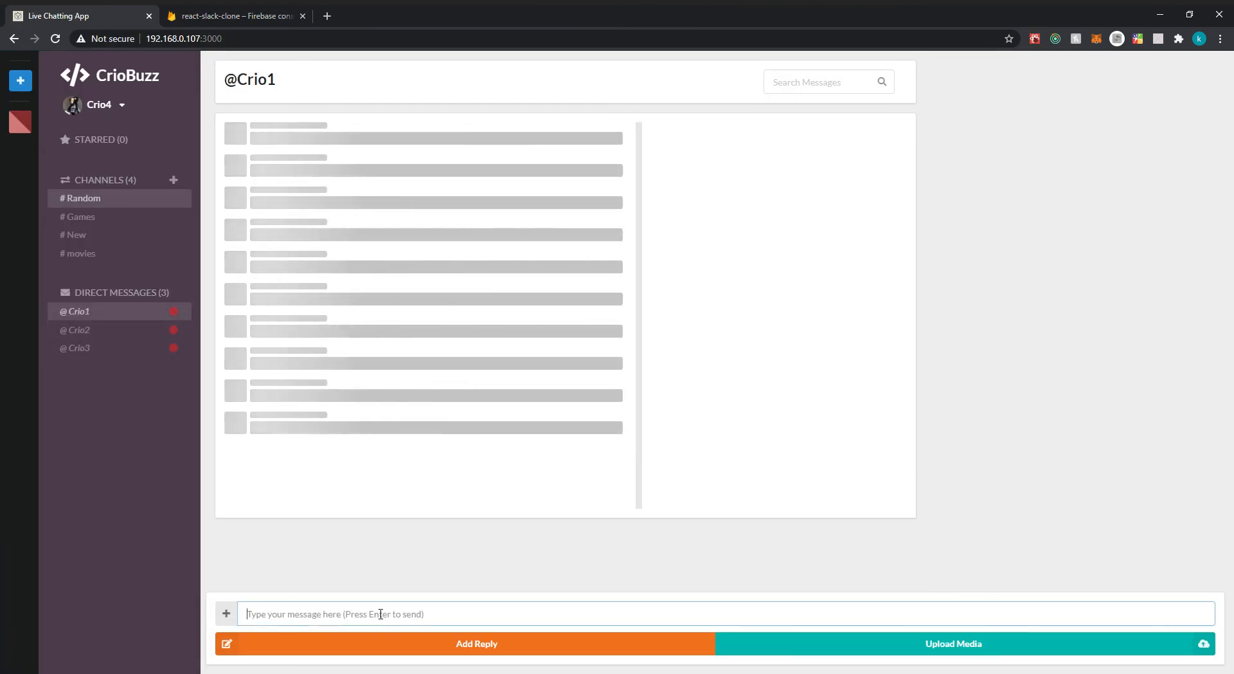
type("What's up?")
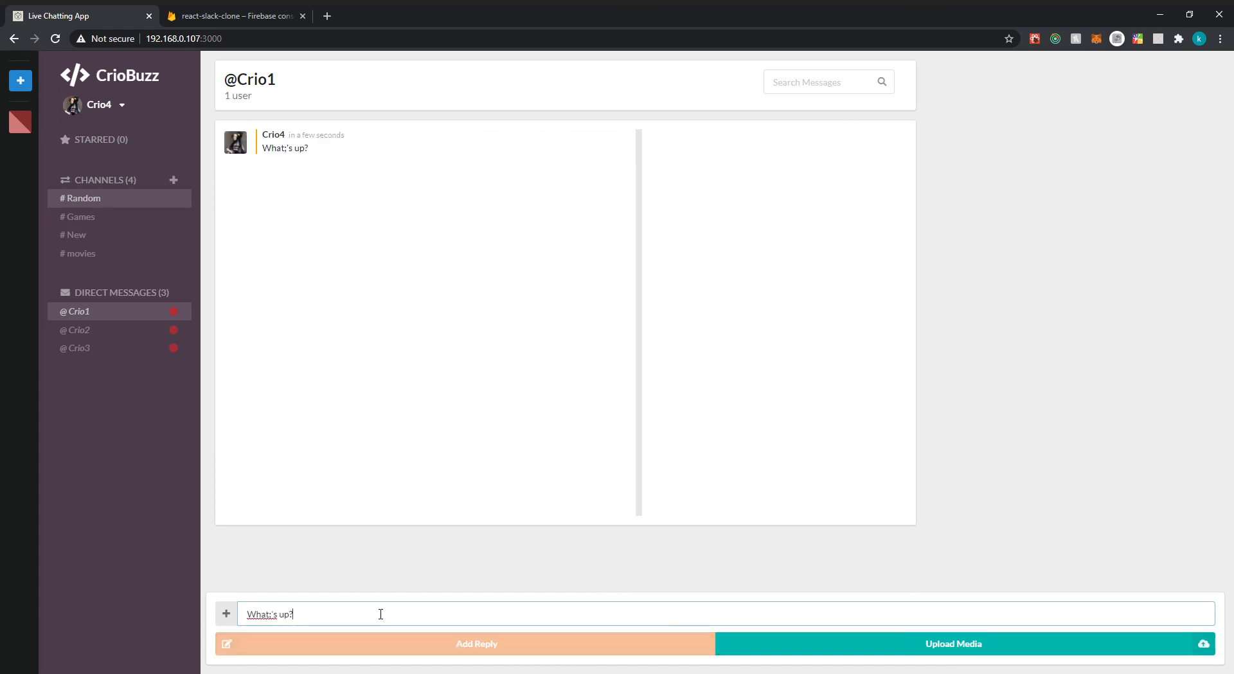
left_click(234, 15)
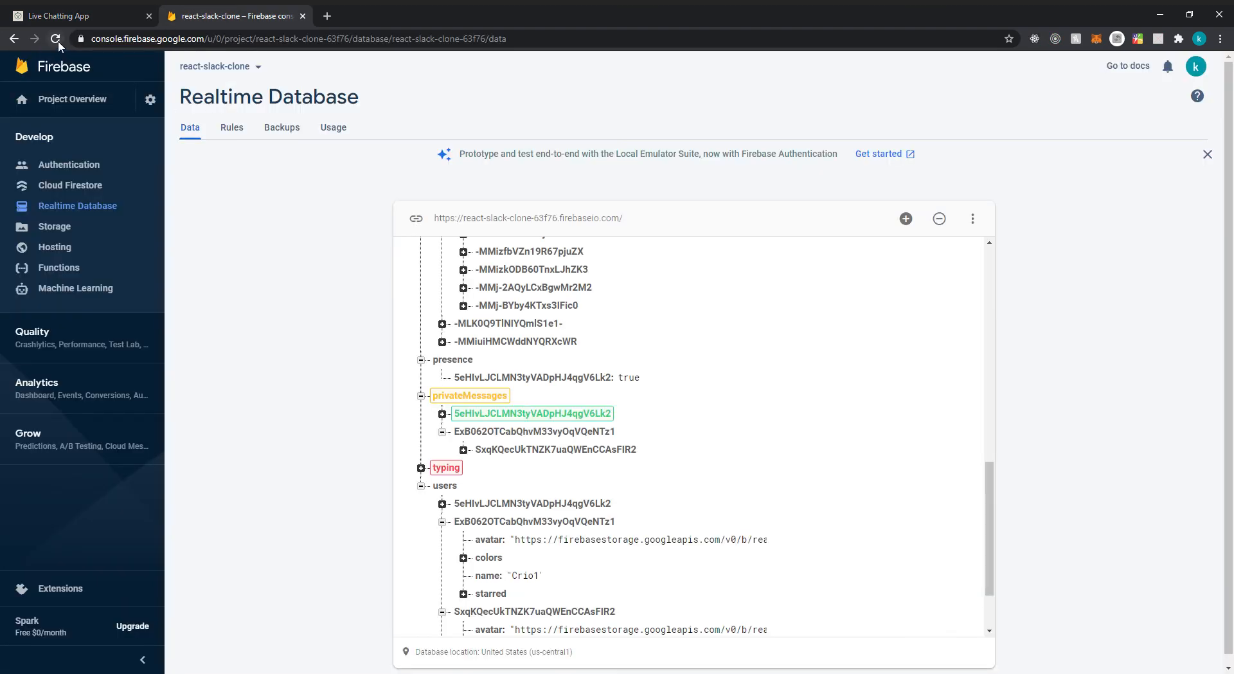
Reload the database and expand the privateMessages threads to show "What's up?" and "Hi, how r u?".
left_click(55, 38)
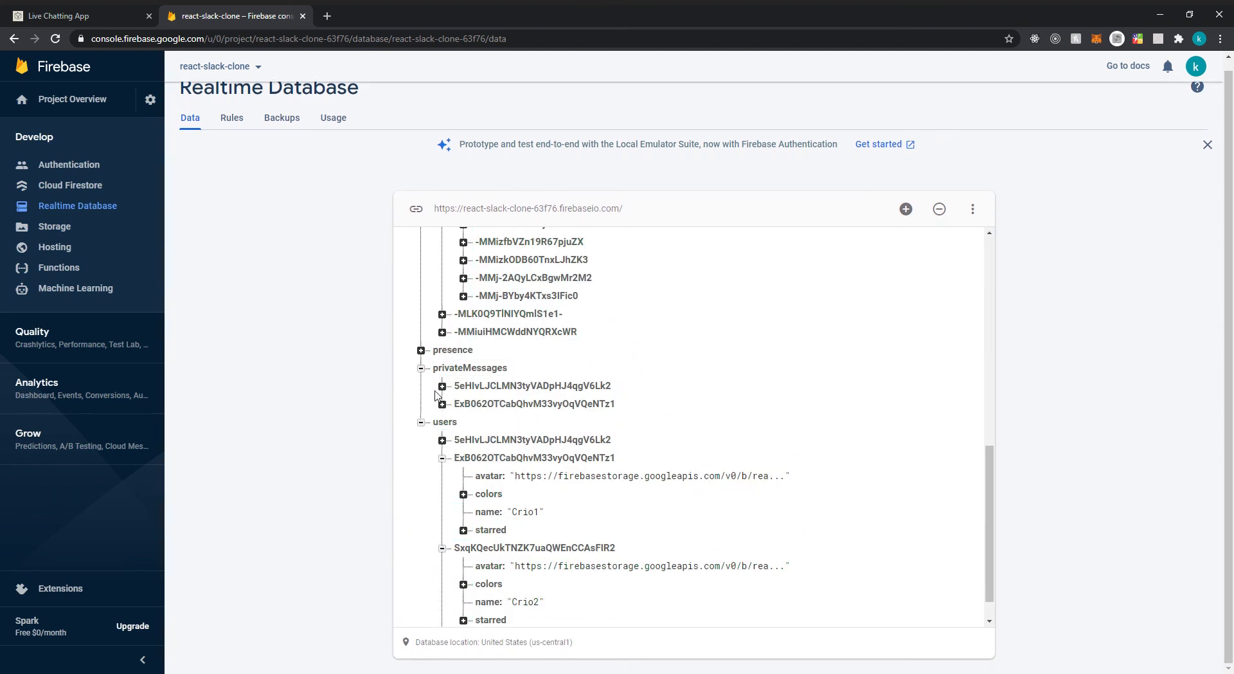
left_click(441, 402)
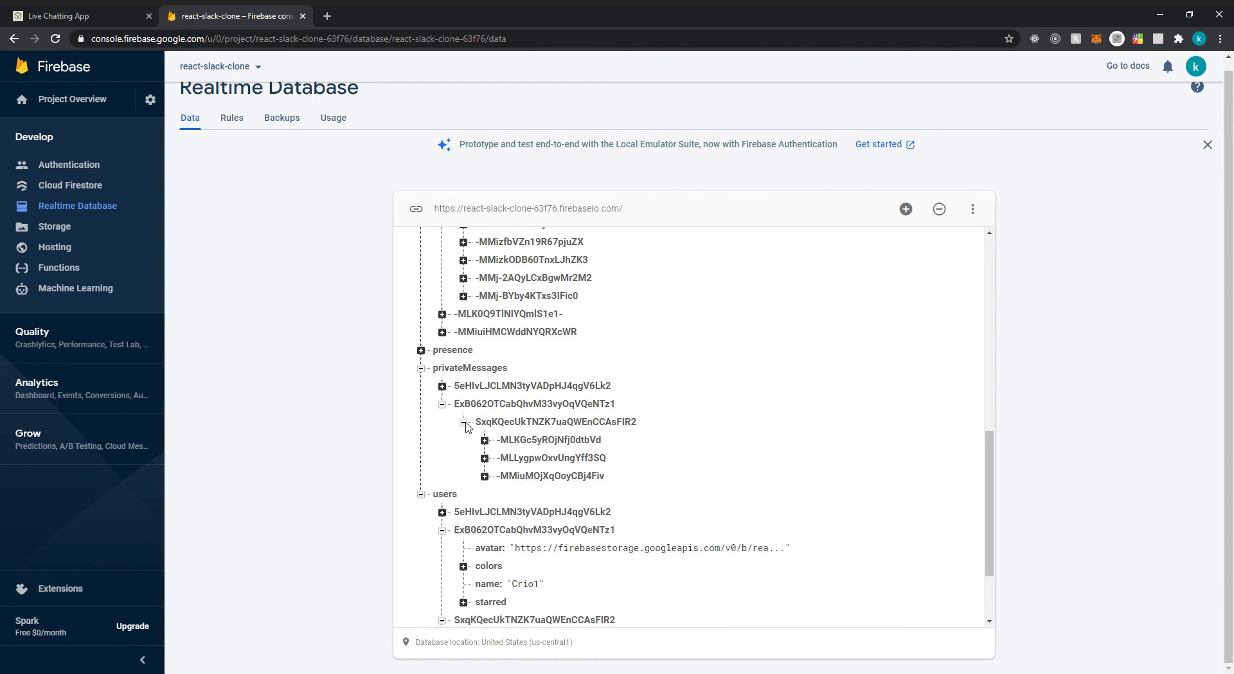
left_click(485, 458)
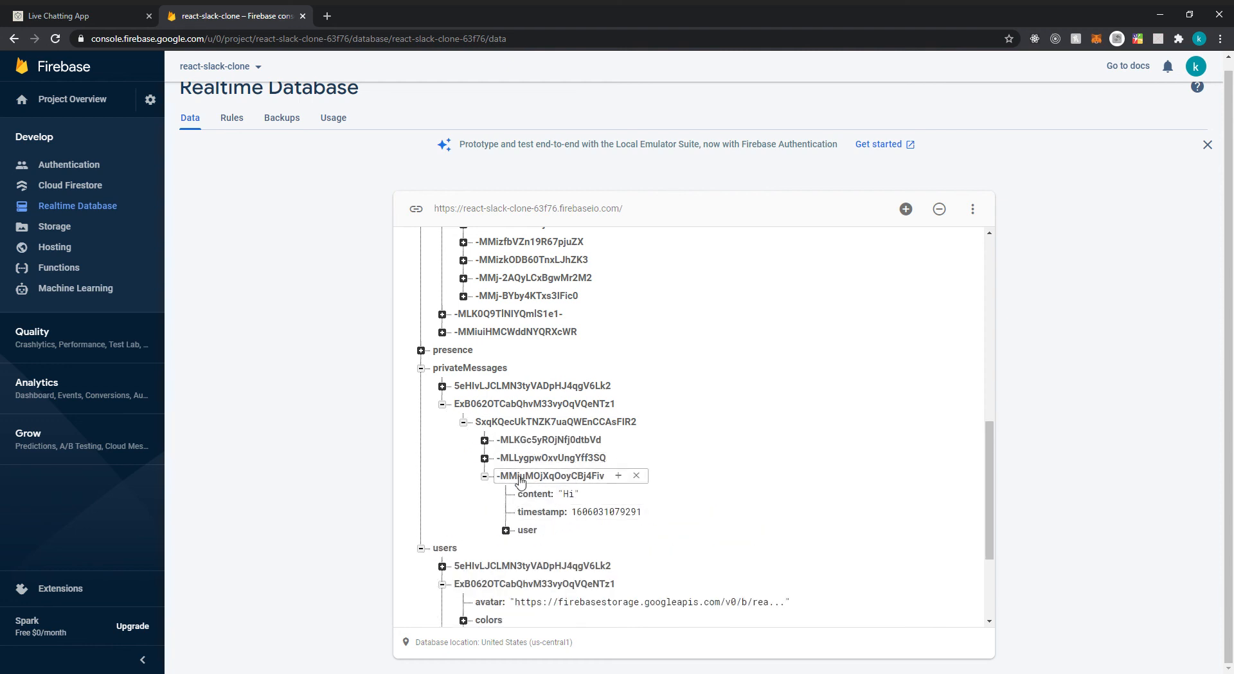
left_click(441, 385)
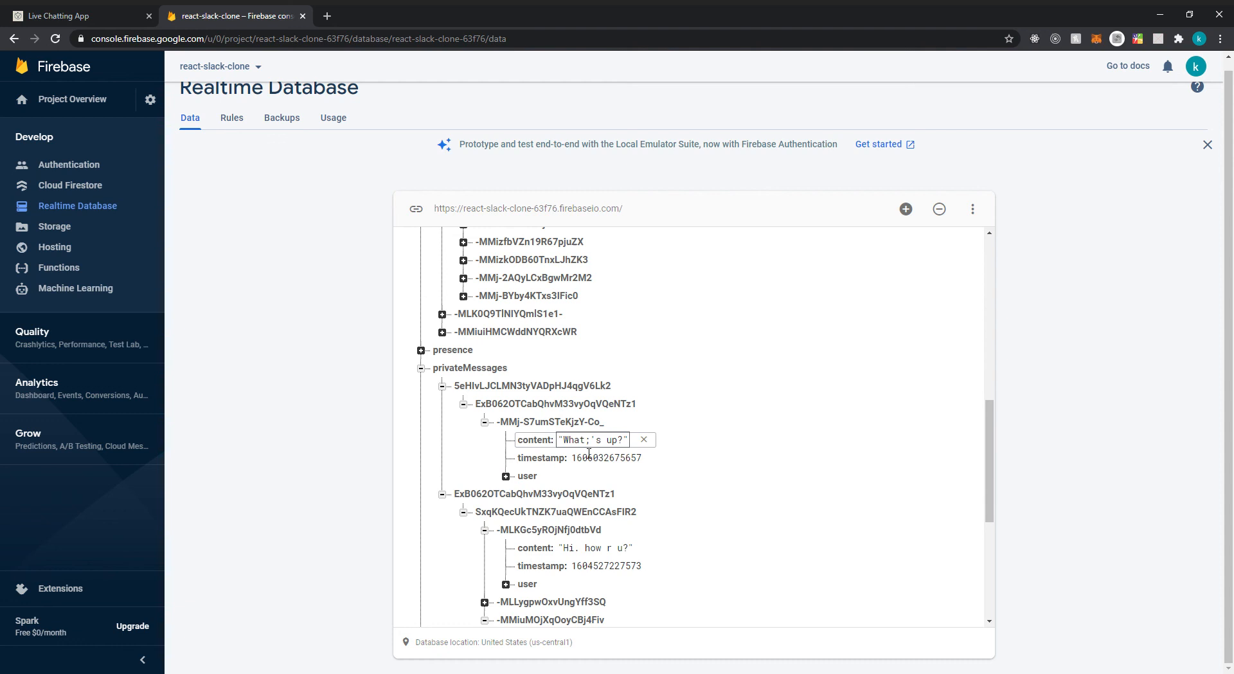
left_click(799, 518)
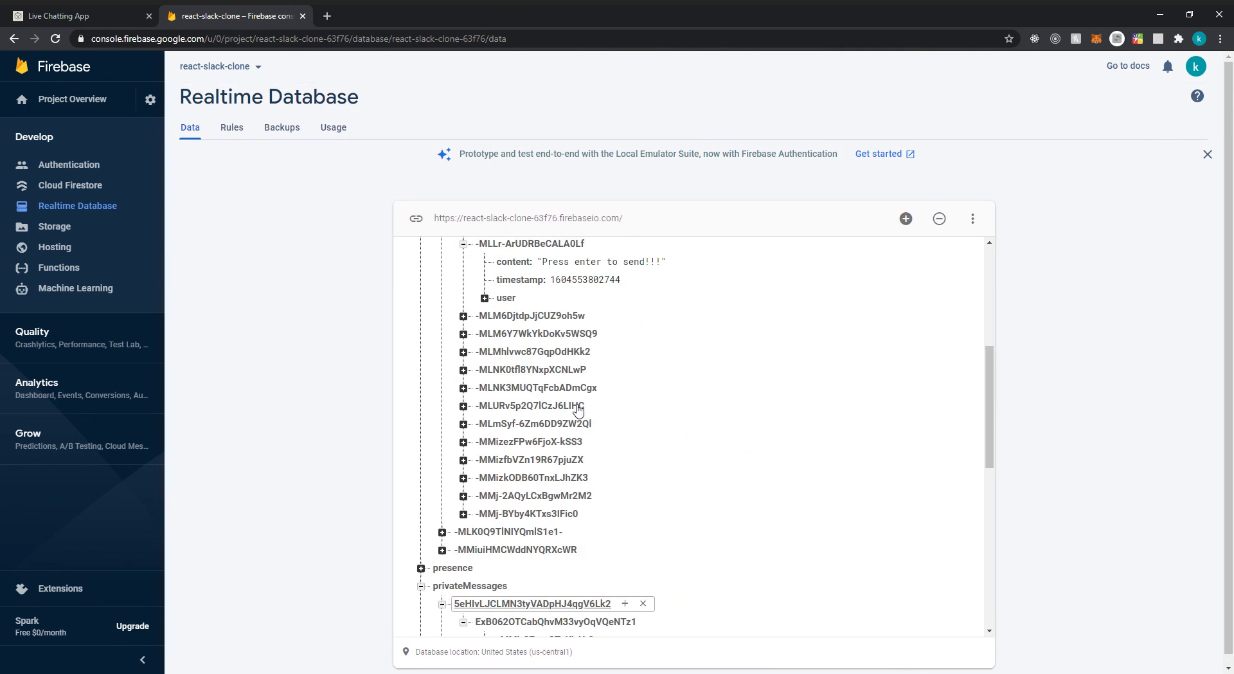
Reload the database page once more and return to the CrioBuzz Crio1 conversation.
left_click(77, 206)
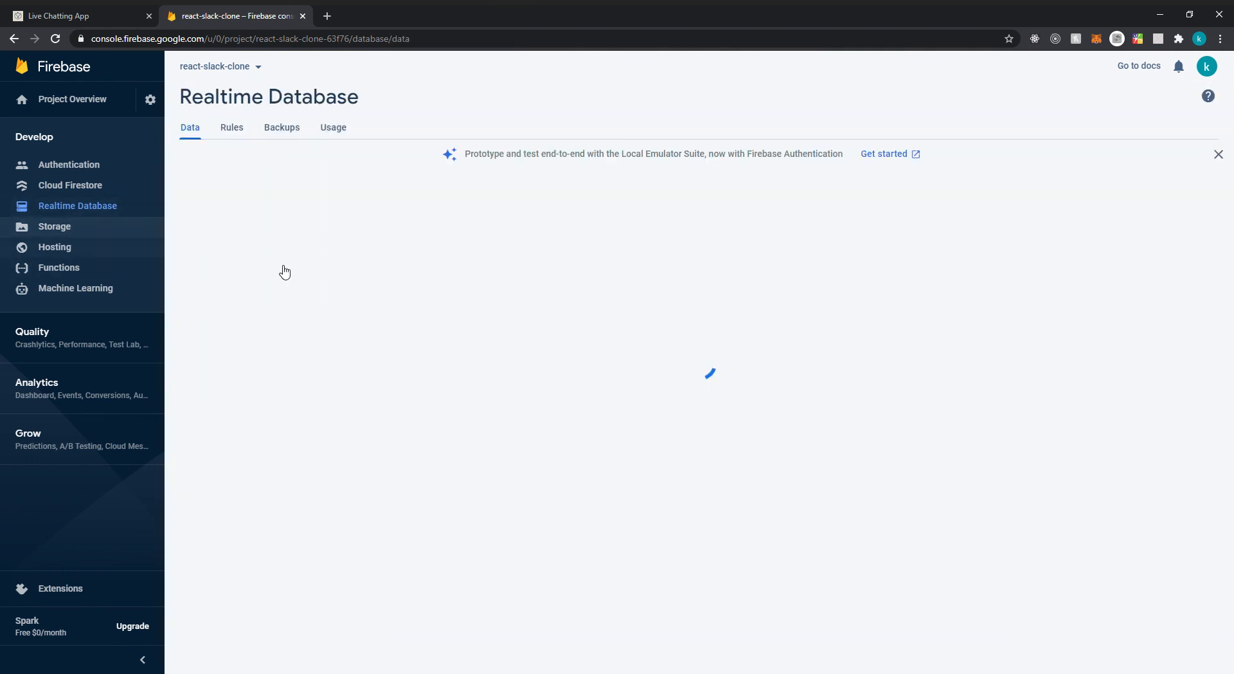
left_click(74, 16)
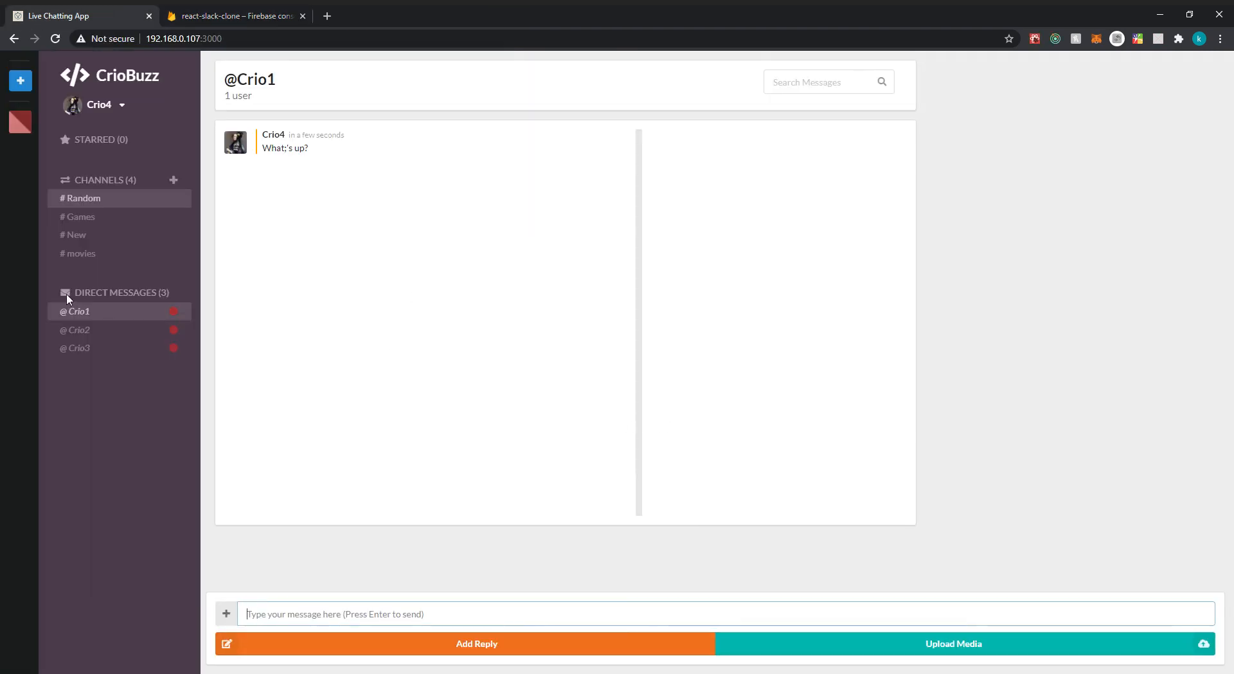
left_click(82, 198)
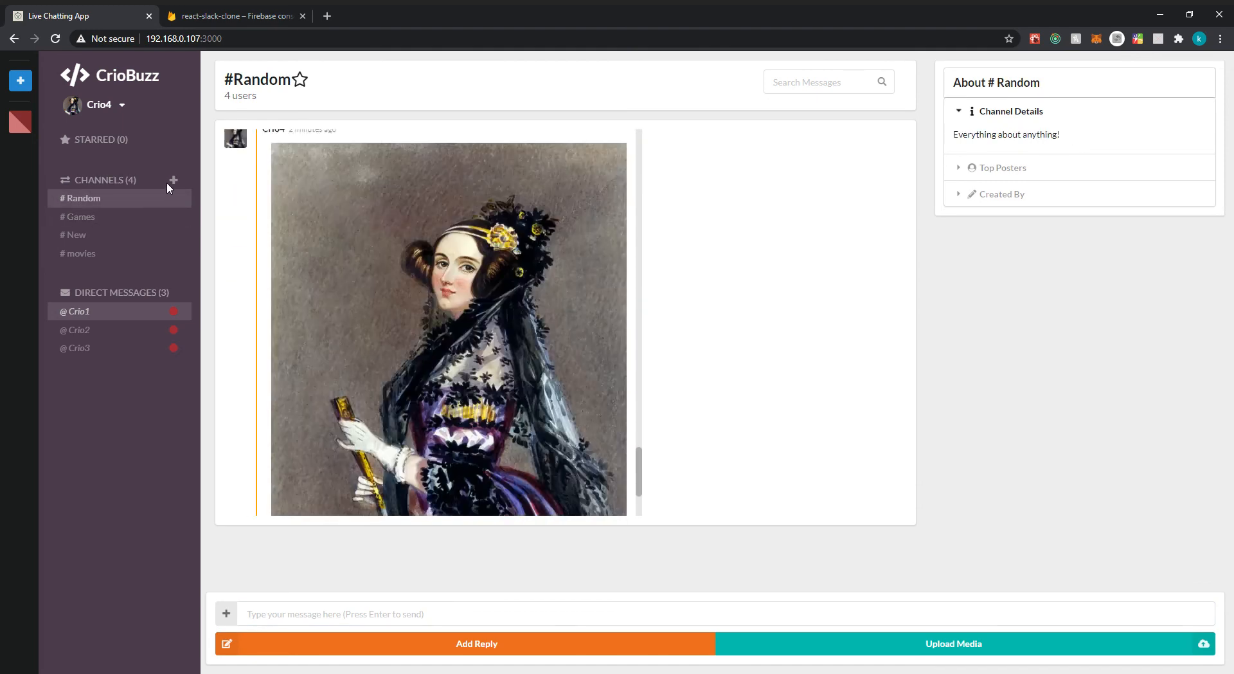
left_click(76, 347)
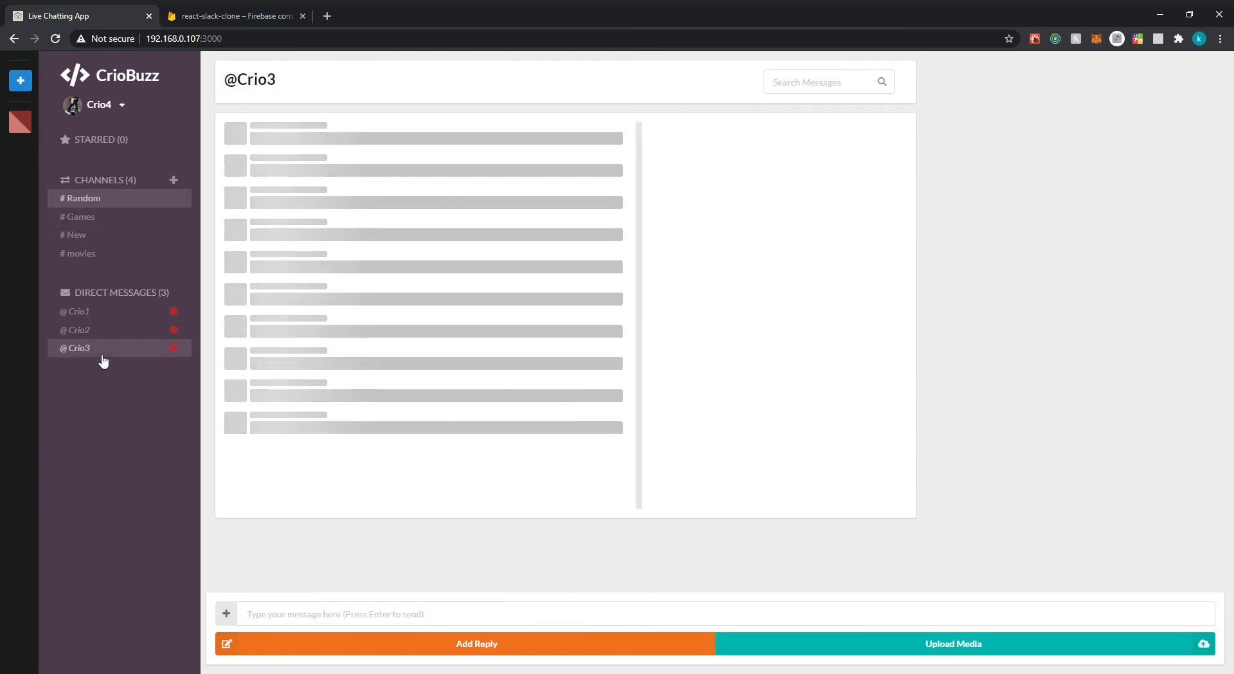